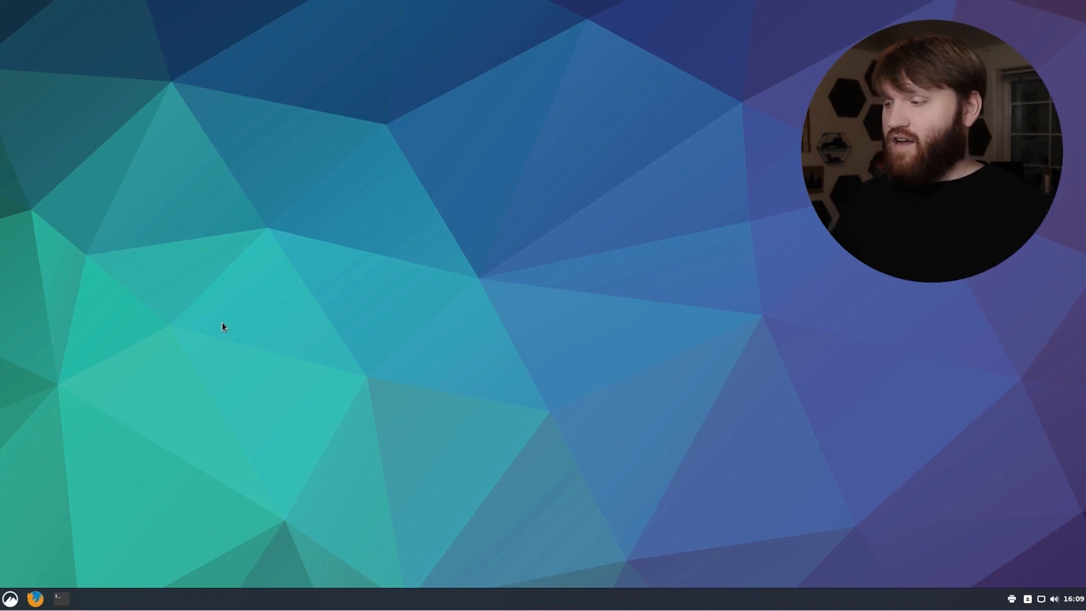
Launch a Tilix terminal window from the taskbar launcher
{"action": "left_click", "coordinate": [61, 597]}
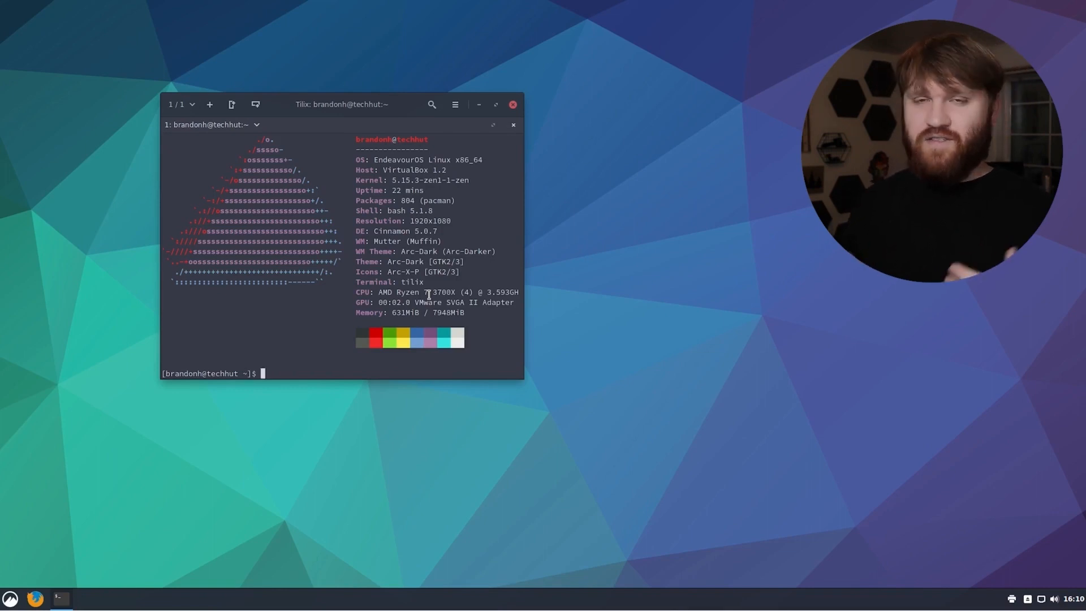
Drag the window larger and split off terminals to the right into three panes
{"action": "left_click_drag", "start_coordinate": [343, 105], "coordinate": [216, 25]}
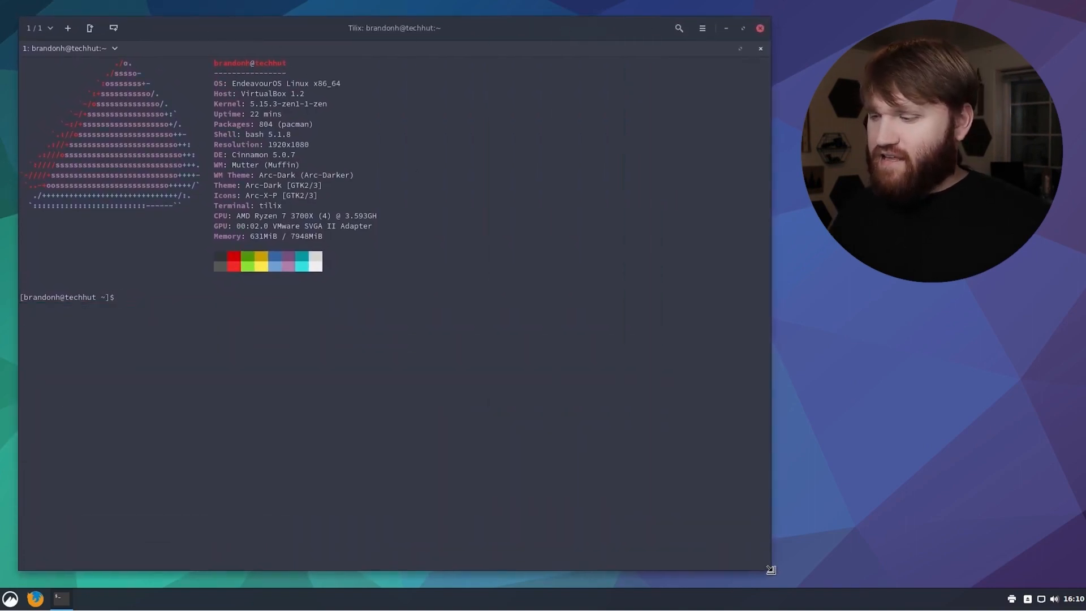
{"action": "mouse_move", "coordinate": [701, 431]}
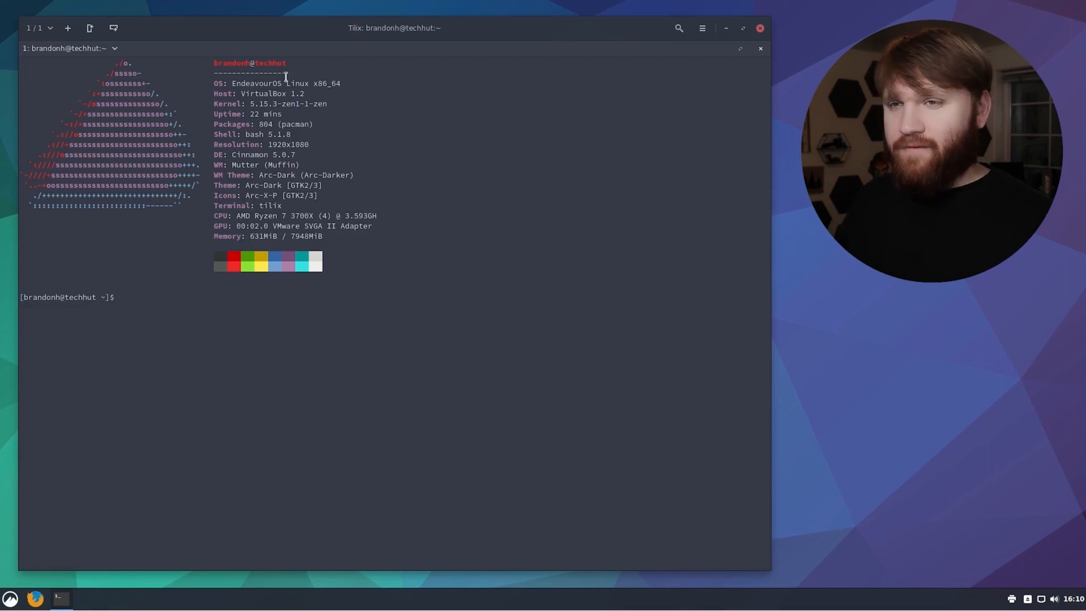
{"action": "mouse_move", "coordinate": [90, 29]}
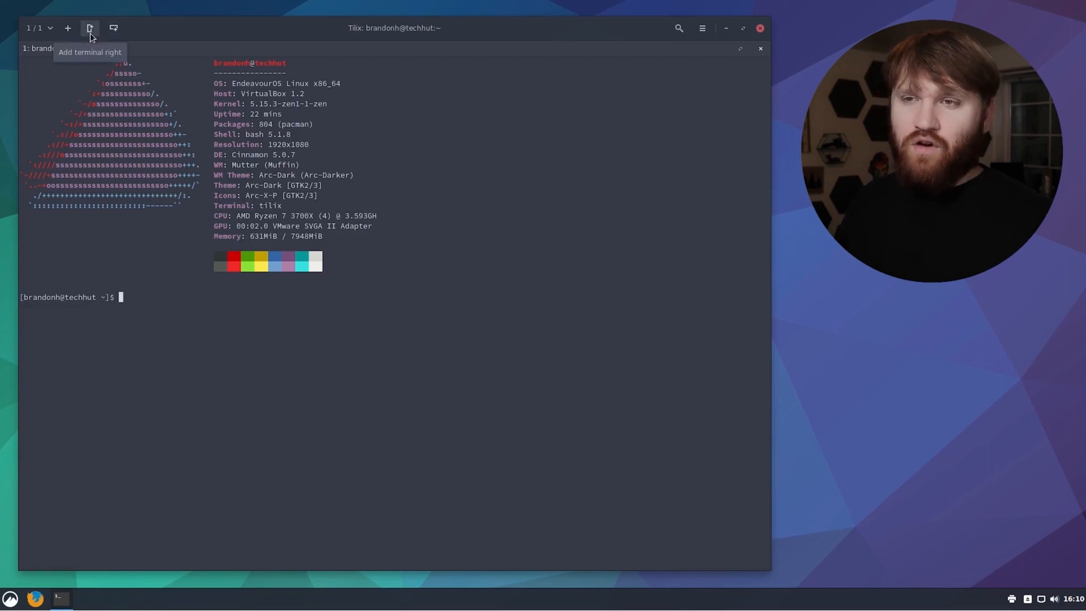
{"action": "mouse_move", "coordinate": [112, 29]}
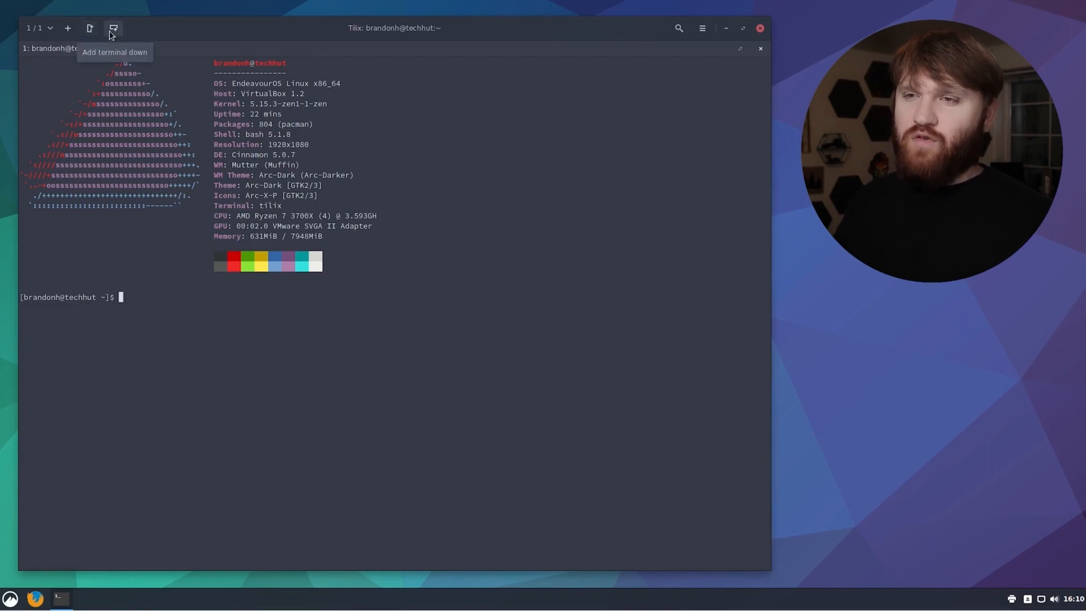
{"action": "mouse_move", "coordinate": [90, 27]}
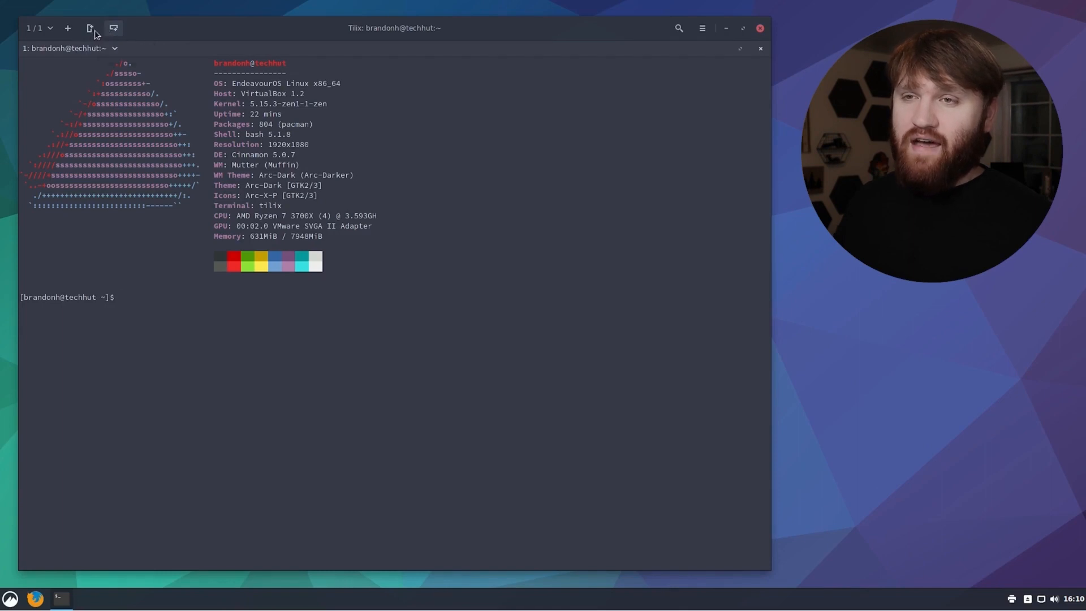
{"action": "left_click", "coordinate": [89, 28]}
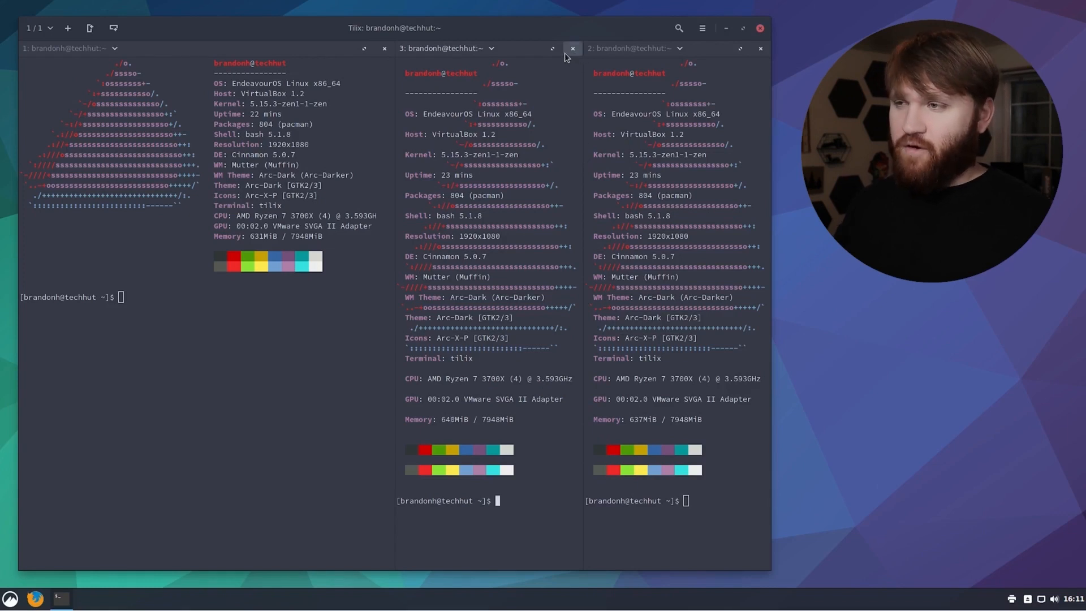
Close the middle terminal pane with its close button
{"action": "left_click", "coordinate": [572, 48]}
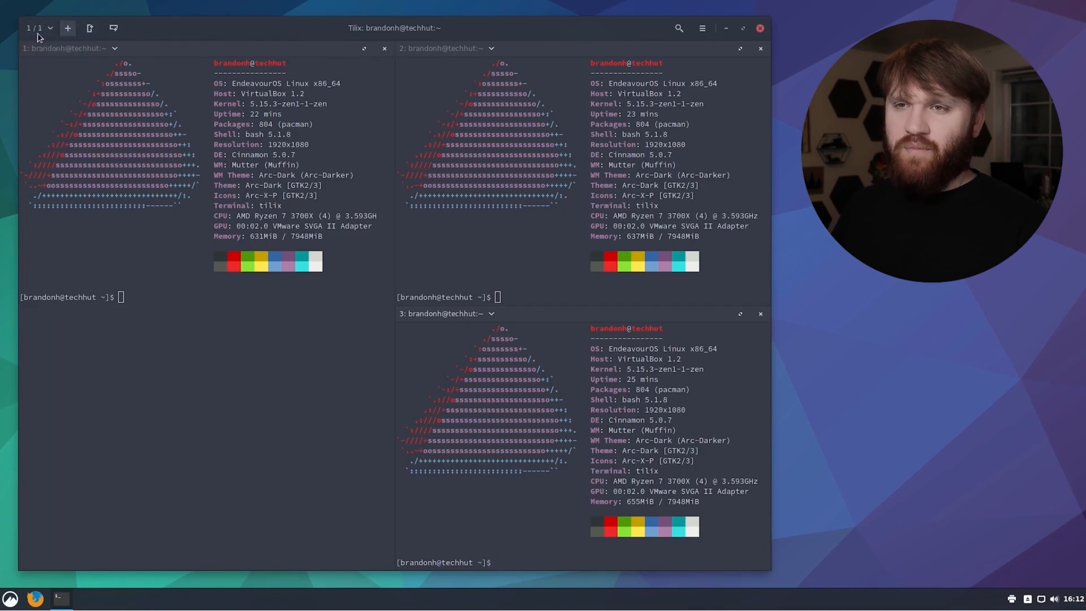
{"action": "mouse_move", "coordinate": [67, 28]}
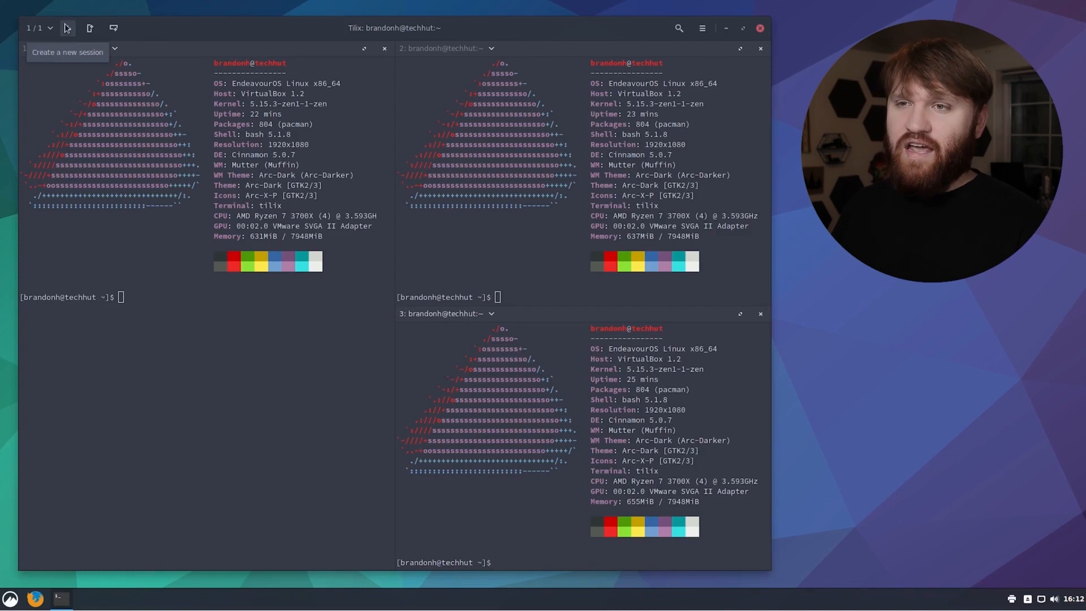
Create a second session, then return to the first session via the session sidebar
{"action": "left_click", "coordinate": [67, 28]}
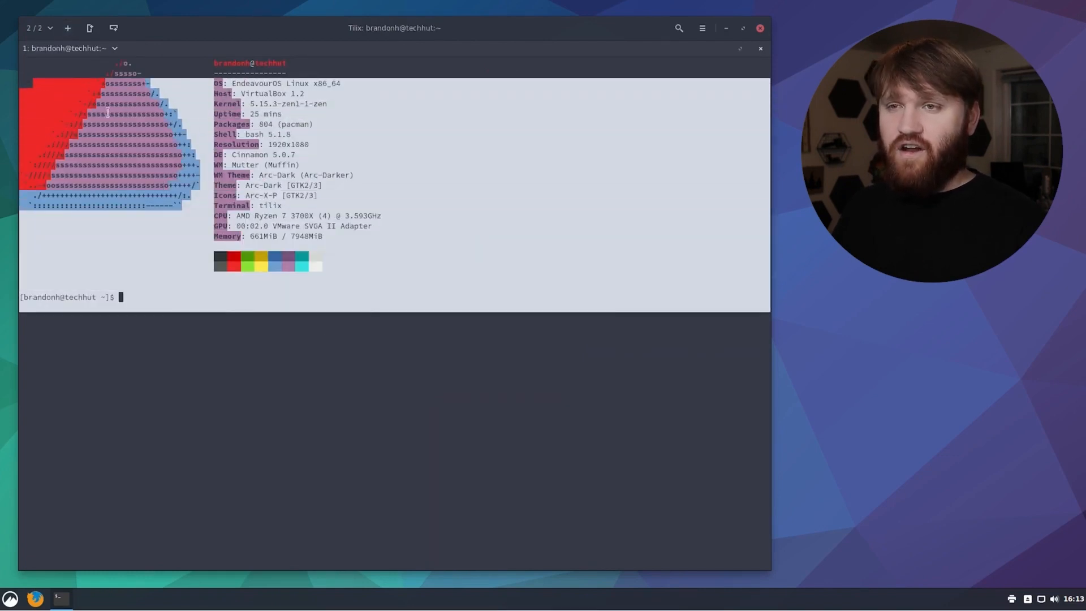
{"action": "mouse_move", "coordinate": [37, 28]}
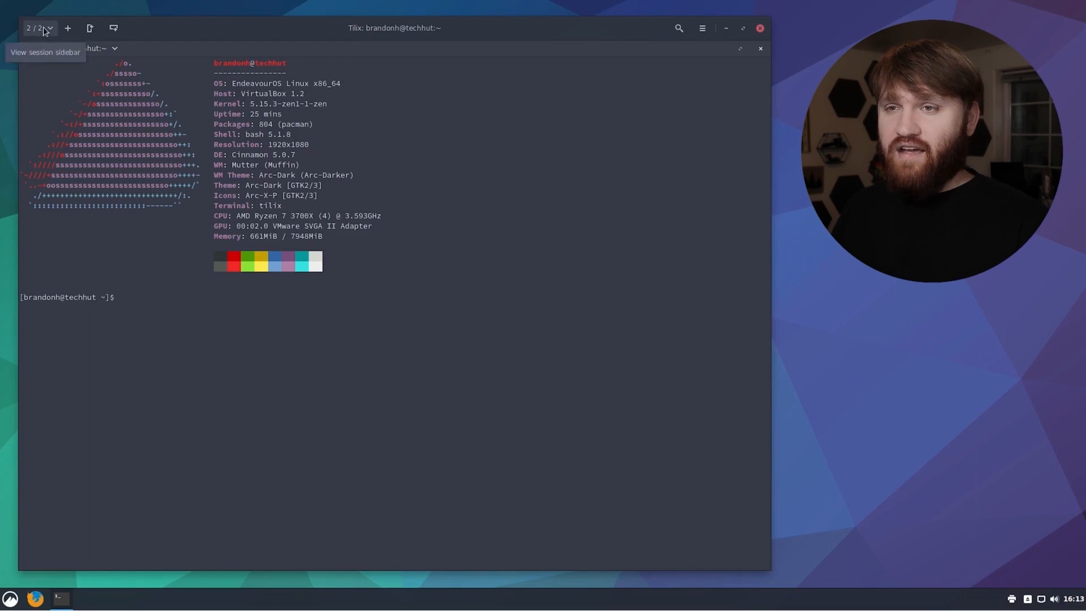
{"action": "left_click", "coordinate": [37, 28]}
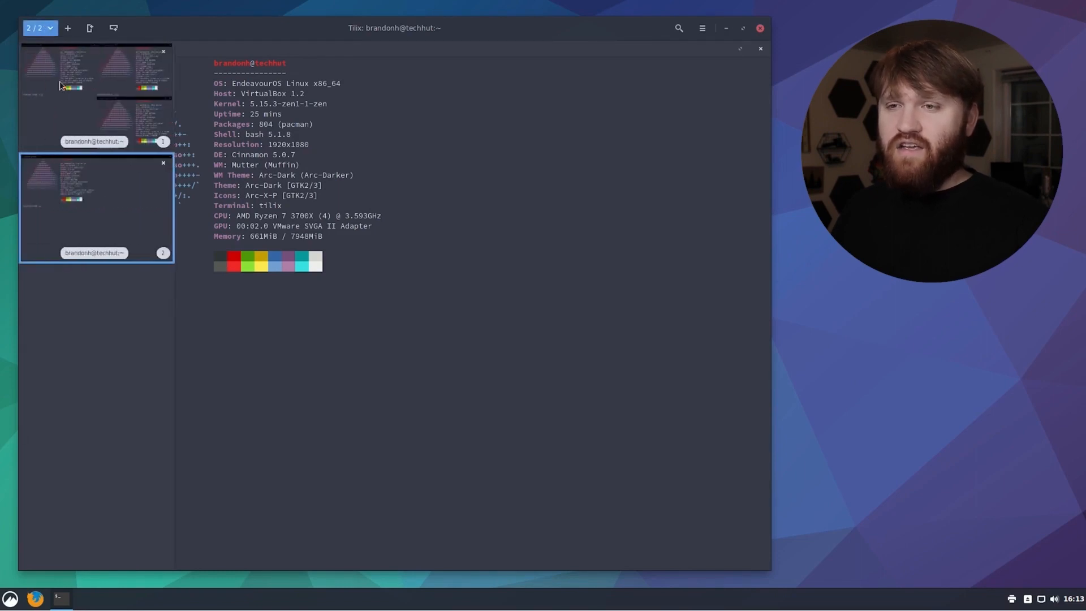
{"action": "mouse_move", "coordinate": [123, 97]}
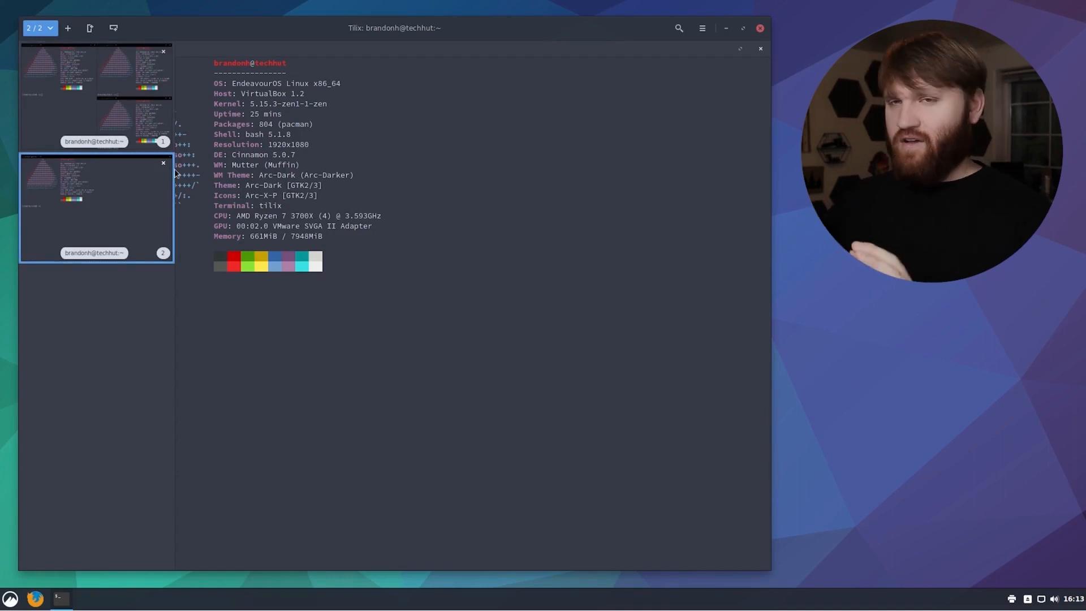
{"action": "mouse_move", "coordinate": [66, 64]}
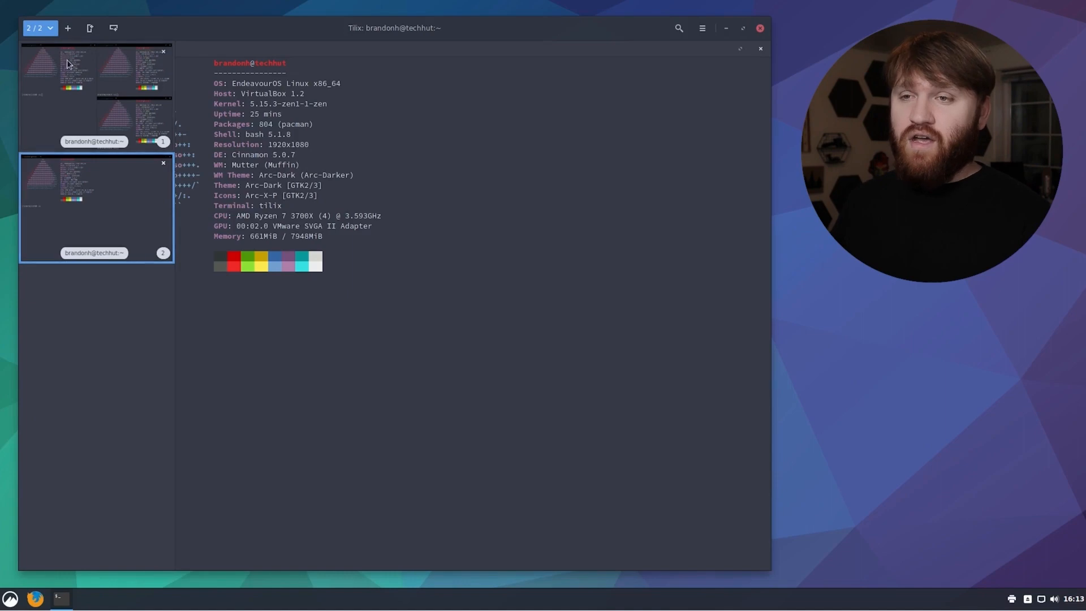
{"action": "left_click", "coordinate": [95, 97]}
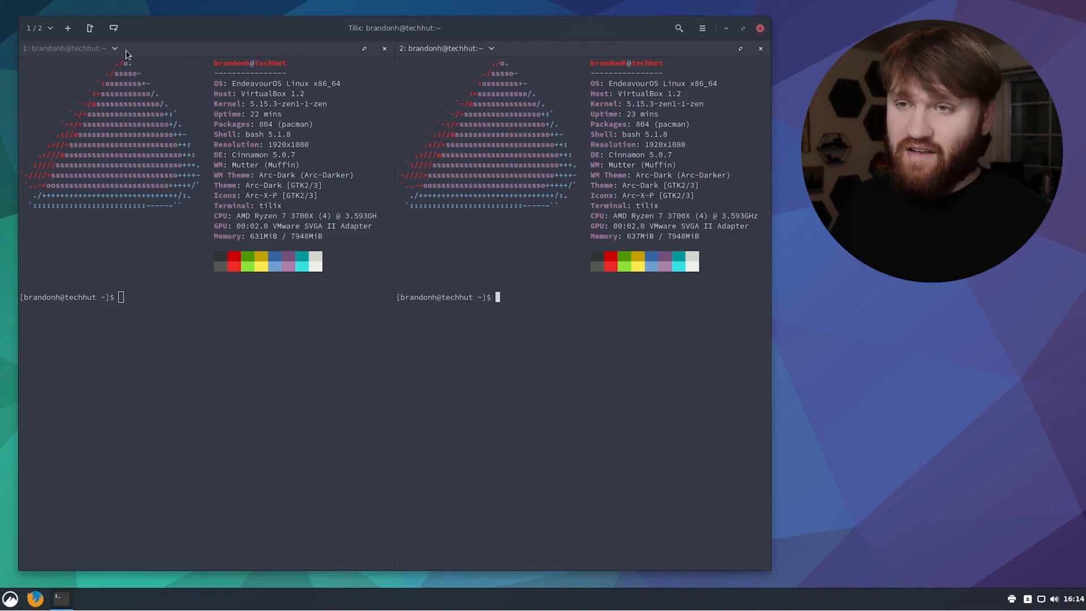
Open Add Bookmark from the left terminal's Assistants menu
{"action": "left_click", "coordinate": [114, 49]}
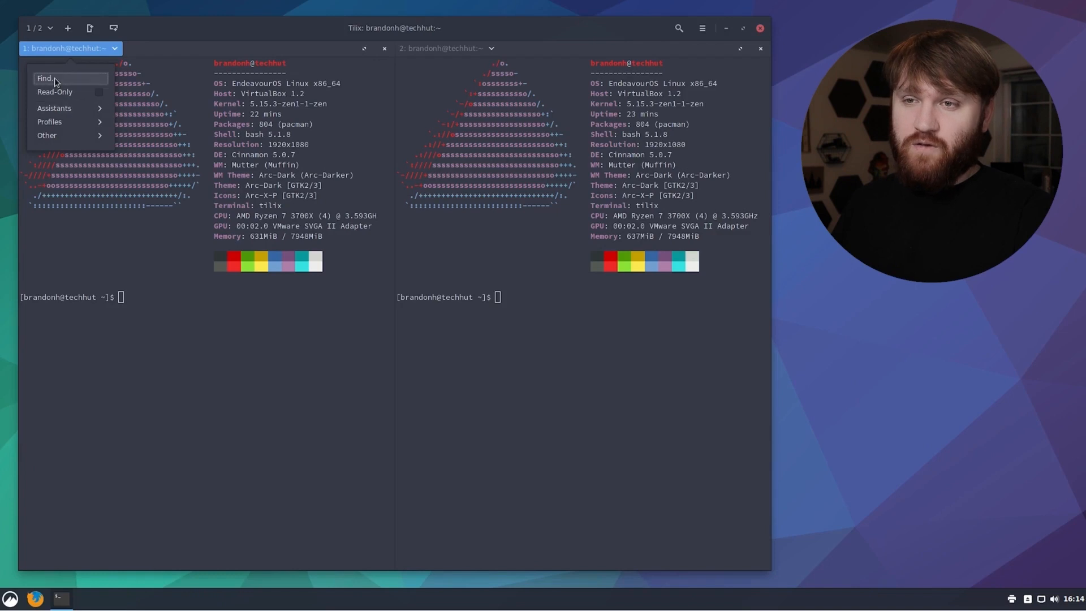
{"action": "mouse_move", "coordinate": [86, 97]}
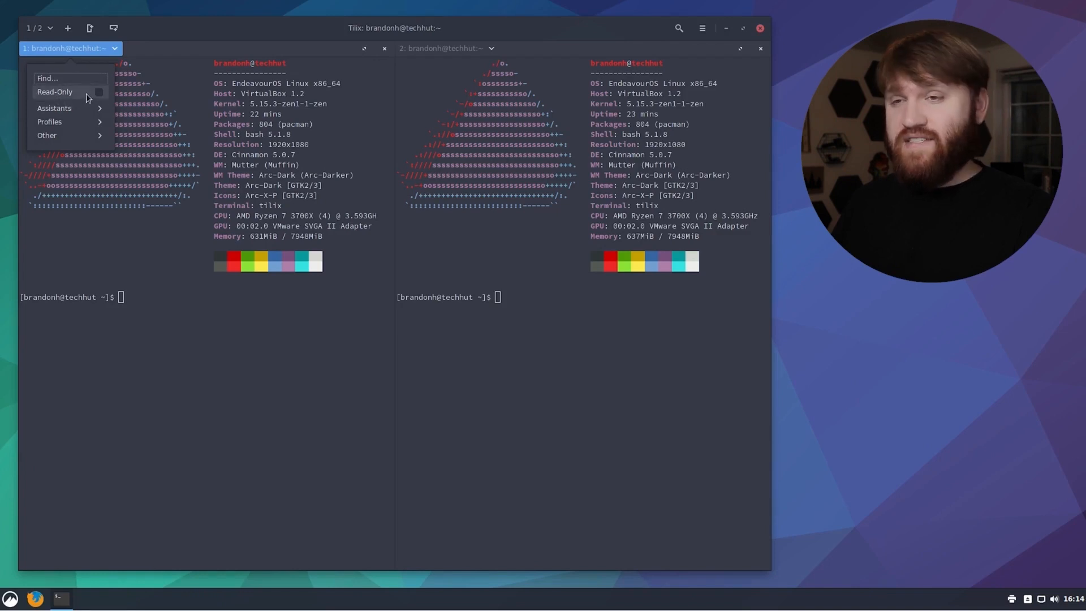
{"action": "left_click", "coordinate": [54, 108]}
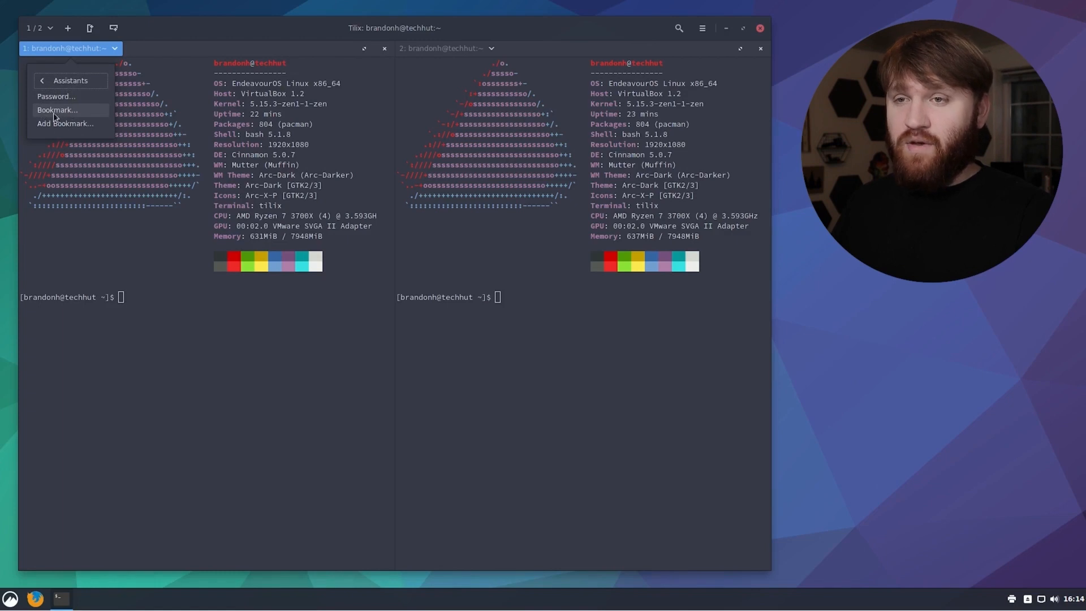
{"action": "mouse_move", "coordinate": [65, 124]}
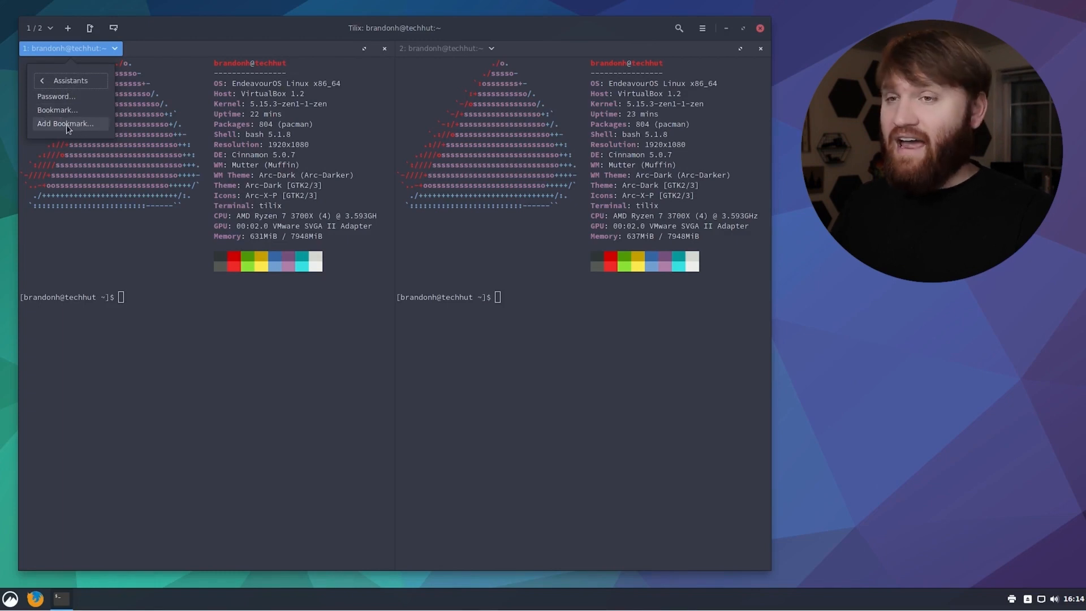
{"action": "left_click", "coordinate": [65, 123]}
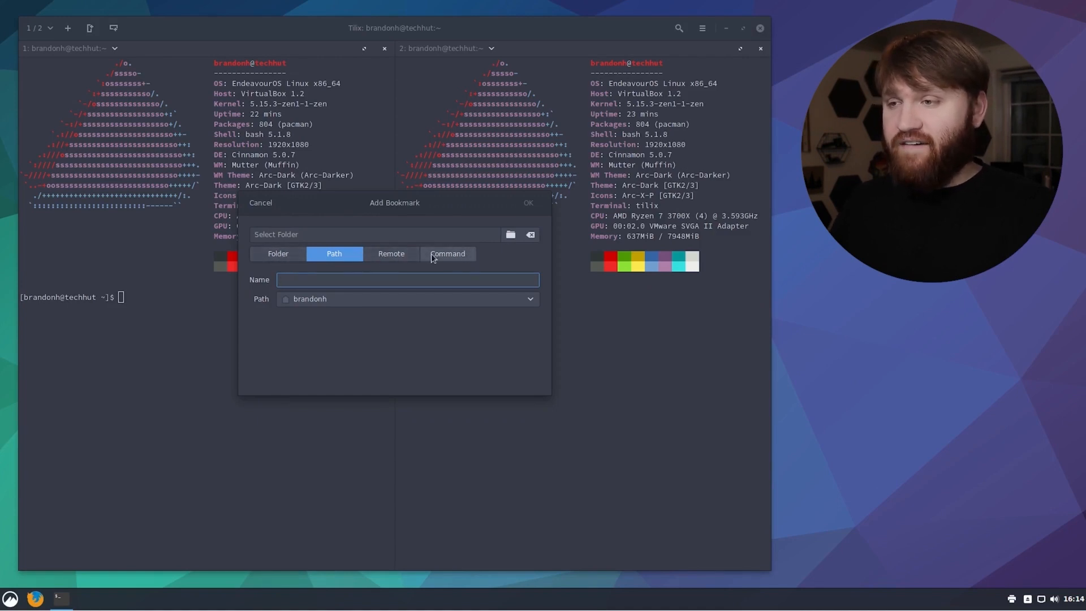
Create a remote bookmark named TechHut.tv for host techhut.tv with user brandon
{"action": "left_click", "coordinate": [390, 253]}
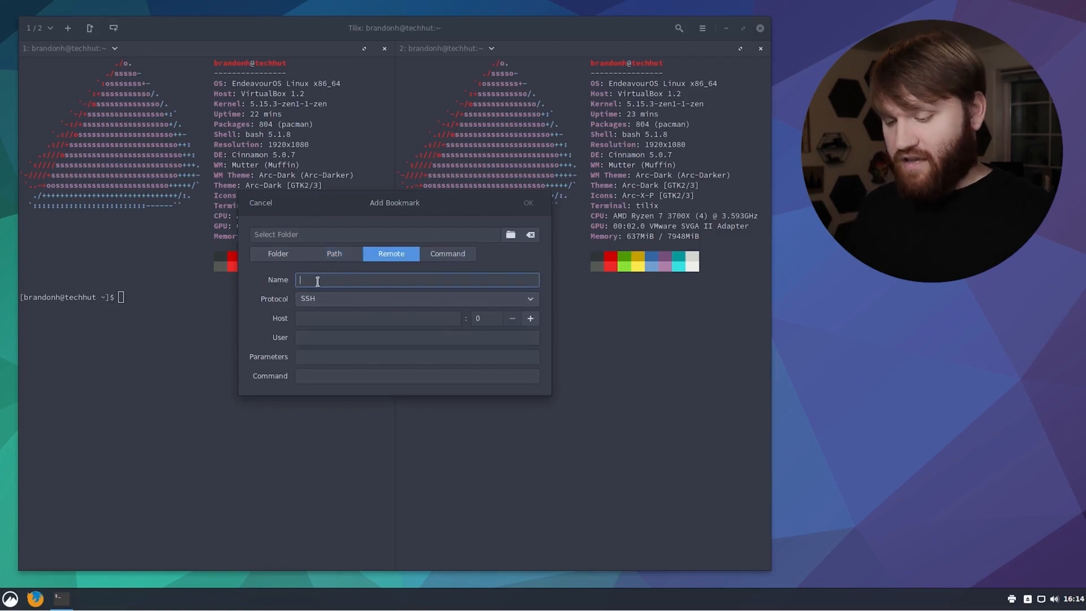
{"action": "type", "text": "TechHut"}
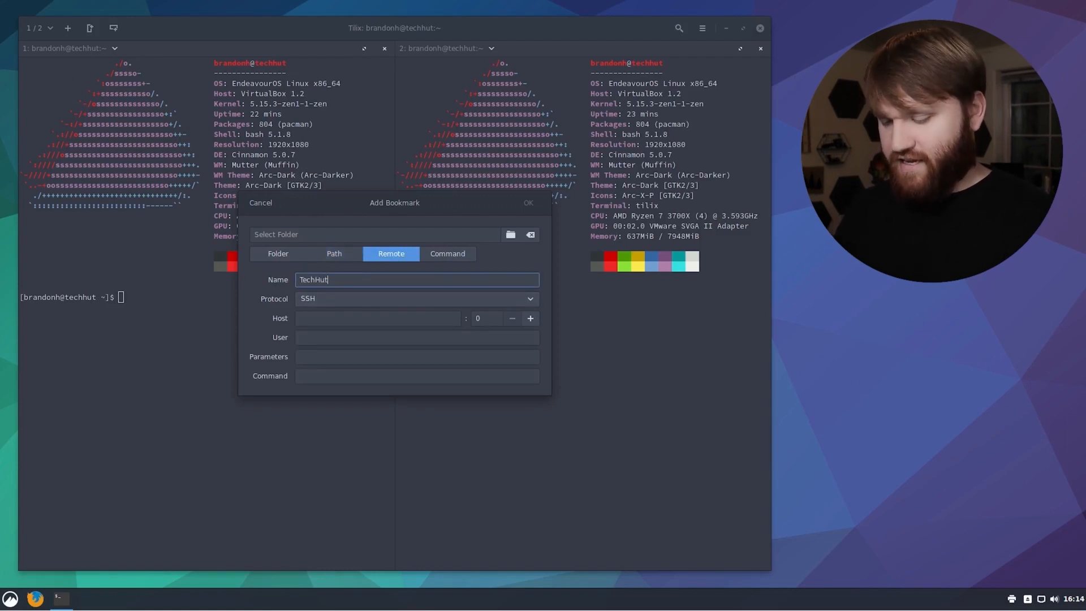
{"action": "type", "text": ".tv"}
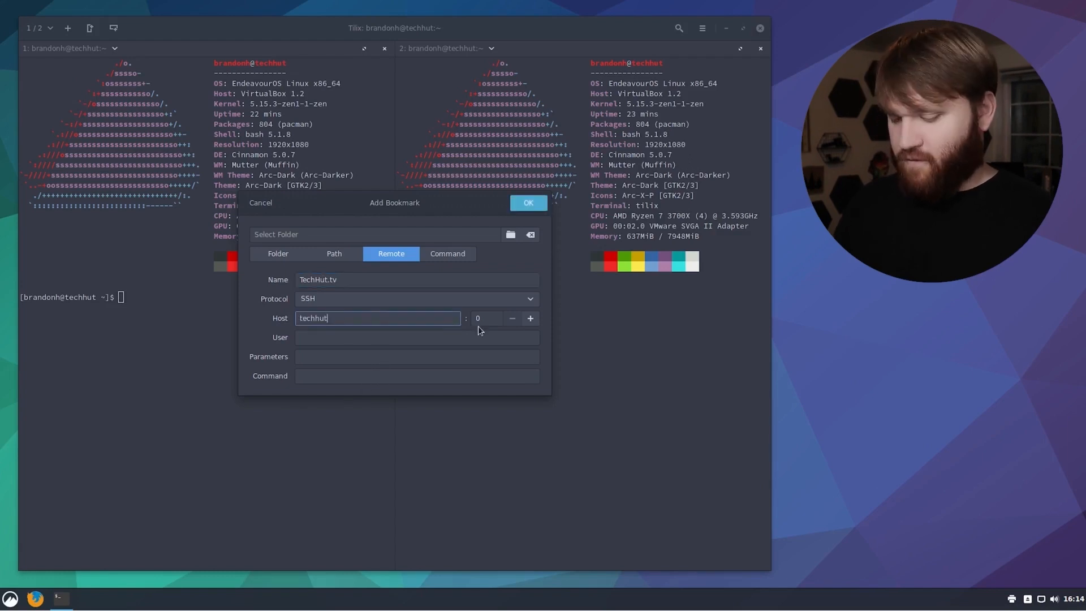
{"action": "type", "text": ".tv"}
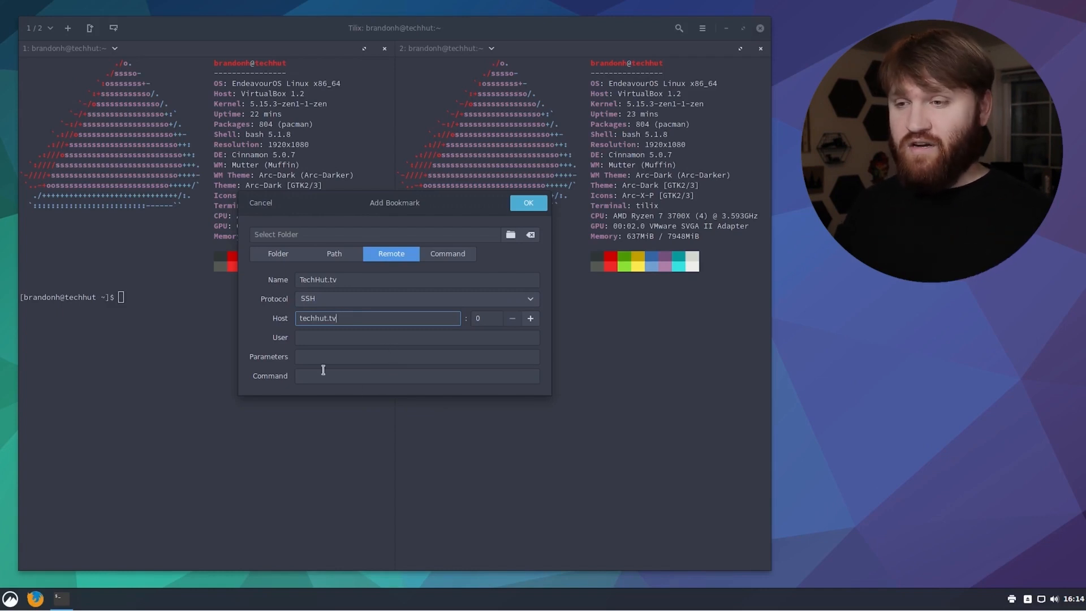
{"action": "left_click", "coordinate": [416, 337]}
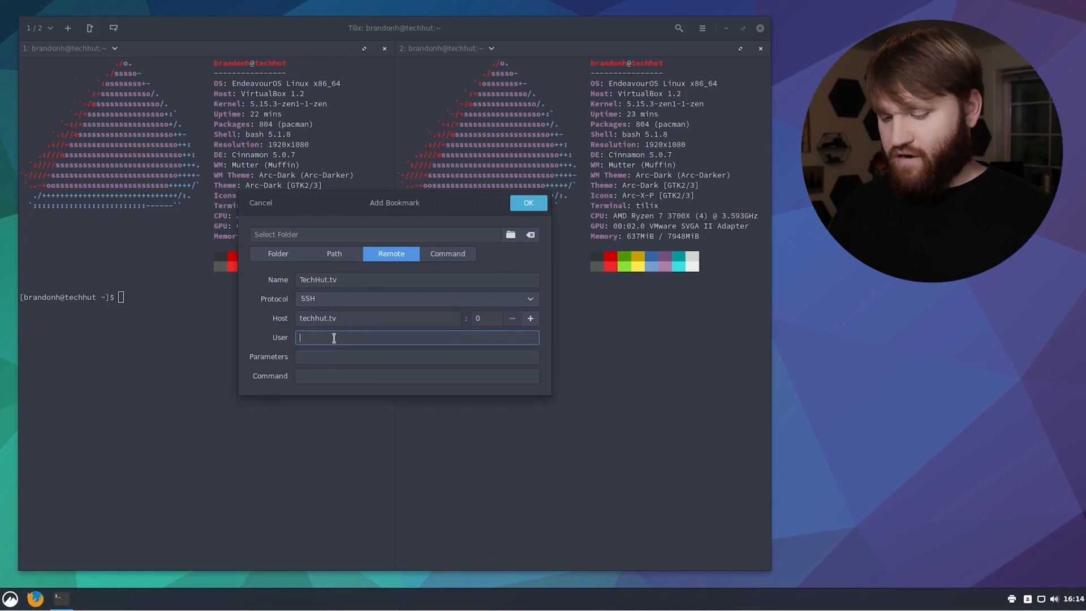
{"action": "type", "text": "brandon"}
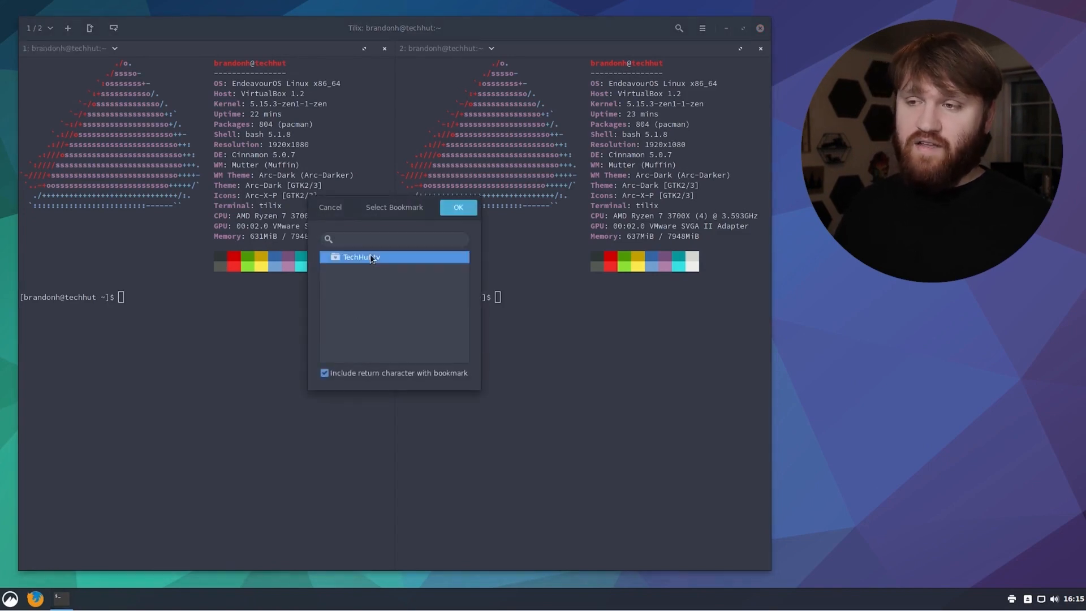
Connect to the TechHut.tv server from the bookmark and accept its host key
{"action": "left_click", "coordinate": [458, 207]}
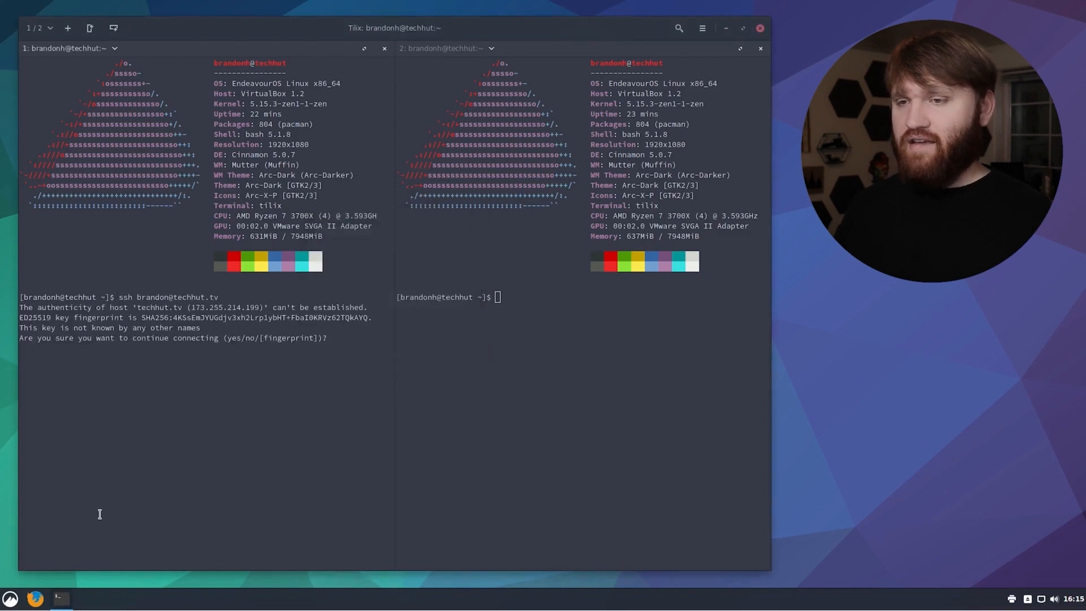
{"action": "type", "text": "yes"}
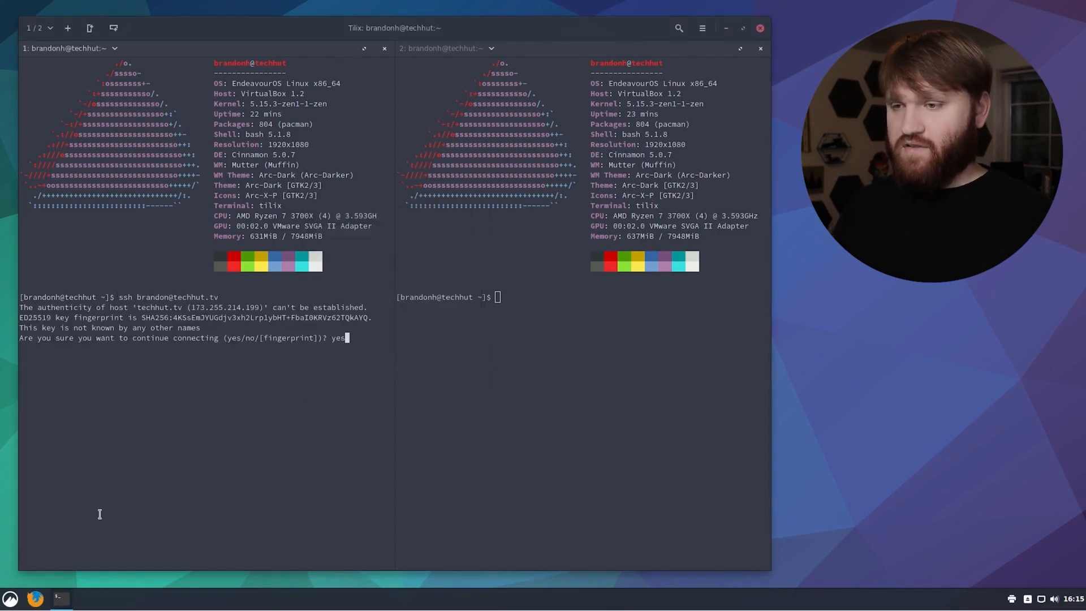
{"action": "key", "text": "Return"}
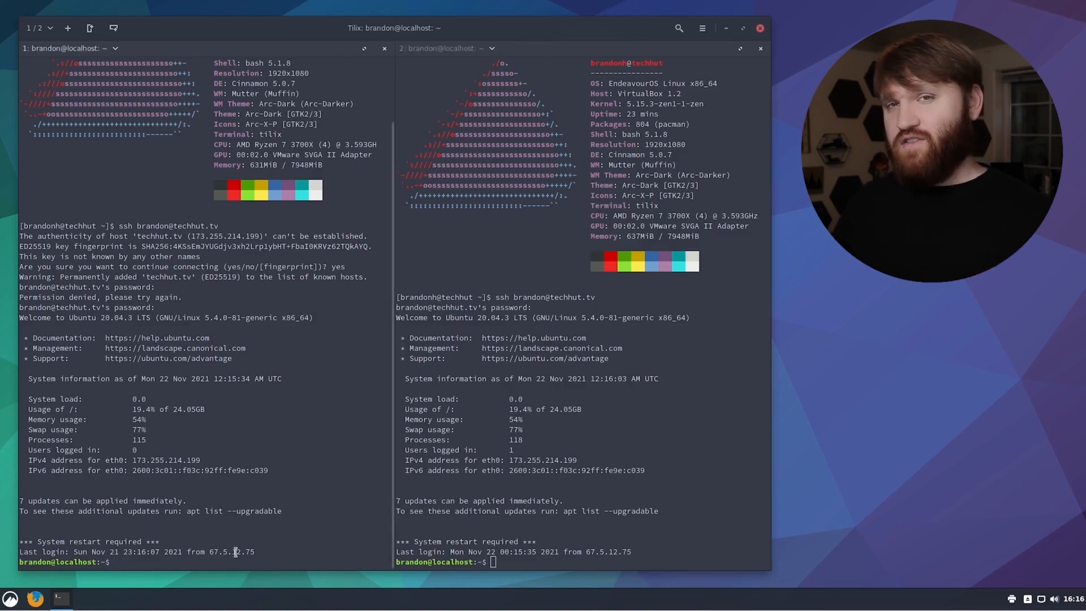
{"action": "mouse_move", "coordinate": [337, 566]}
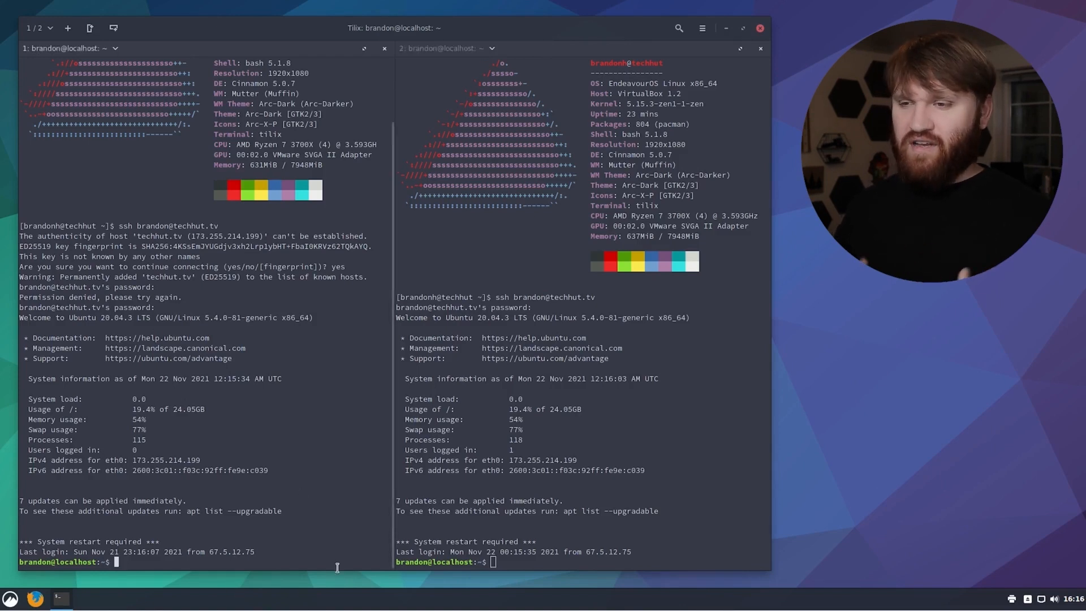
{"action": "mouse_move", "coordinate": [513, 558]}
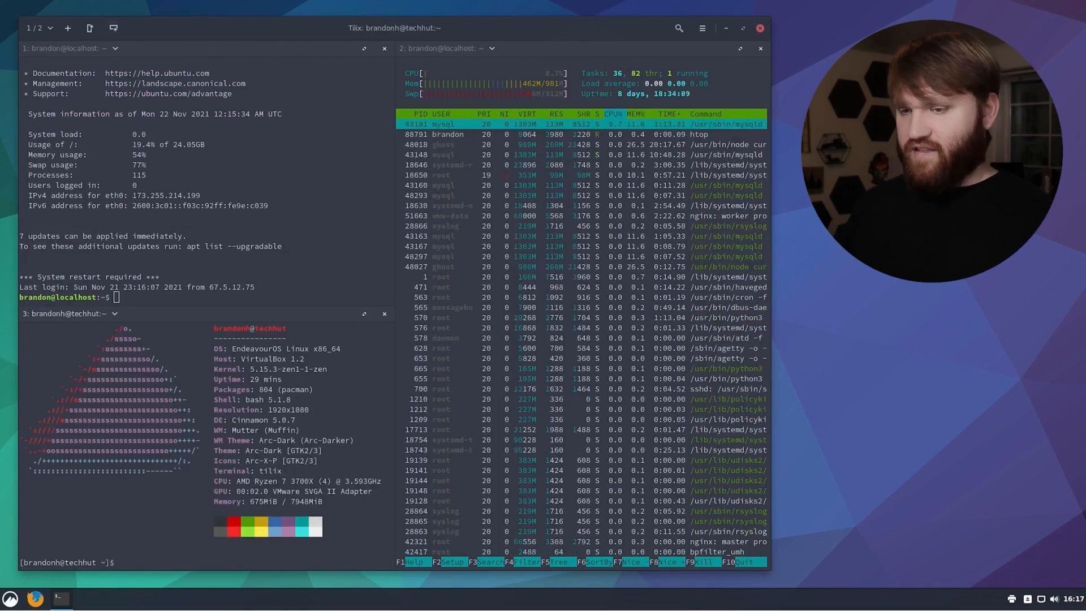
Run df -h in the local terminal to show disk usage
{"action": "type", "text": "df -h"}
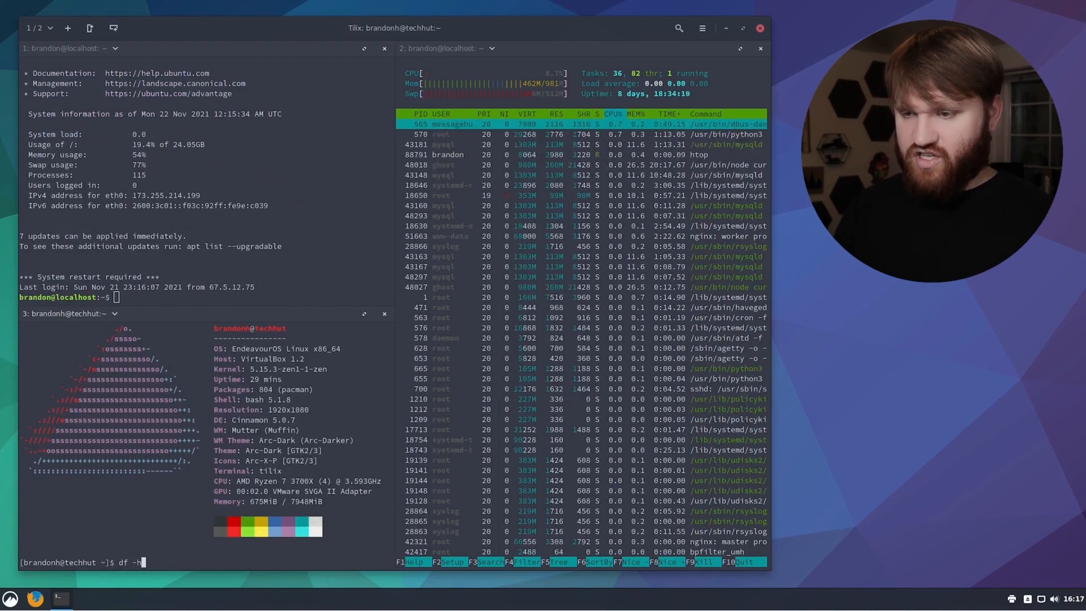
{"action": "key", "text": "Return"}
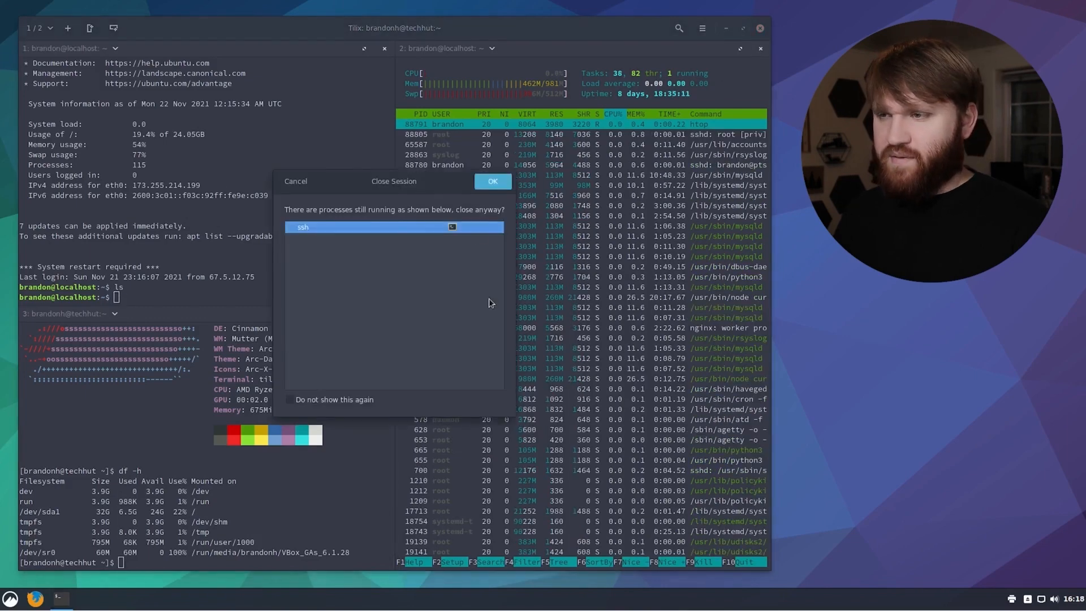
Confirm closing the ssh session, close the server pane, and show the main menu
{"action": "left_click", "coordinate": [492, 181]}
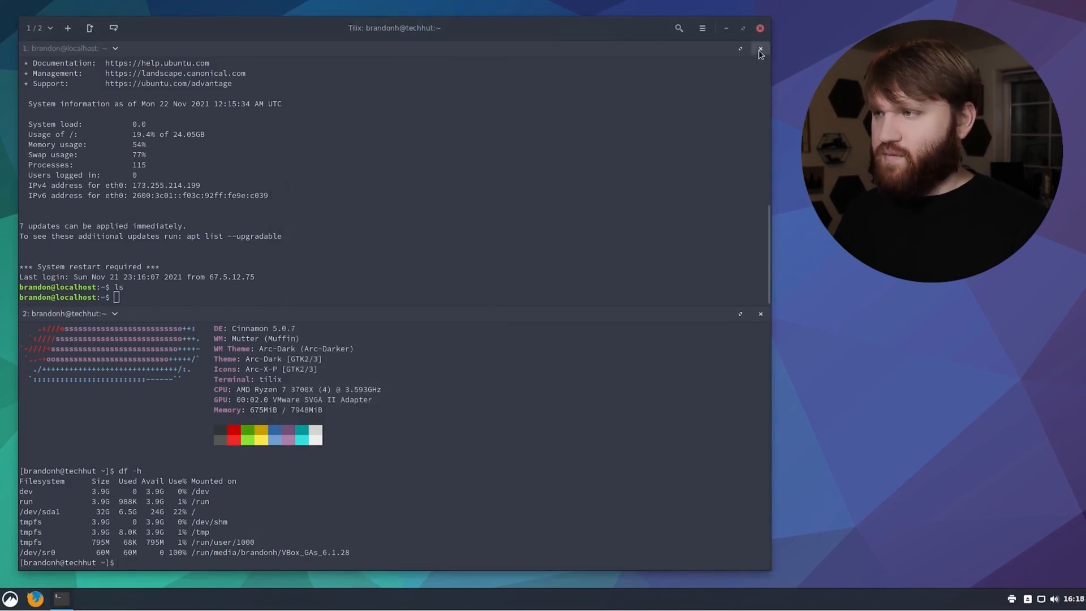
{"action": "left_click", "coordinate": [760, 314]}
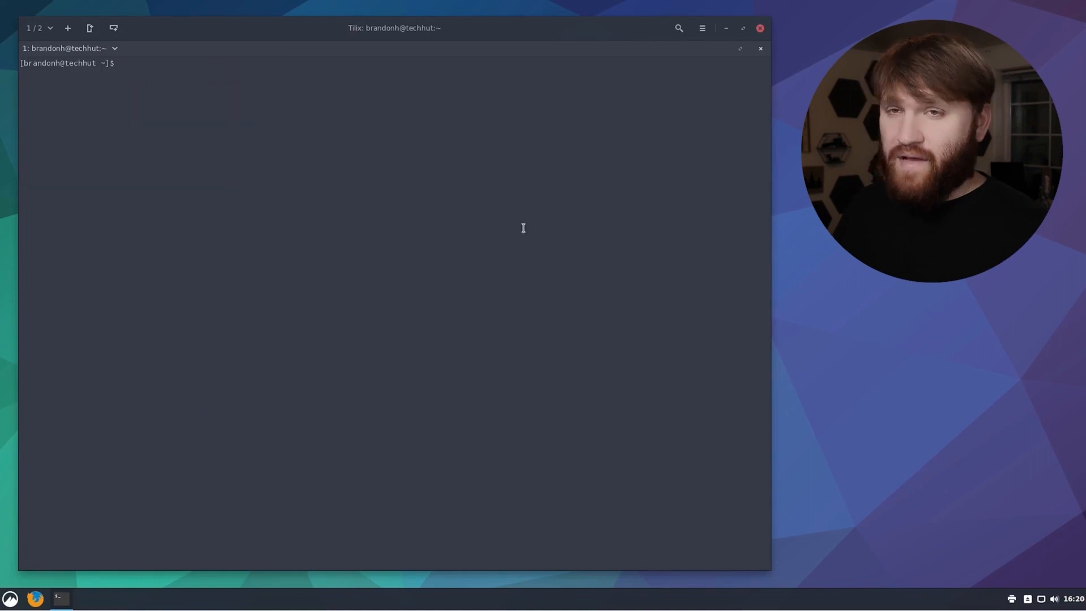
{"action": "left_click", "coordinate": [701, 27]}
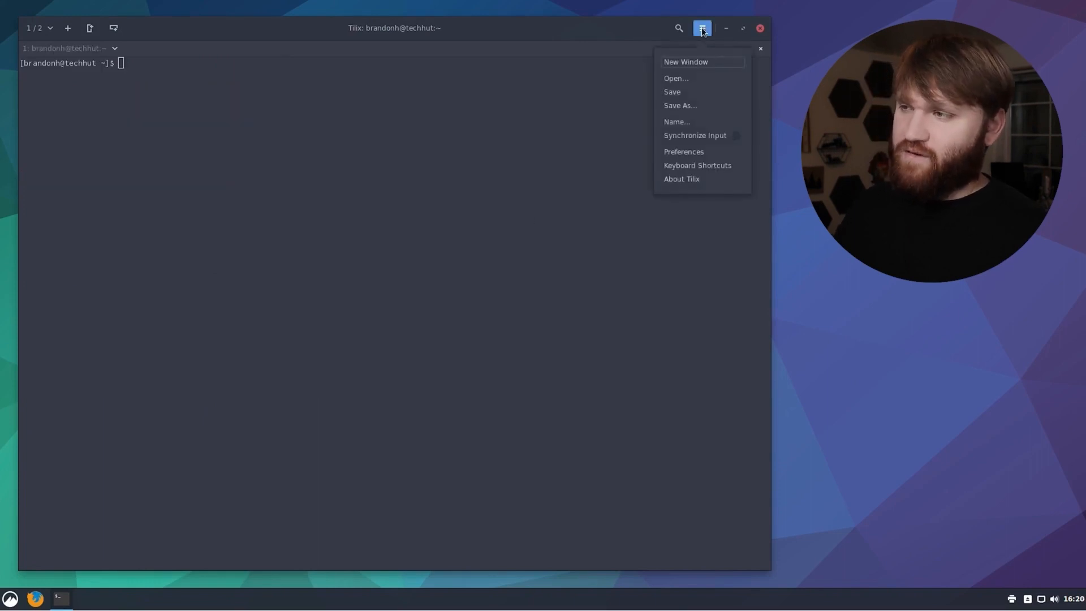
{"action": "mouse_move", "coordinate": [701, 33]}
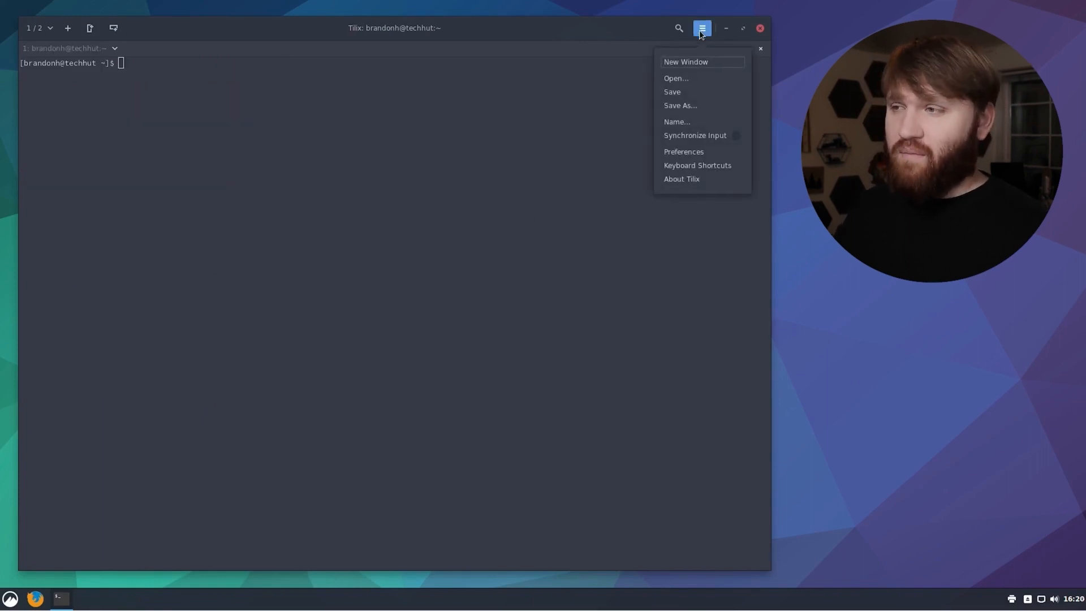
{"action": "mouse_move", "coordinate": [703, 91]}
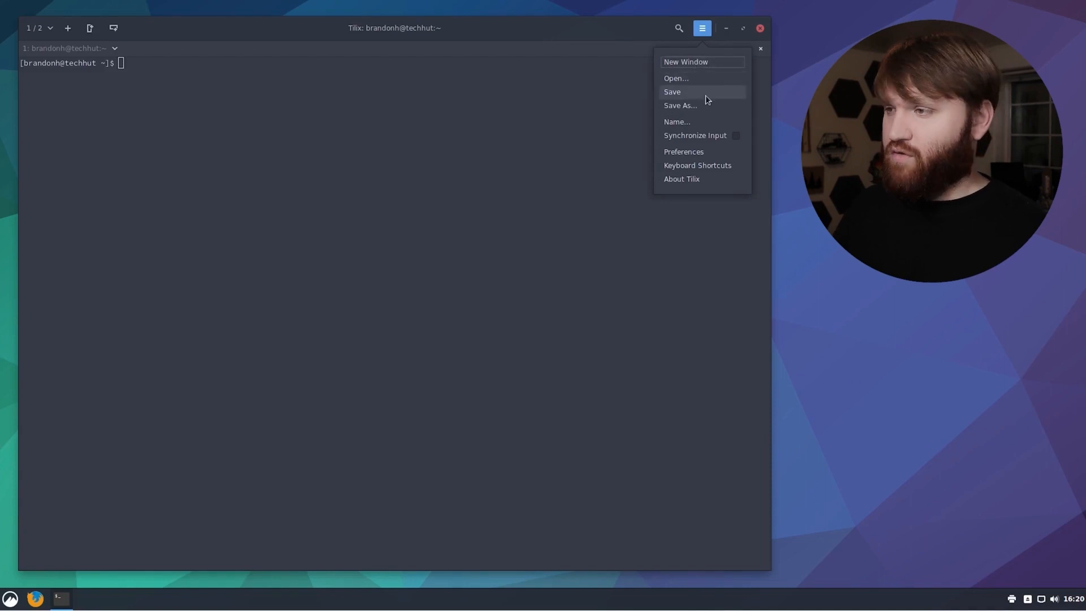
{"action": "mouse_move", "coordinate": [695, 154]}
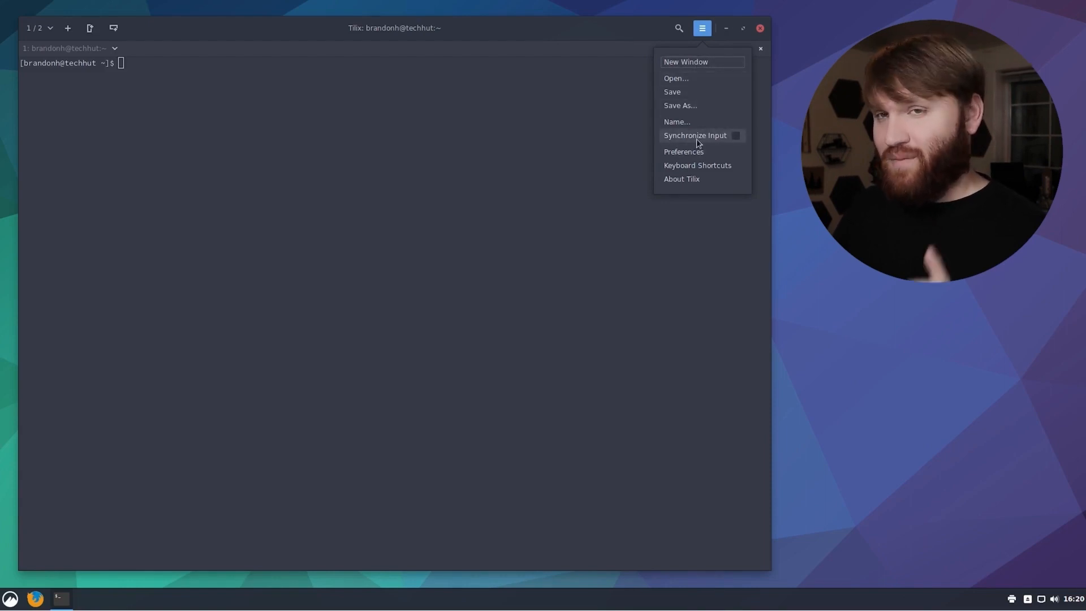
{"action": "mouse_move", "coordinate": [683, 151]}
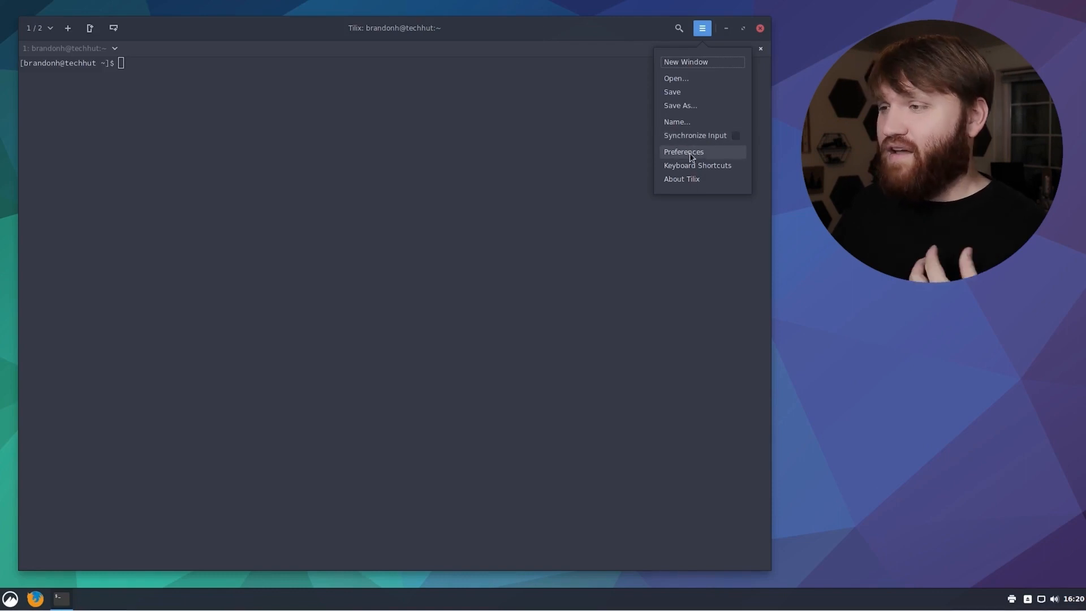
Open Preferences and browse the Appearance and Quake settings pages
{"action": "left_click", "coordinate": [683, 152]}
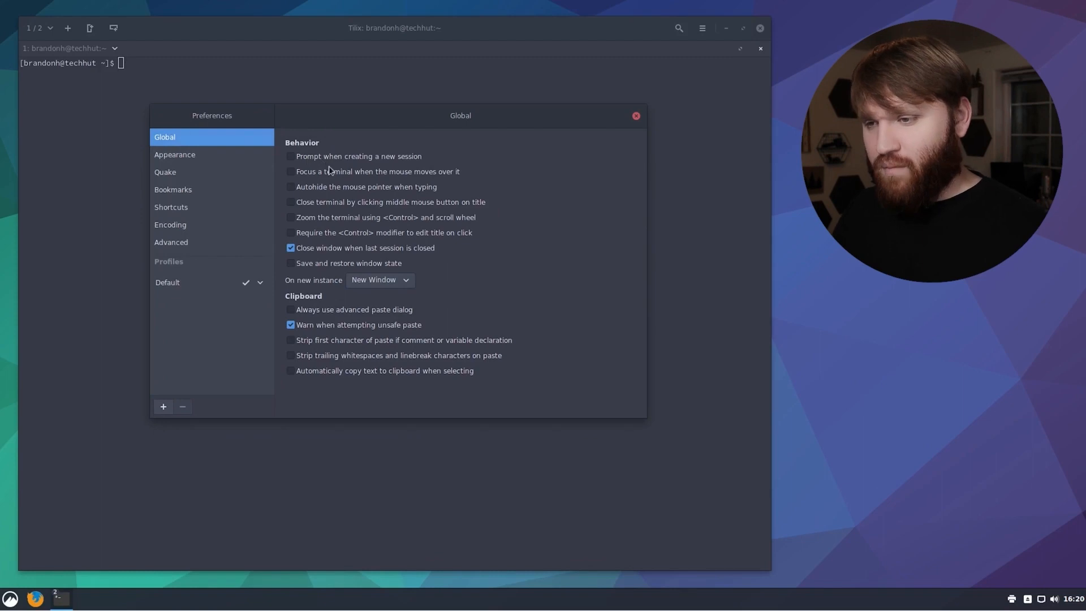
{"action": "mouse_move", "coordinate": [347, 203]}
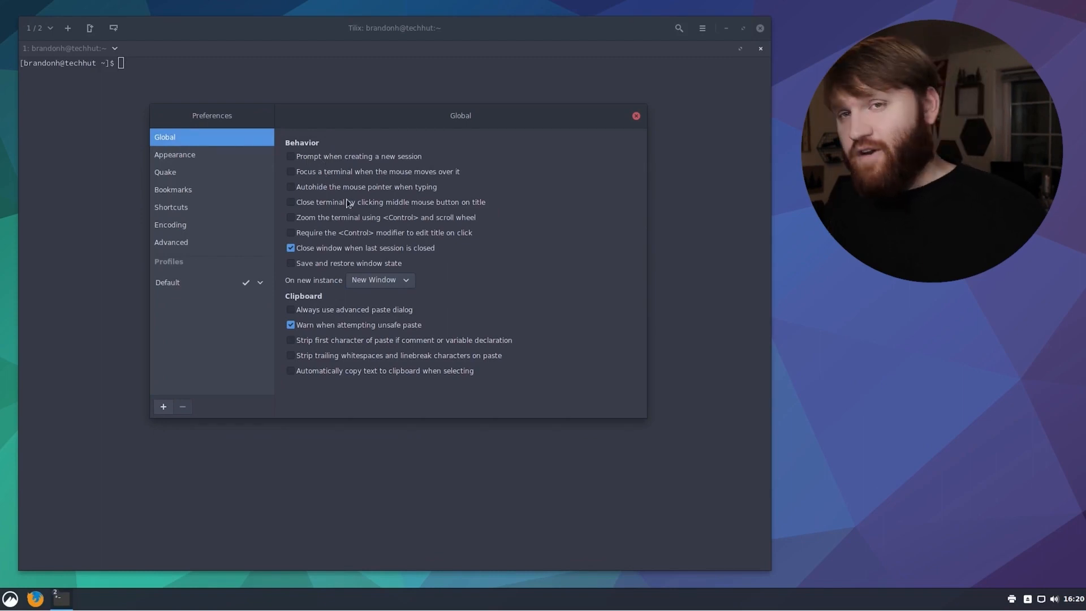
{"action": "mouse_move", "coordinate": [191, 160]}
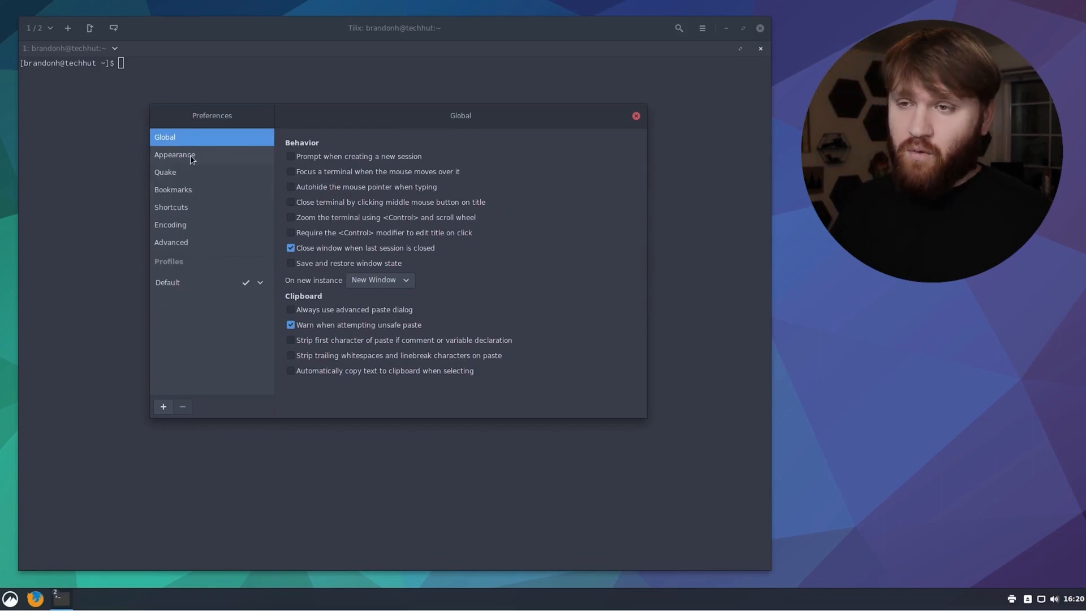
{"action": "left_click", "coordinate": [175, 154]}
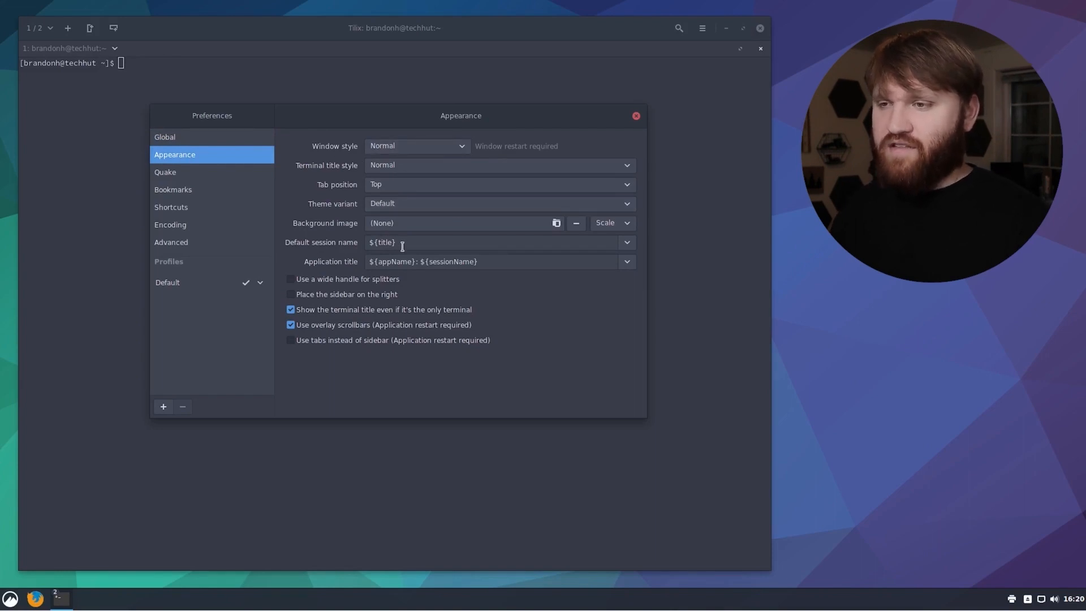
{"action": "mouse_move", "coordinate": [209, 209]}
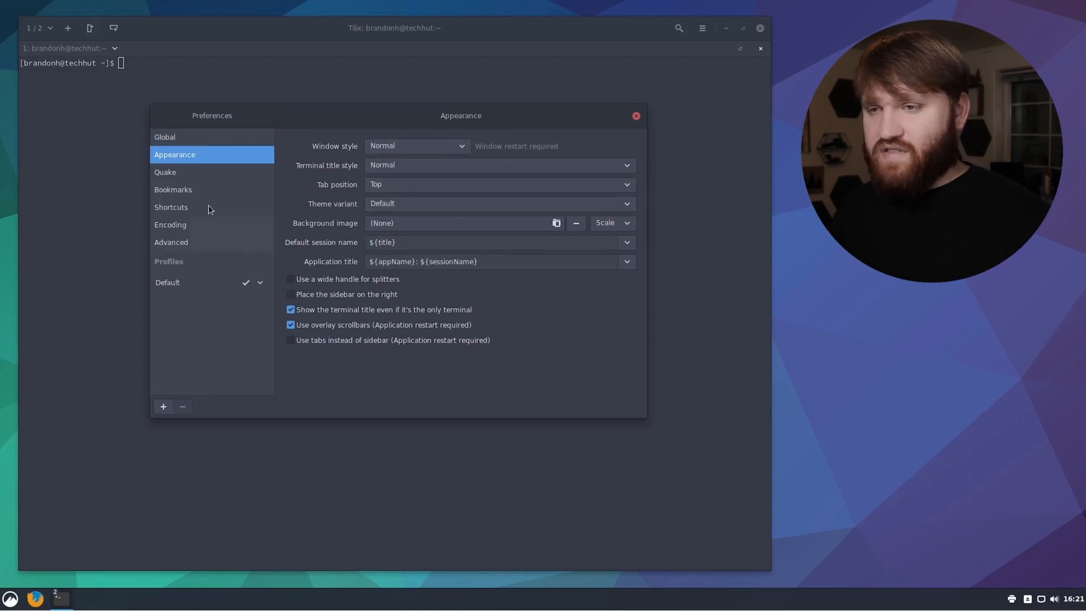
{"action": "left_click", "coordinate": [164, 172]}
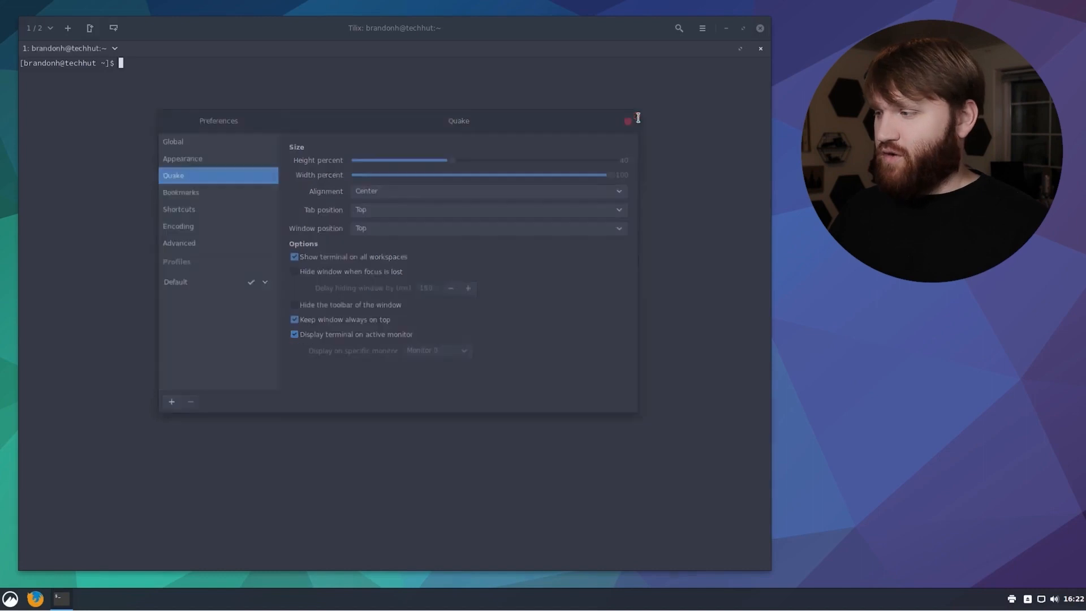
Close Preferences and run tilix --quake to launch Tilix in quake mode
{"action": "left_click", "coordinate": [627, 119]}
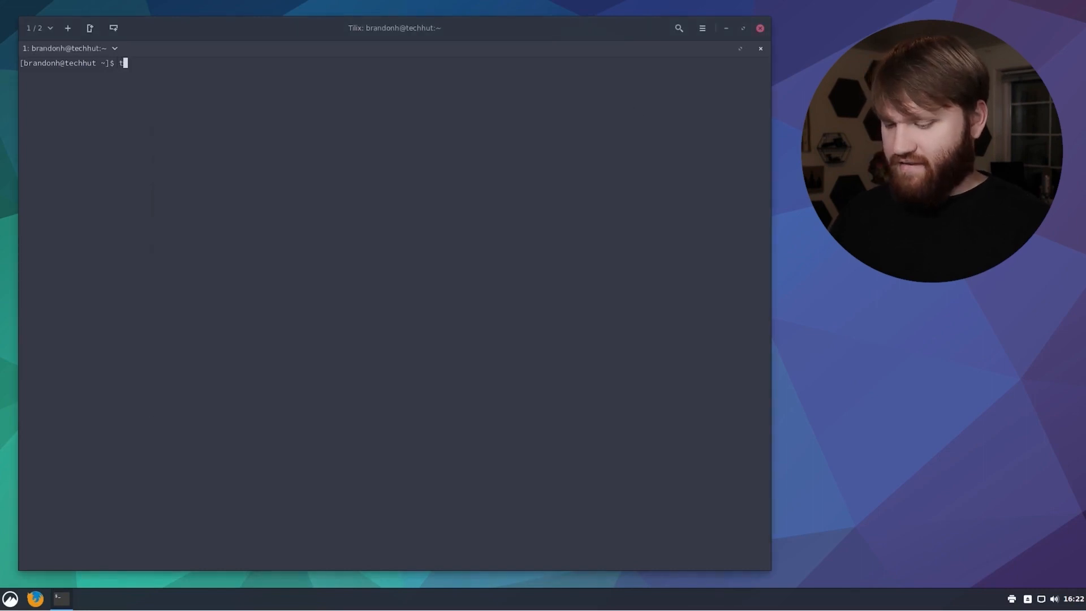
{"action": "type", "text": "ilix --"}
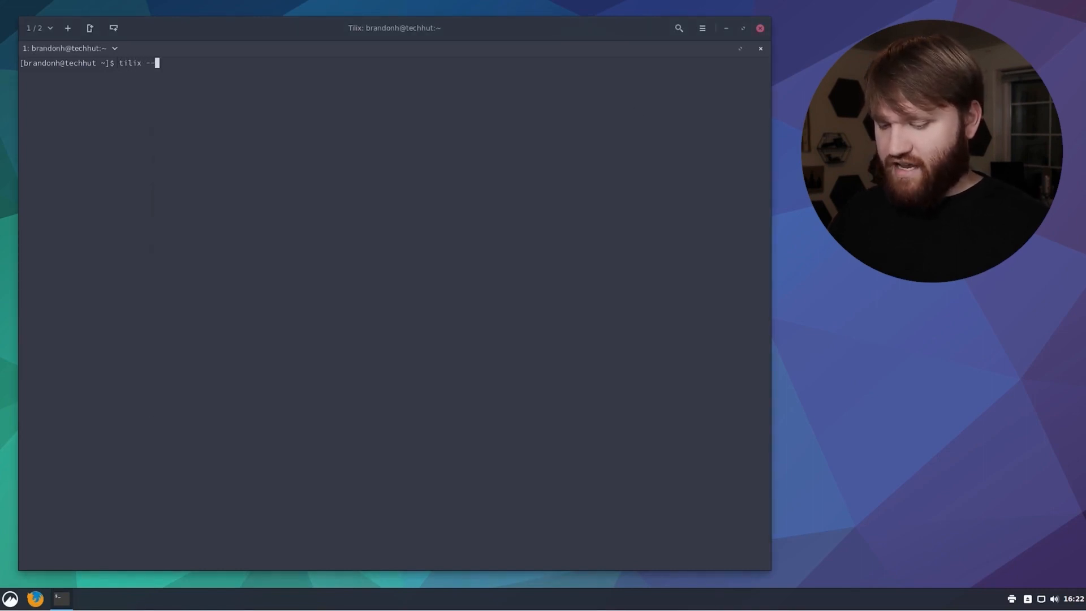
{"action": "key", "text": "Return"}
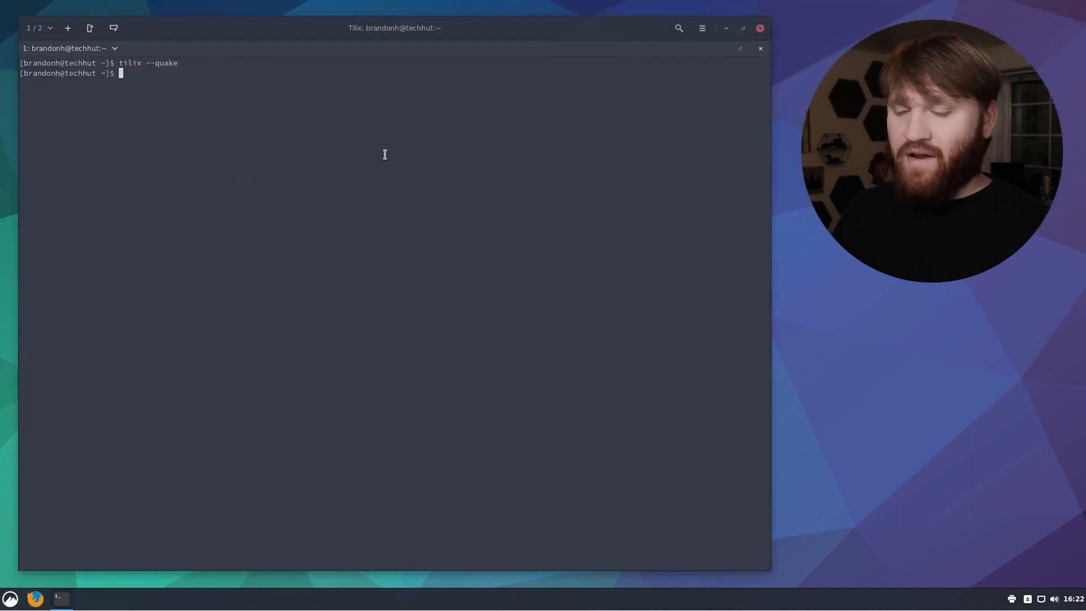
Open the Keyboard settings from the launcher and go to its Shortcuts tab
{"action": "left_click", "coordinate": [10, 598]}
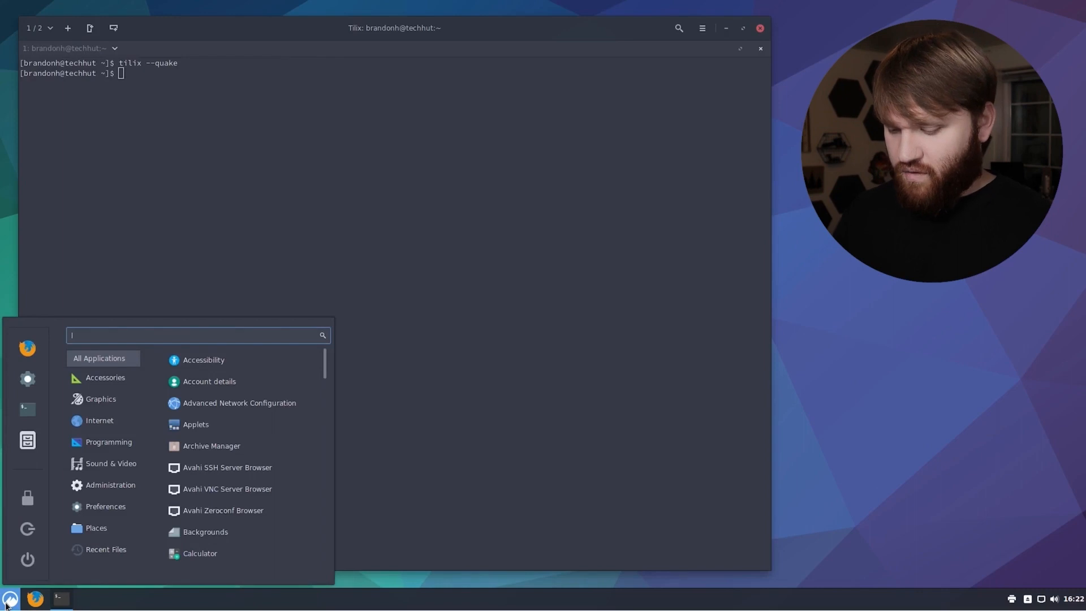
{"action": "type", "text": "key"}
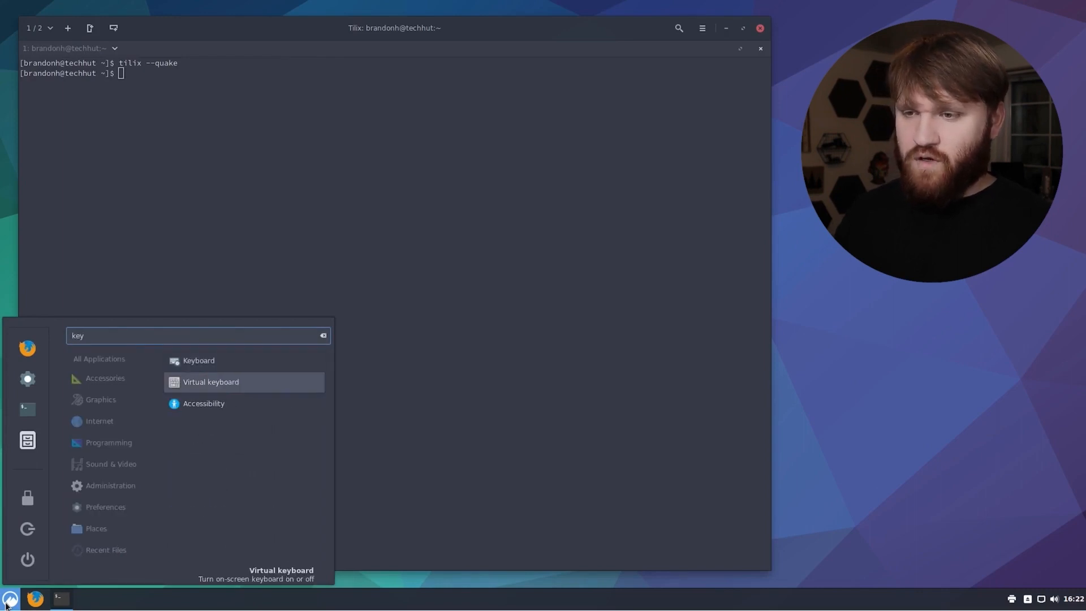
{"action": "left_click", "coordinate": [198, 360]}
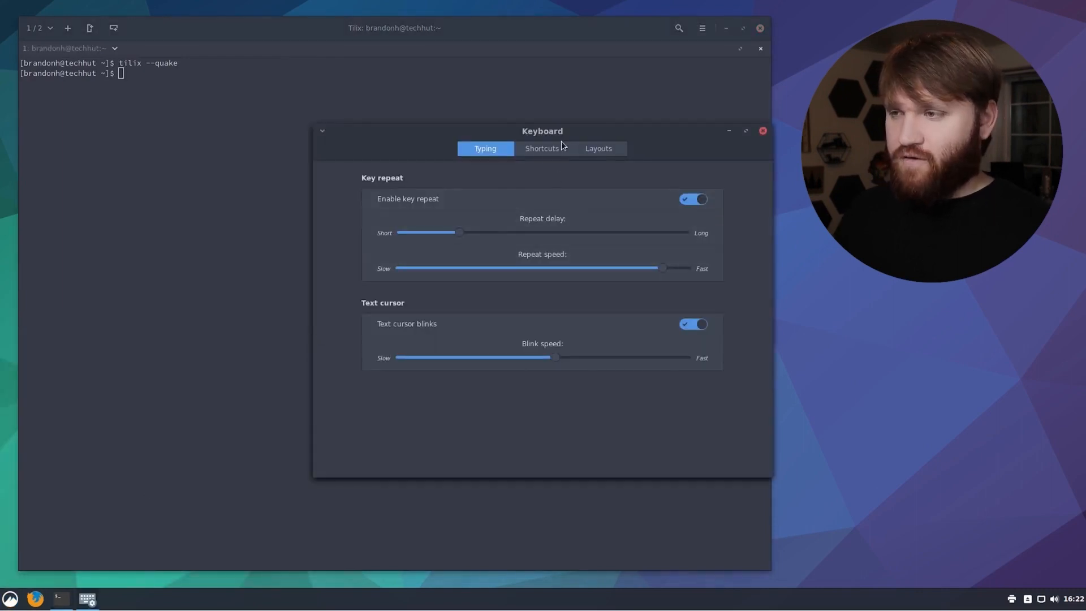
{"action": "left_click", "coordinate": [542, 148]}
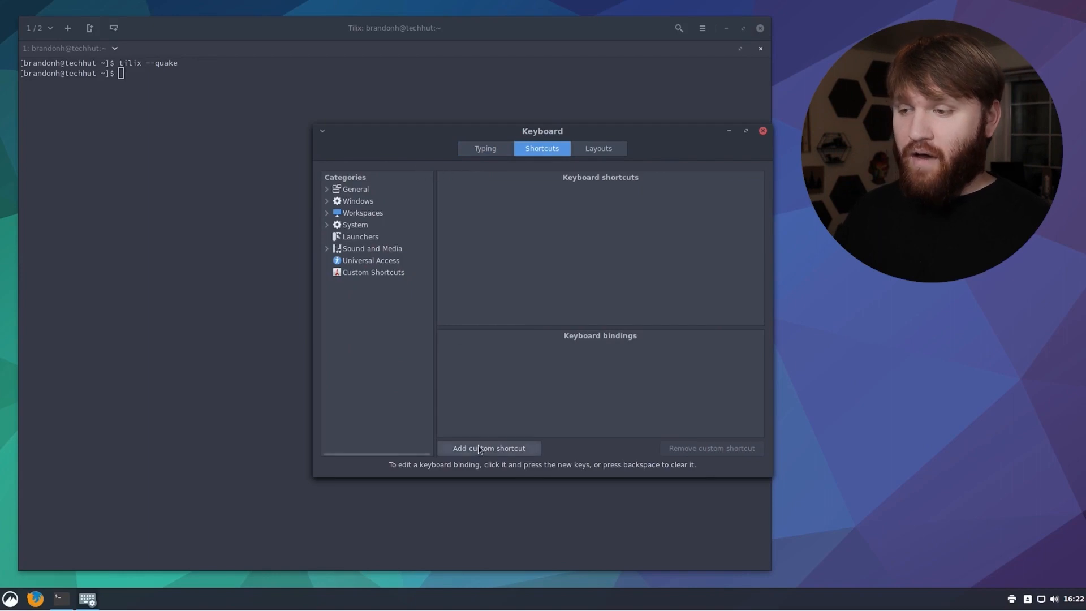
Add a custom shortcut 'tilix' running tilix --quake, bound to Super+F12
{"action": "left_click", "coordinate": [488, 448]}
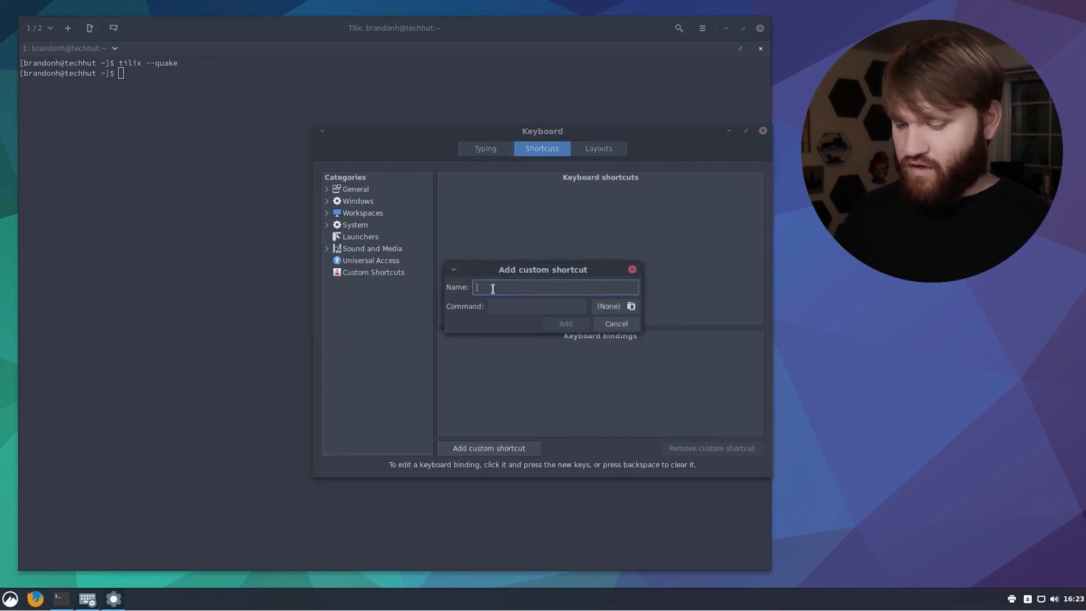
{"action": "type", "text": "tilix"}
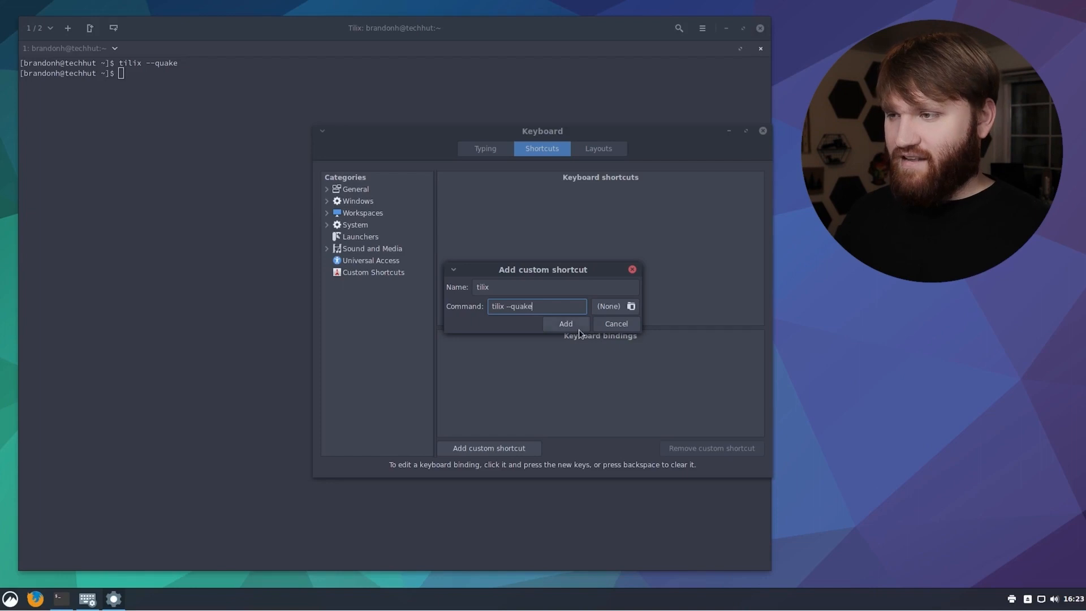
{"action": "left_click", "coordinate": [565, 324]}
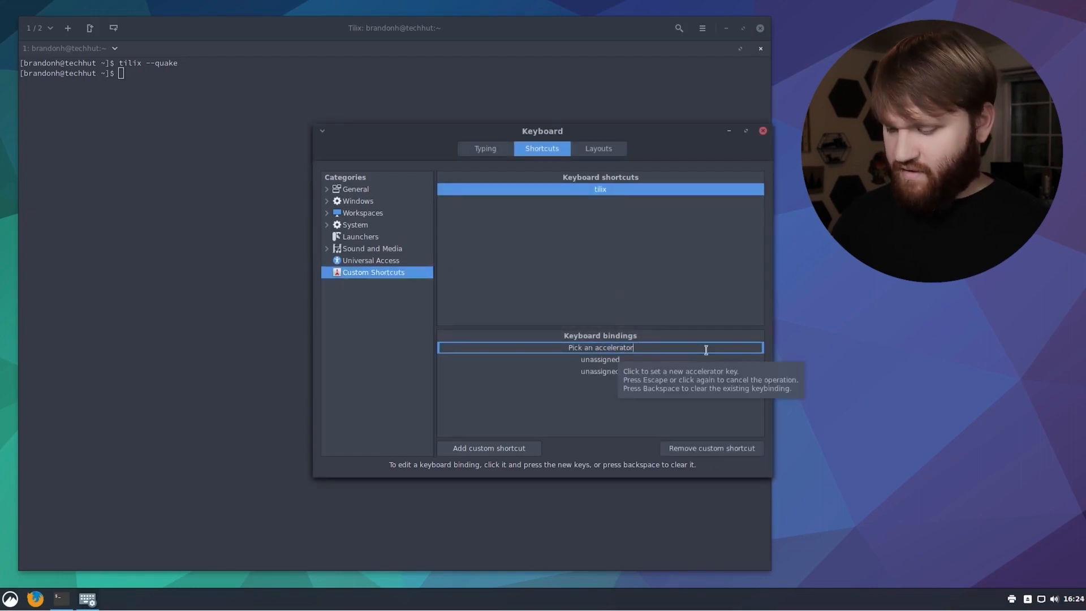
{"action": "key", "text": "Super+F12"}
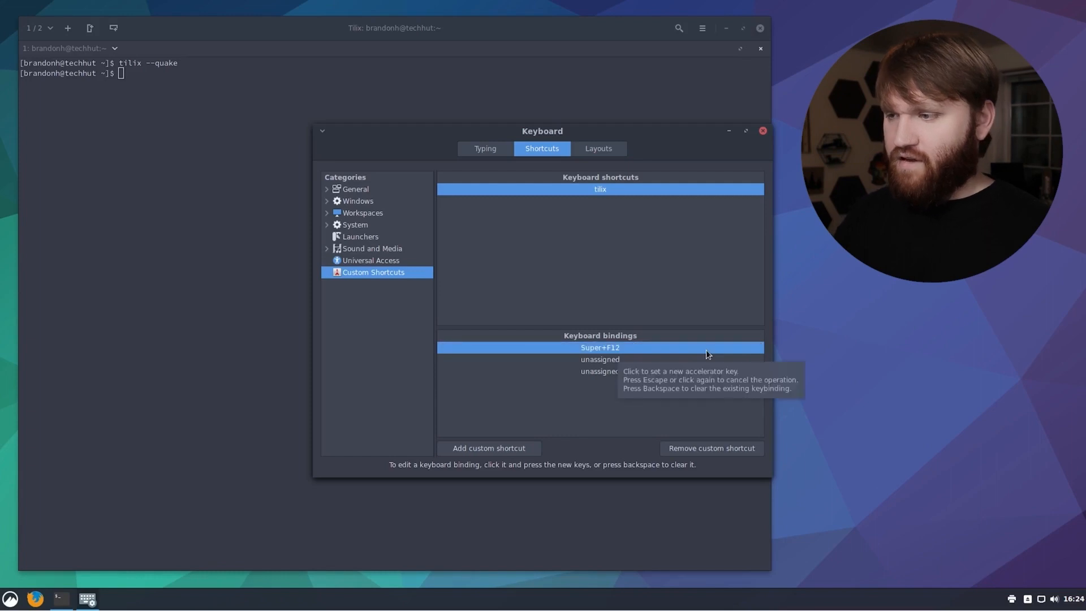
{"action": "mouse_move", "coordinate": [762, 117]}
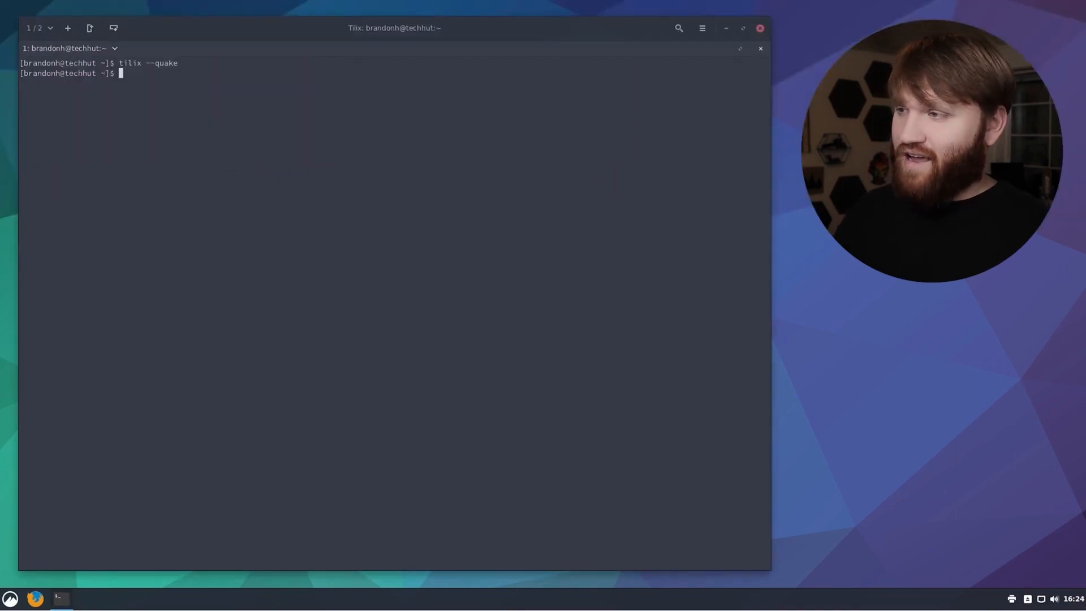
Reopen Tilix Preferences on the Bookmarks page listing TechHut.tv
{"action": "left_click", "coordinate": [701, 28]}
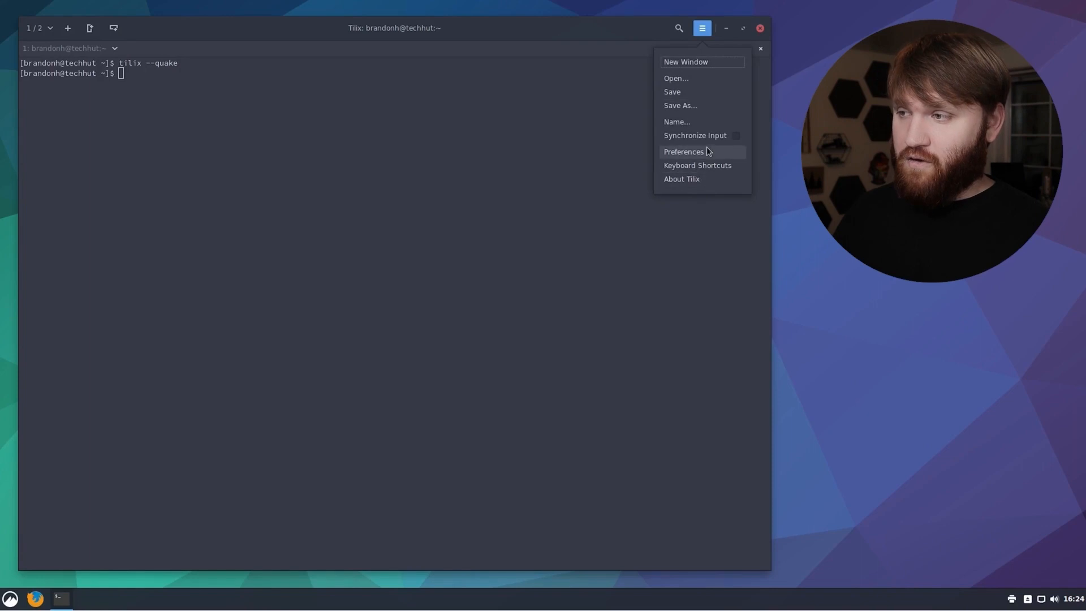
{"action": "left_click", "coordinate": [684, 152]}
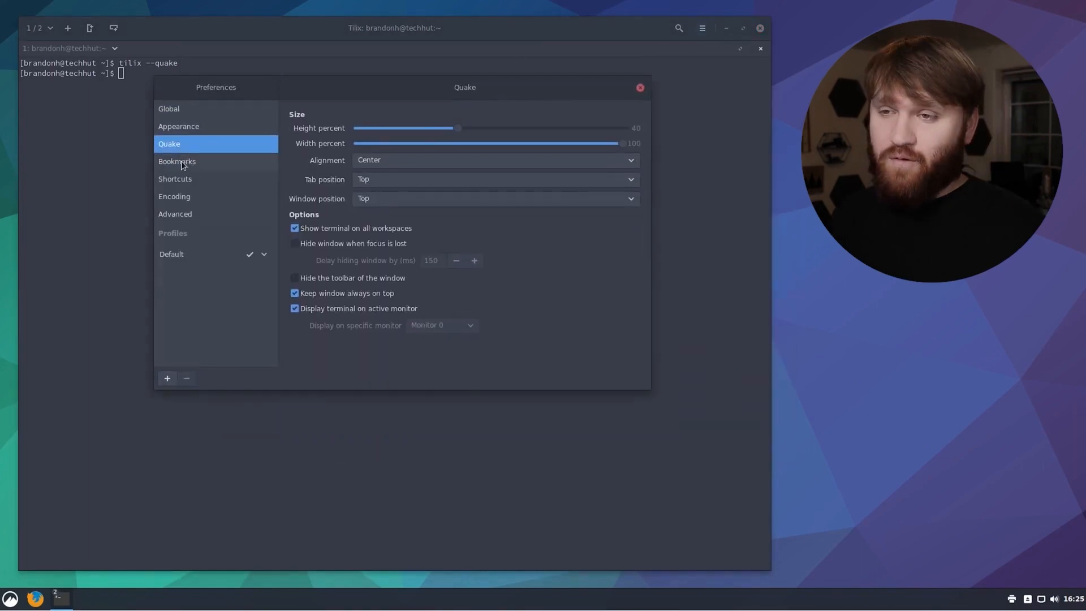
{"action": "left_click", "coordinate": [176, 161]}
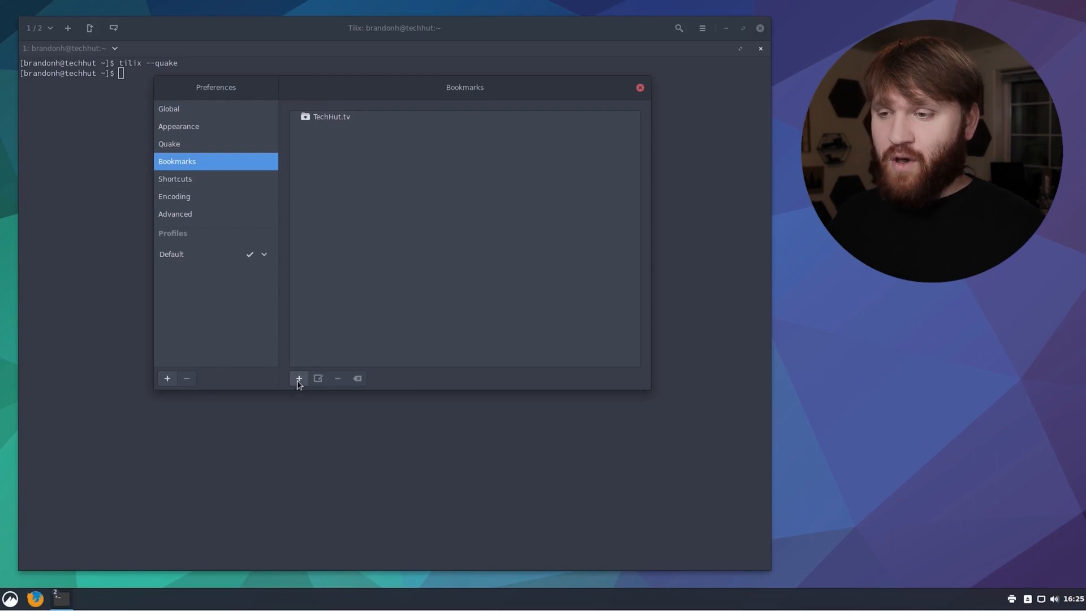
Preview the Add Bookmark form's Remote and Command types, then cancel
{"action": "left_click", "coordinate": [299, 378]}
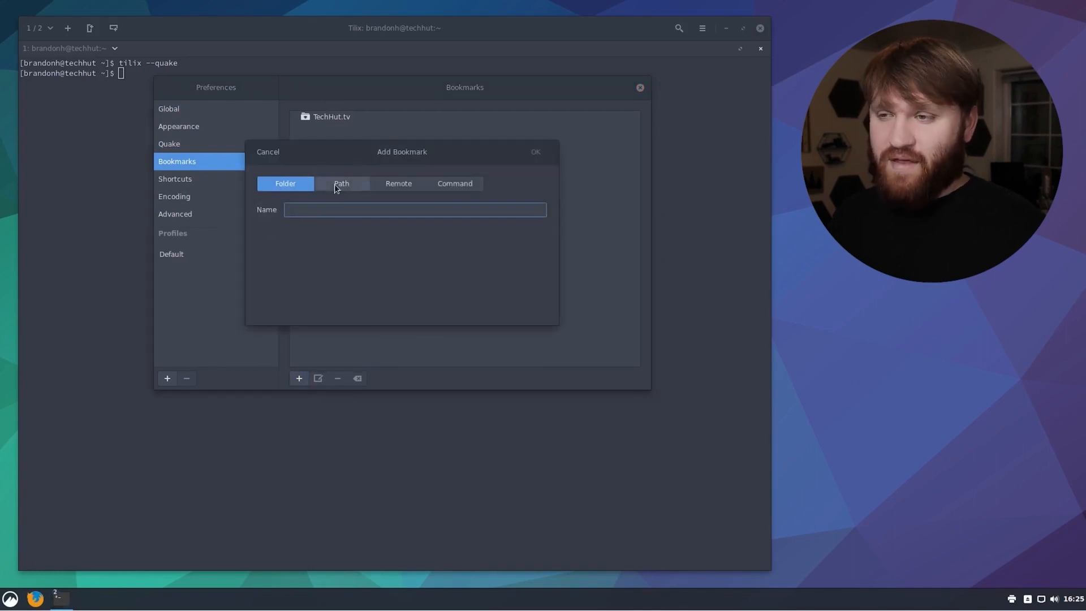
{"action": "left_click", "coordinate": [398, 182]}
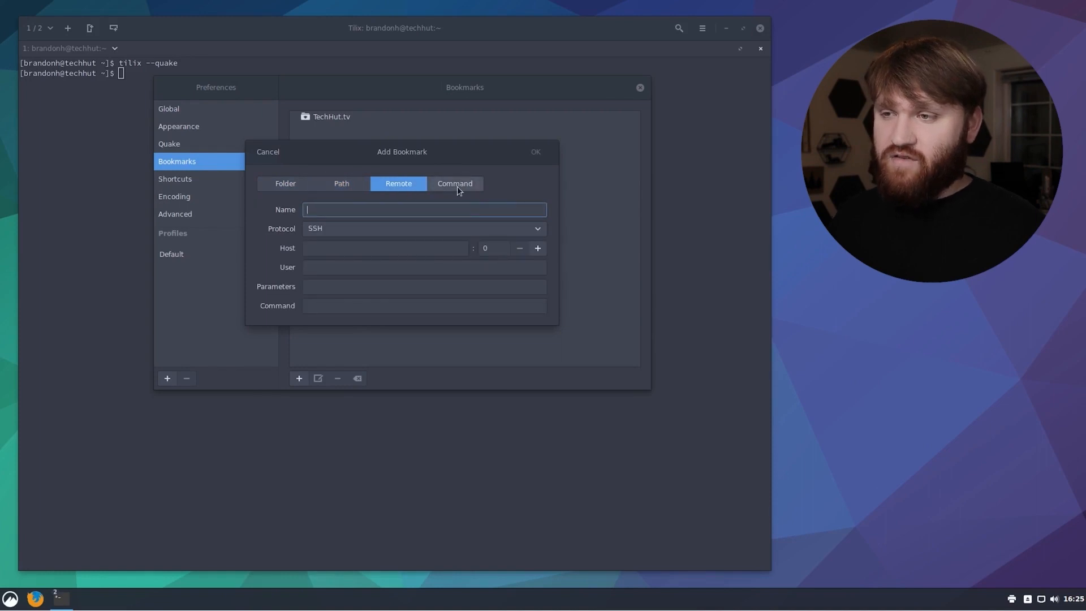
{"action": "left_click", "coordinate": [454, 183]}
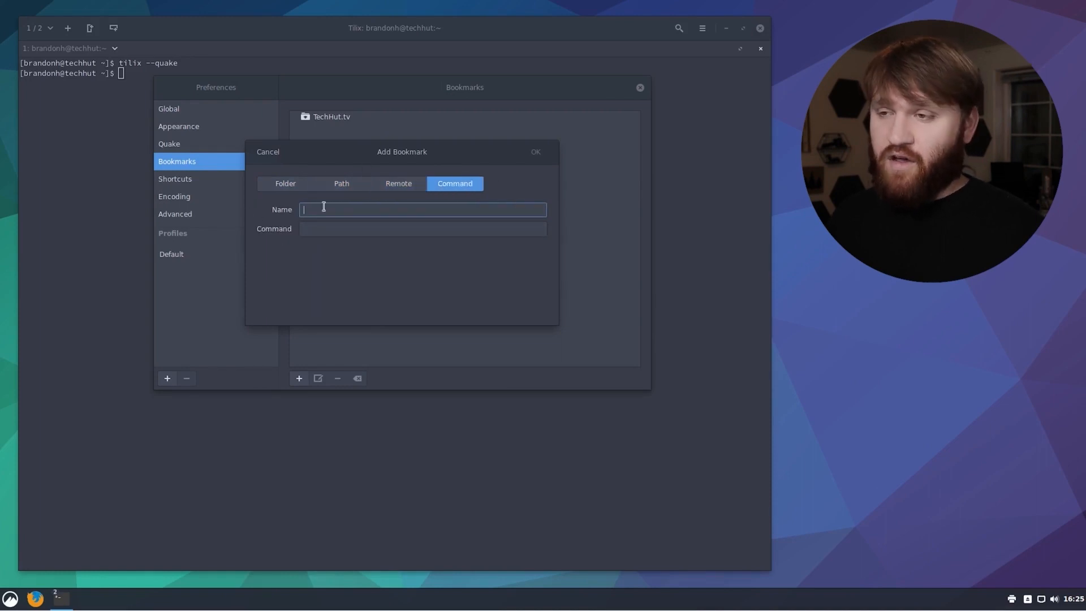
{"action": "left_click", "coordinate": [267, 152]}
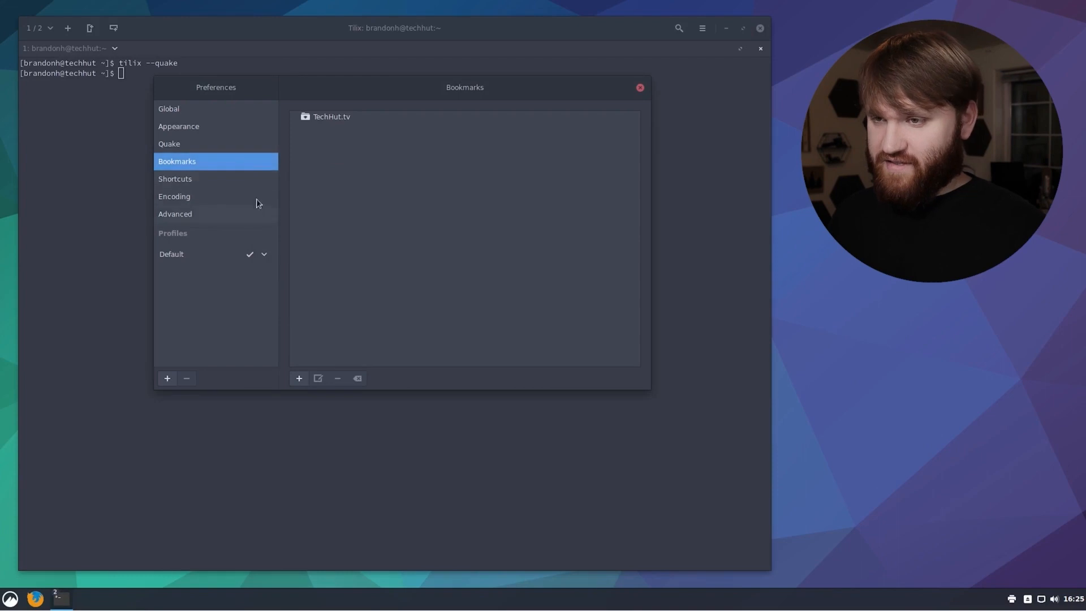
In Shortcuts, find Copy As HTML under Terminal and bind it to Ctrl+Alt+H
{"action": "left_click", "coordinate": [175, 178]}
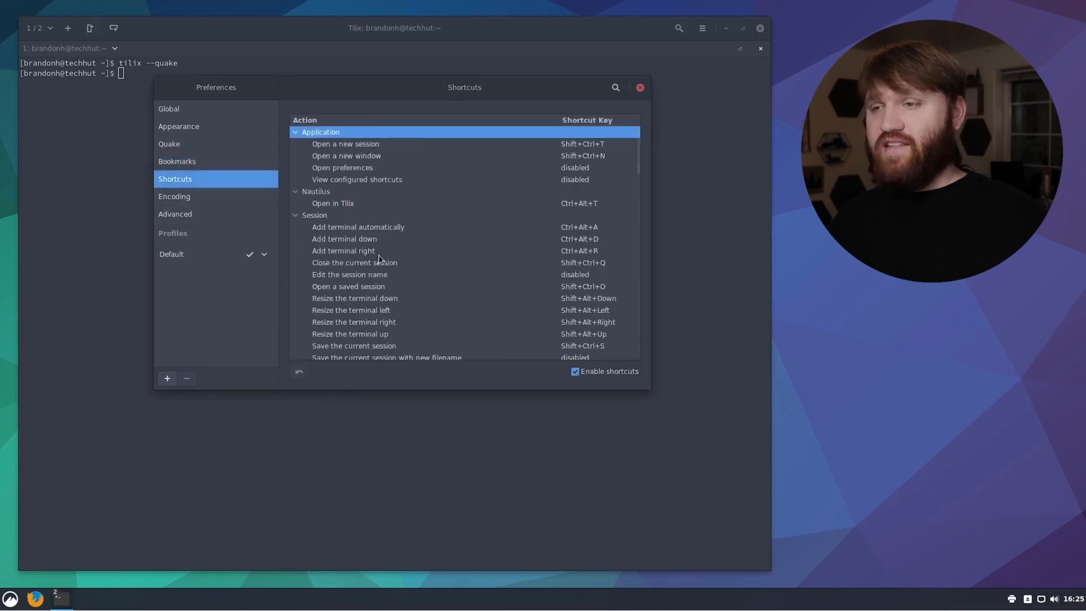
{"action": "mouse_move", "coordinate": [559, 235]}
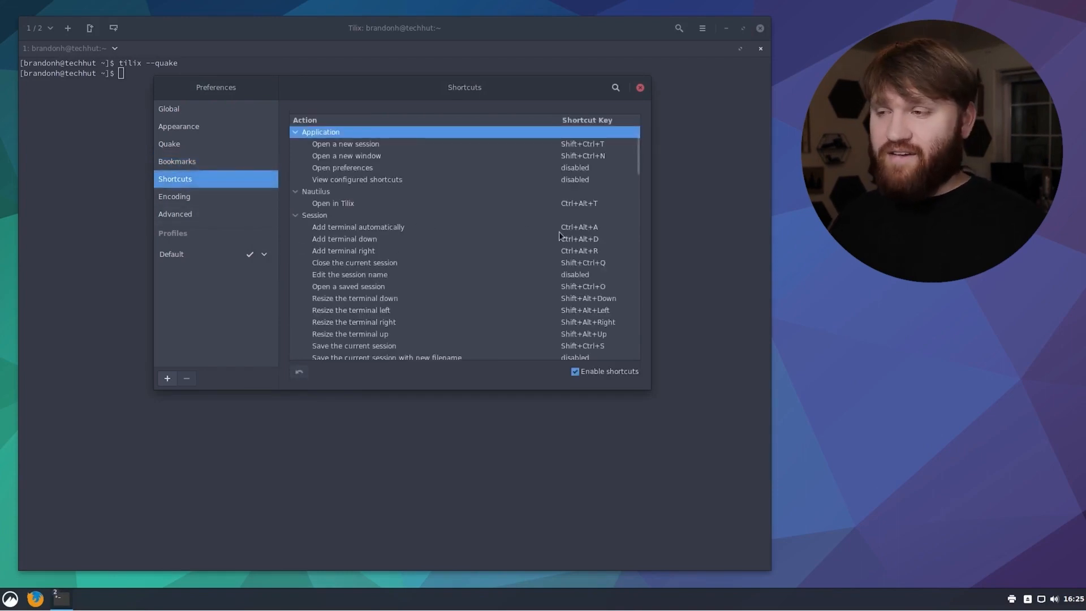
{"action": "scroll", "scroll_direction": "down", "scroll_amount": 3}
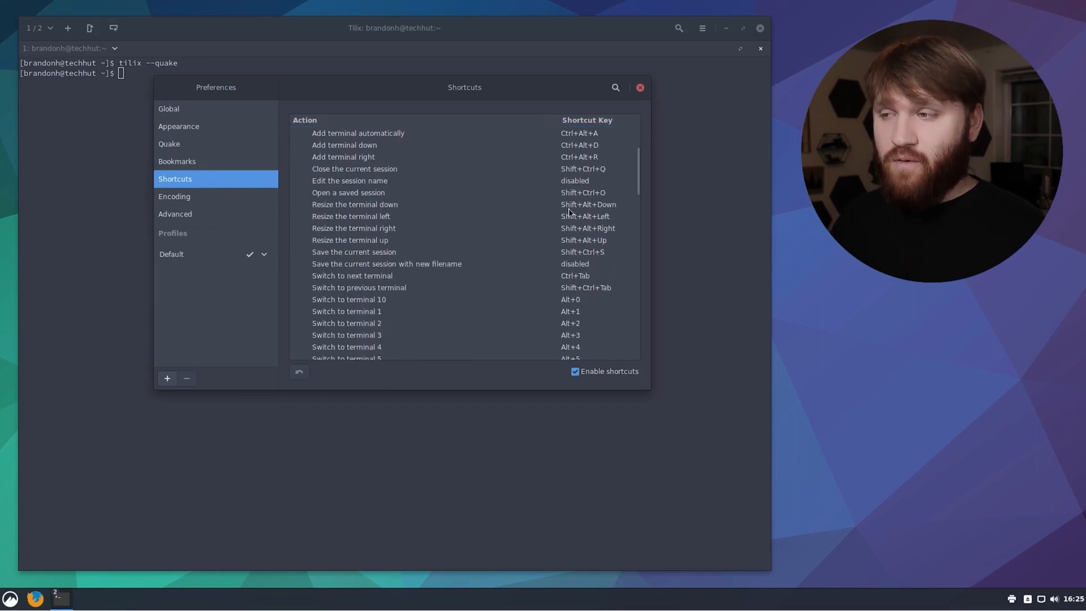
{"action": "scroll", "scroll_direction": "down", "scroll_amount": 3}
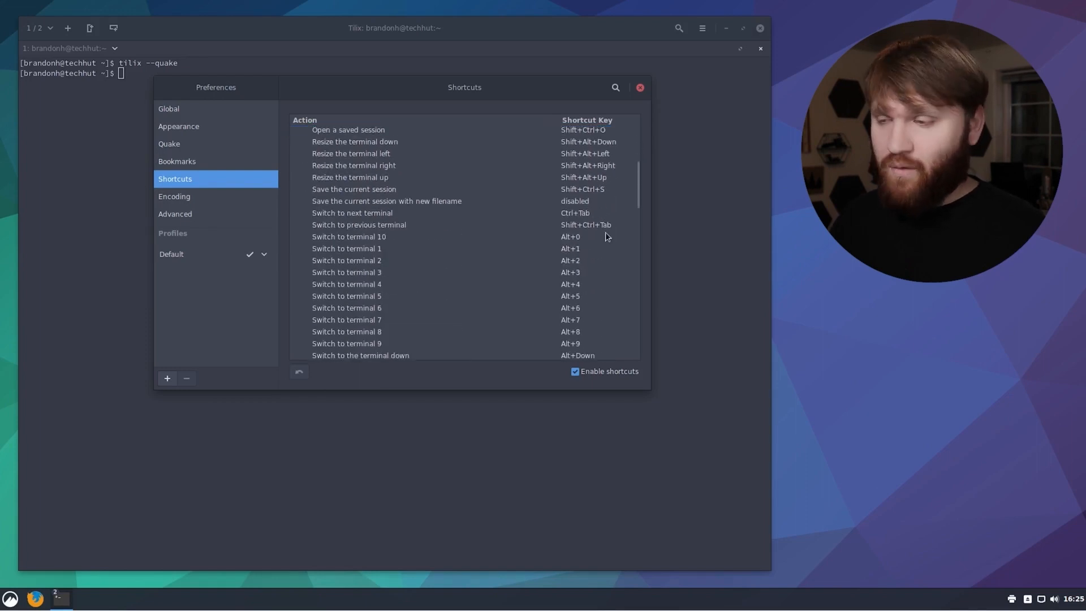
{"action": "scroll", "scroll_direction": "up", "scroll_amount": 3}
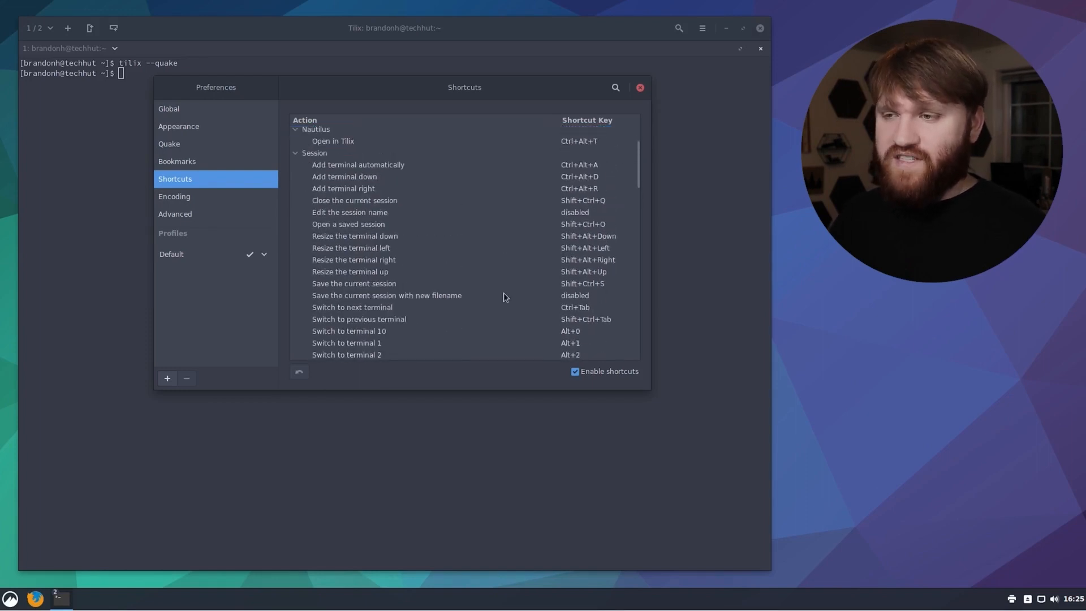
{"action": "mouse_move", "coordinate": [504, 284]}
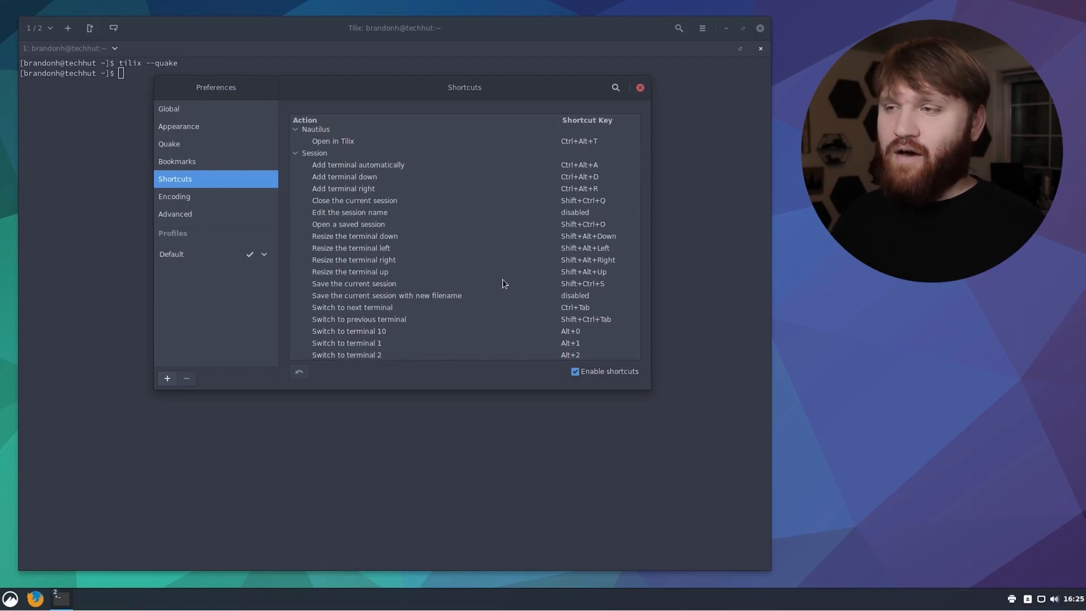
{"action": "mouse_move", "coordinate": [559, 312]}
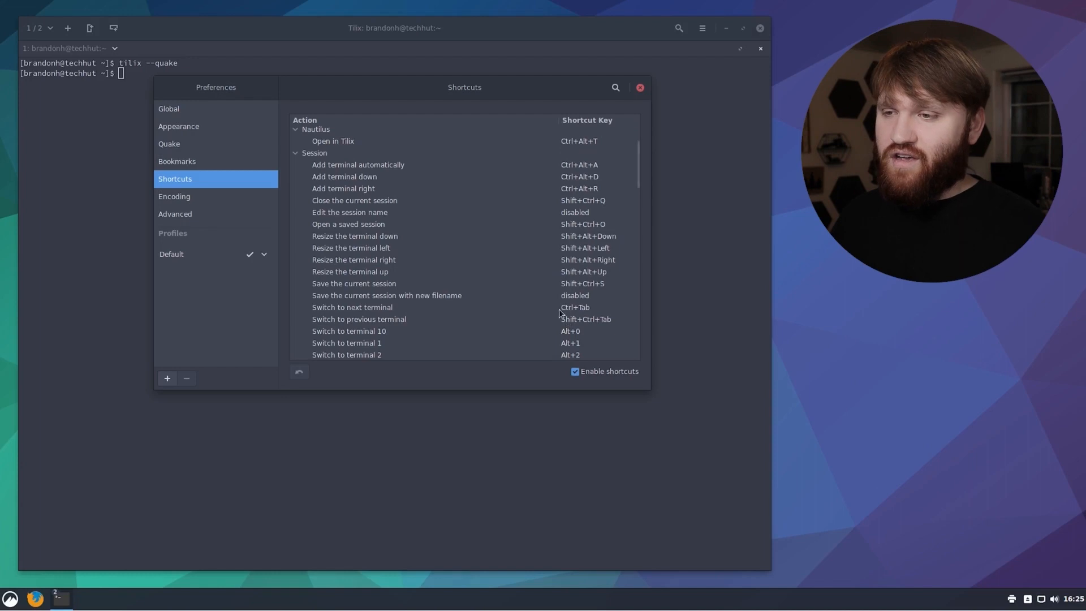
{"action": "mouse_move", "coordinate": [559, 286]}
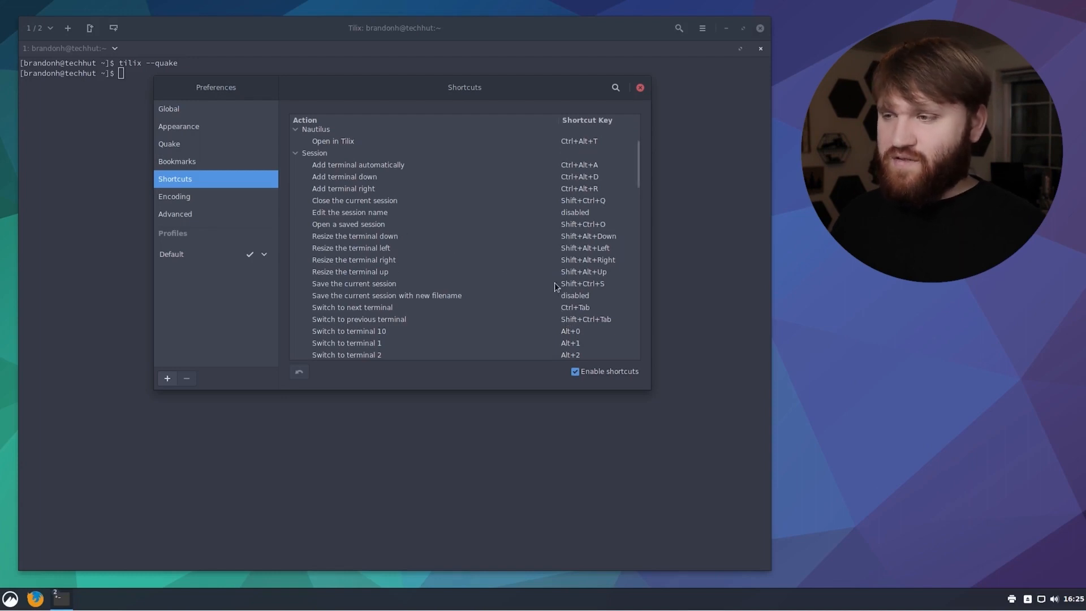
{"action": "mouse_move", "coordinate": [380, 230]}
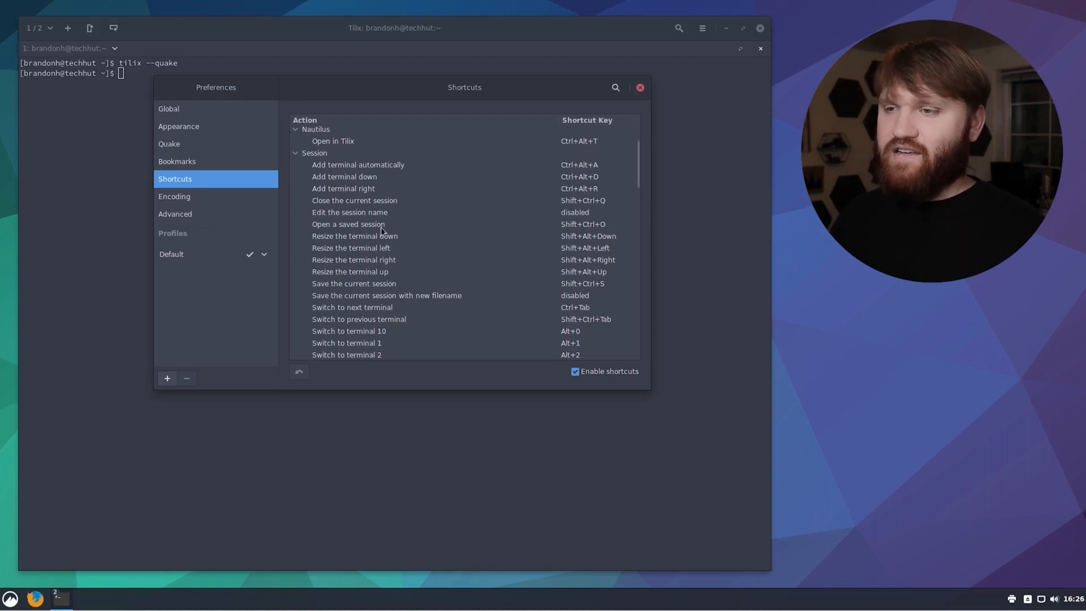
{"action": "mouse_move", "coordinate": [361, 170]}
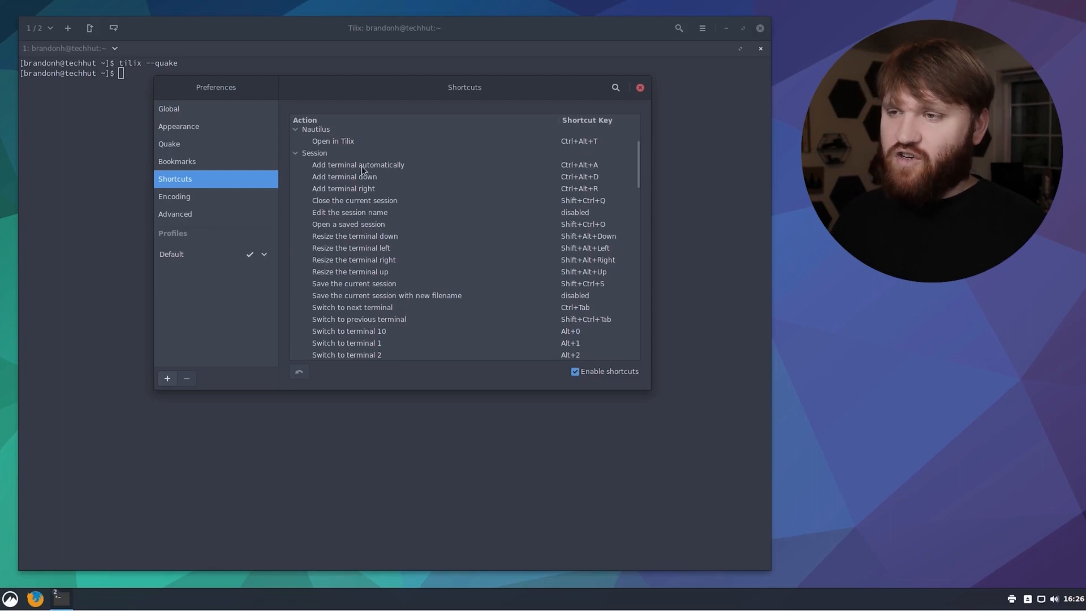
{"action": "mouse_move", "coordinate": [587, 170]}
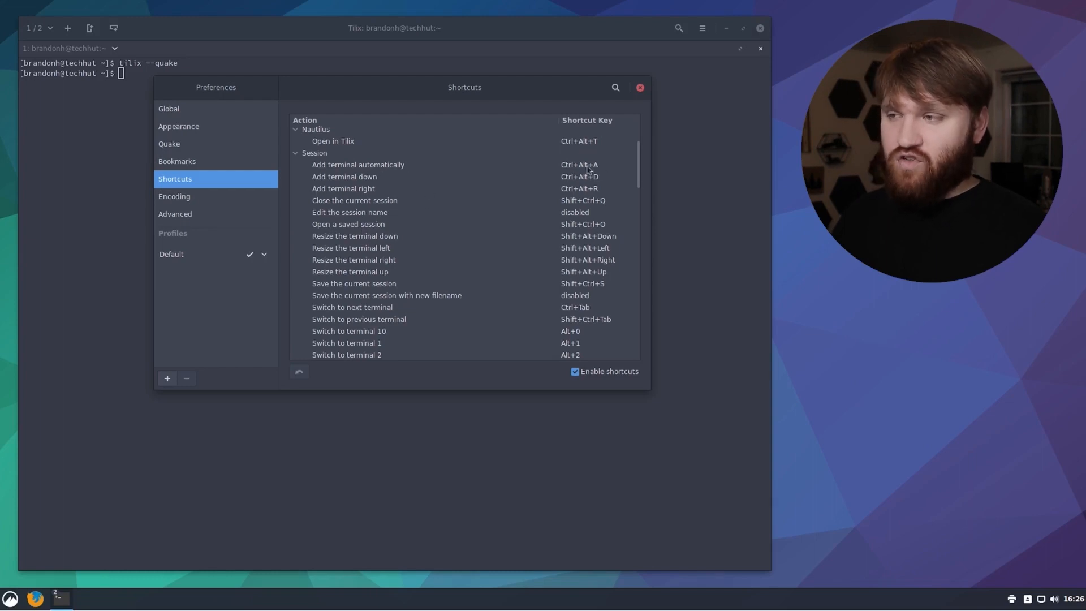
{"action": "mouse_move", "coordinate": [599, 182]}
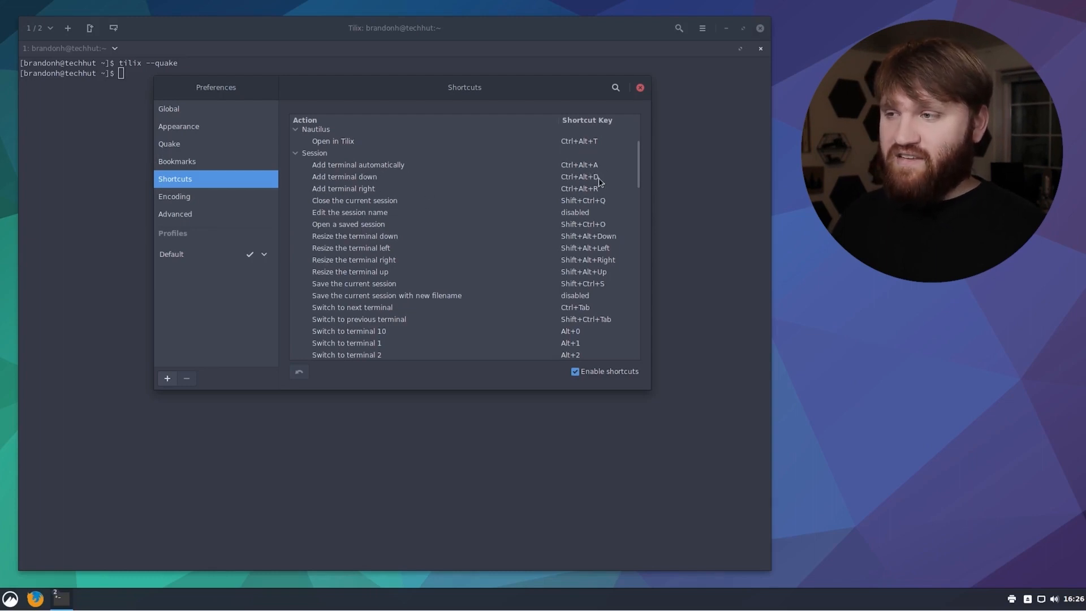
{"action": "mouse_move", "coordinate": [606, 190]}
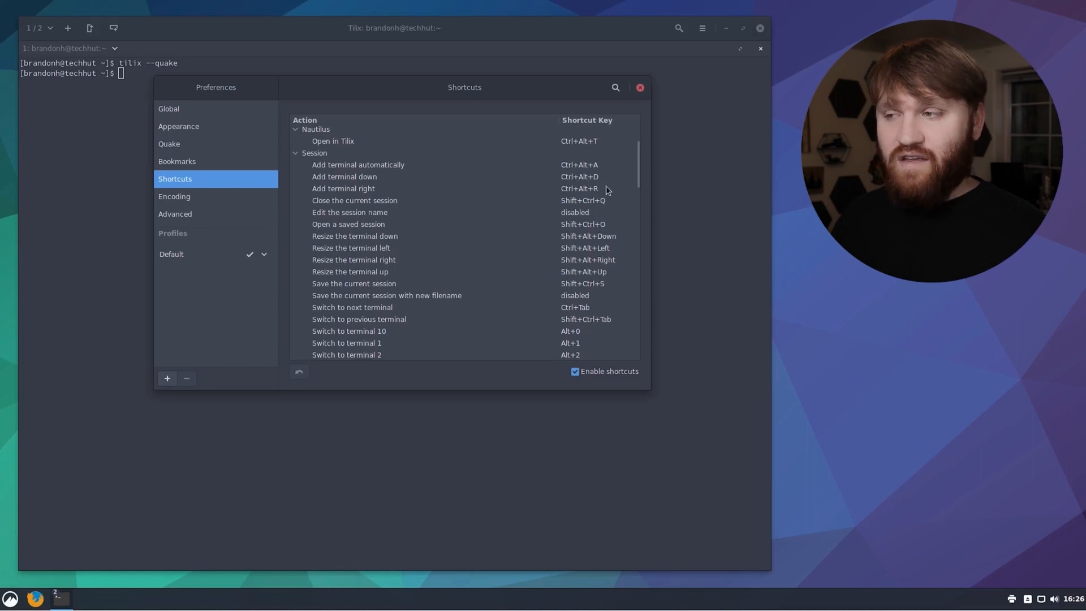
{"action": "scroll", "scroll_direction": "down", "scroll_amount": 3}
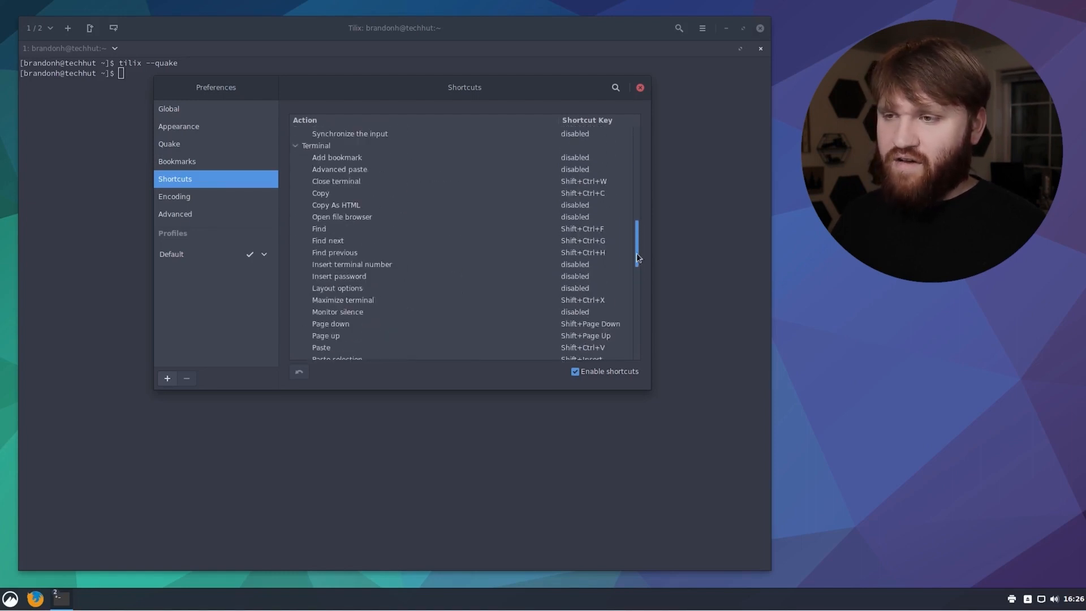
{"action": "scroll", "scroll_direction": "down", "scroll_amount": 3}
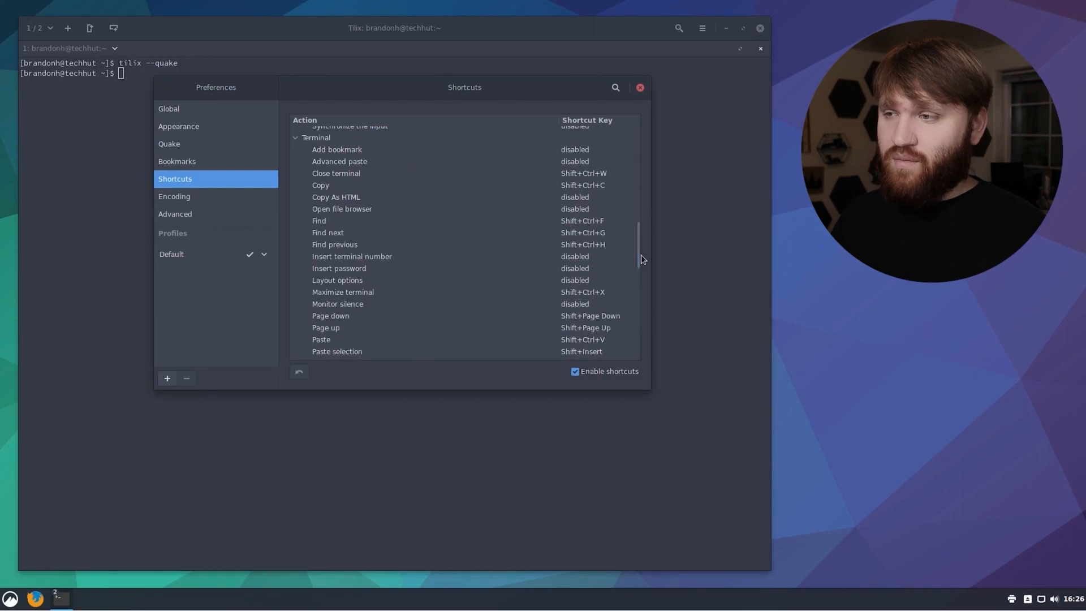
{"action": "mouse_move", "coordinate": [575, 201]}
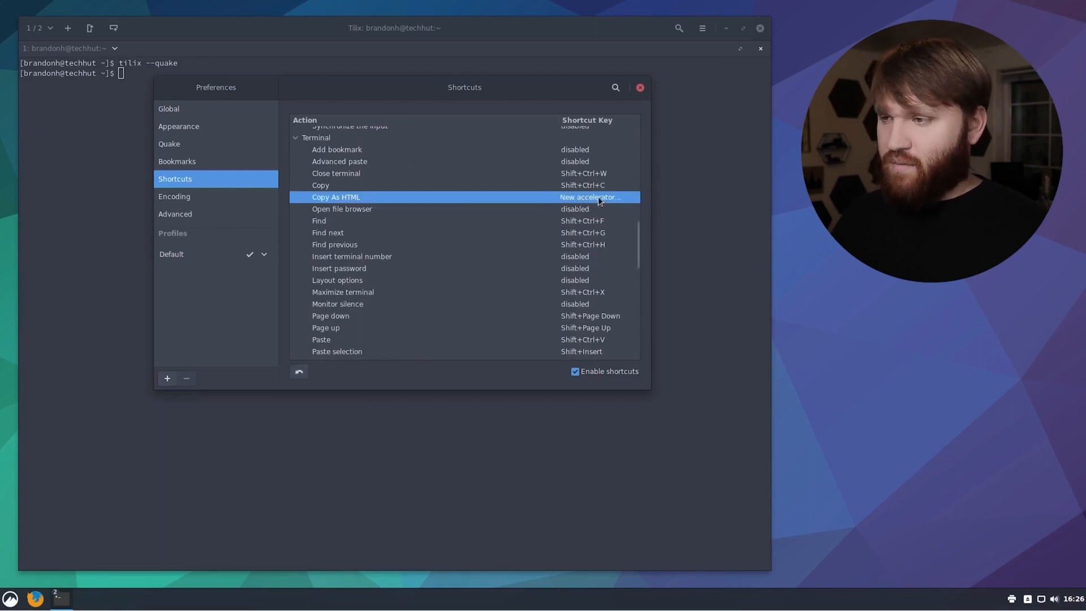
{"action": "mouse_move", "coordinate": [612, 201]}
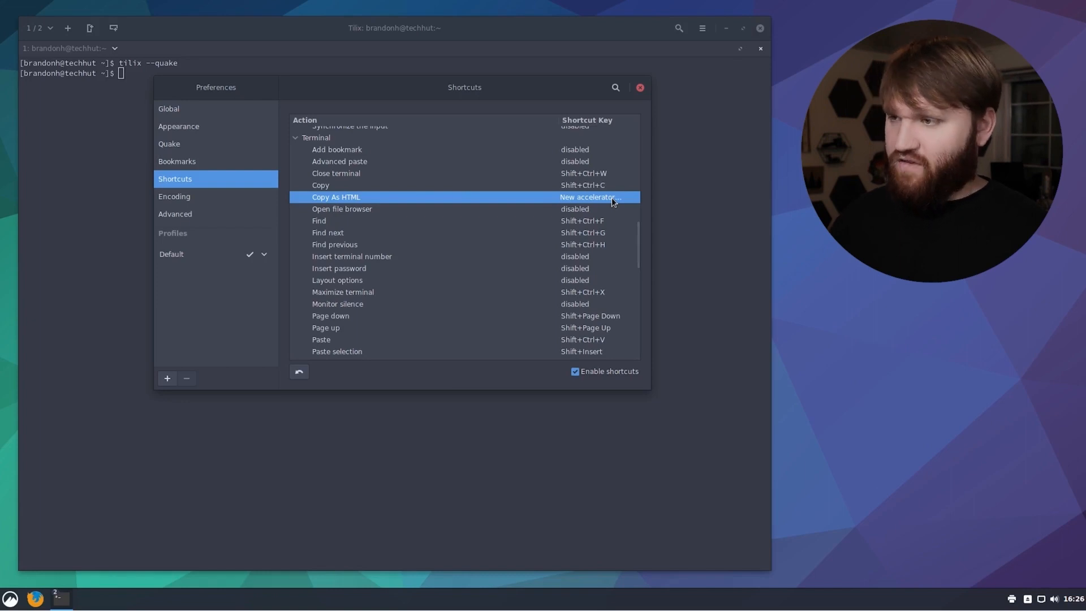
{"action": "key", "text": "Ctrl+Alt+H"}
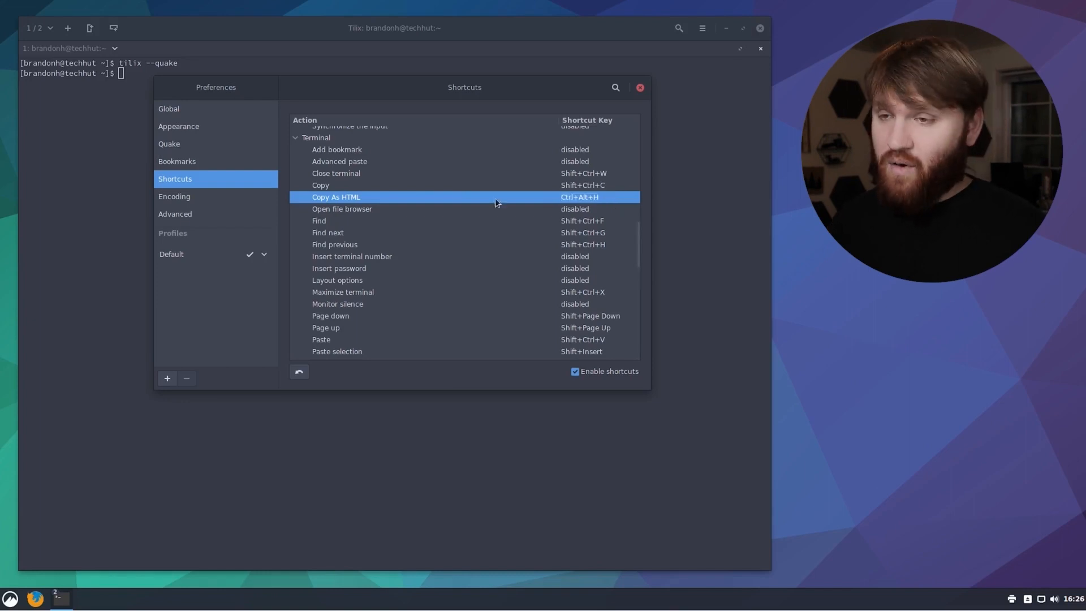
Browse the Encoding list, then show the Advanced page with Custom Links
{"action": "left_click", "coordinate": [174, 196]}
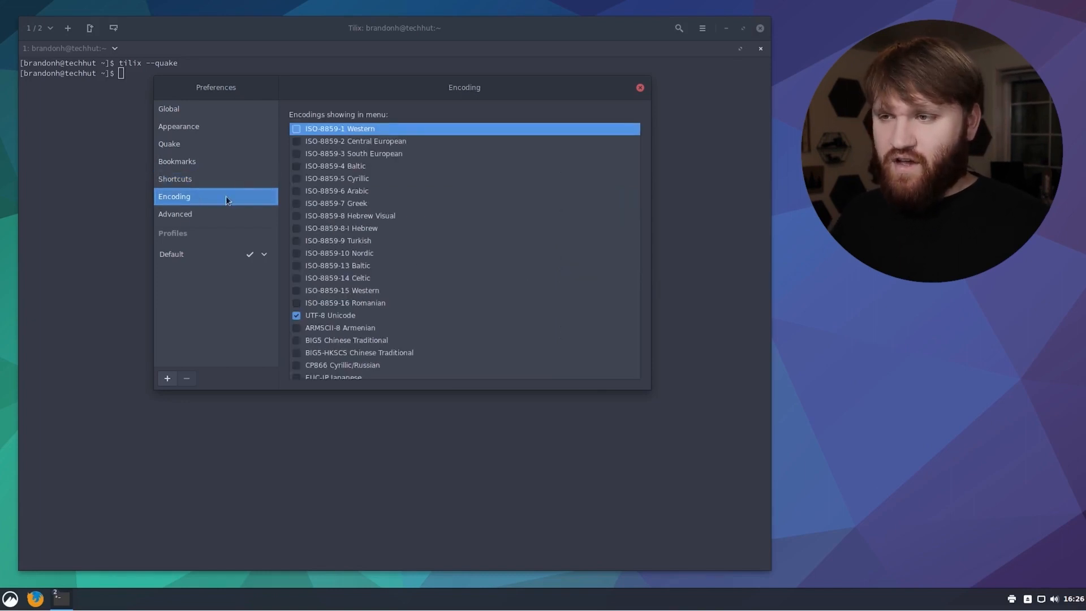
{"action": "scroll", "scroll_direction": "down", "scroll_amount": 3}
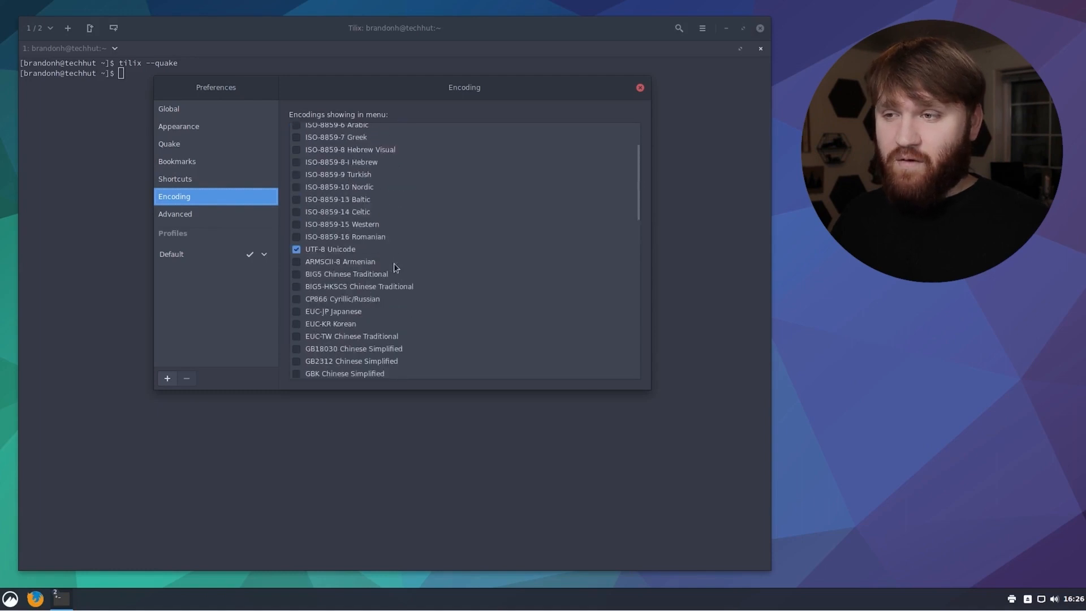
{"action": "mouse_move", "coordinate": [206, 217]}
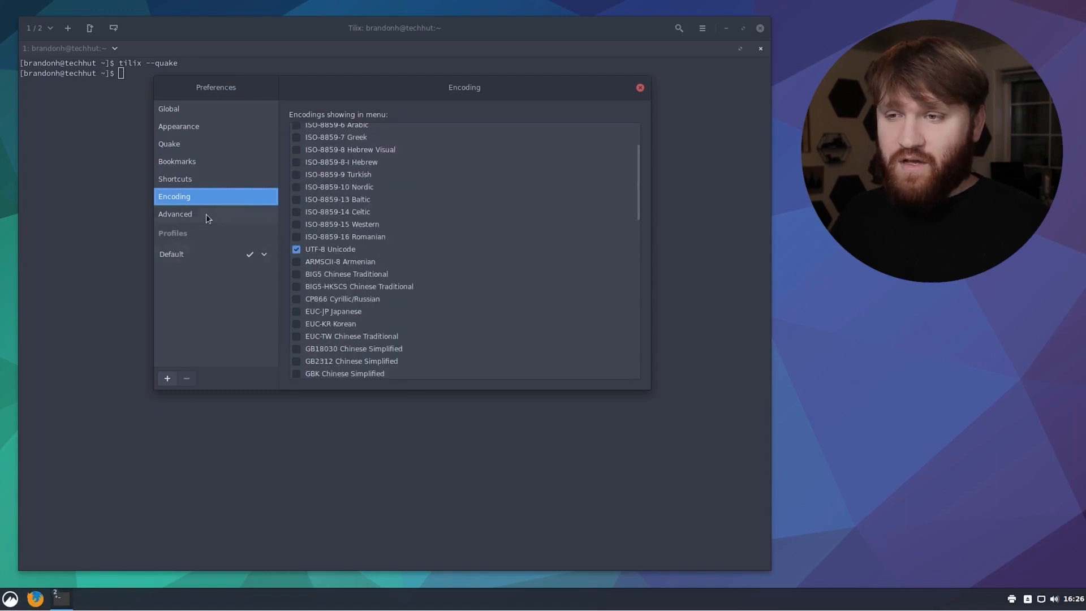
{"action": "left_click", "coordinate": [176, 213]}
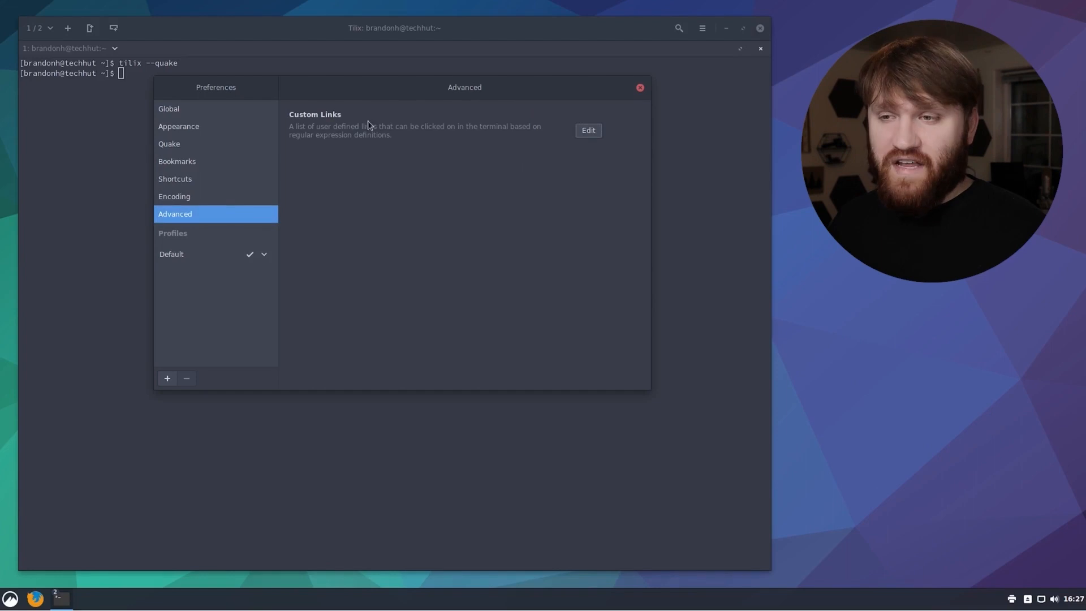
{"action": "mouse_move", "coordinate": [185, 262]}
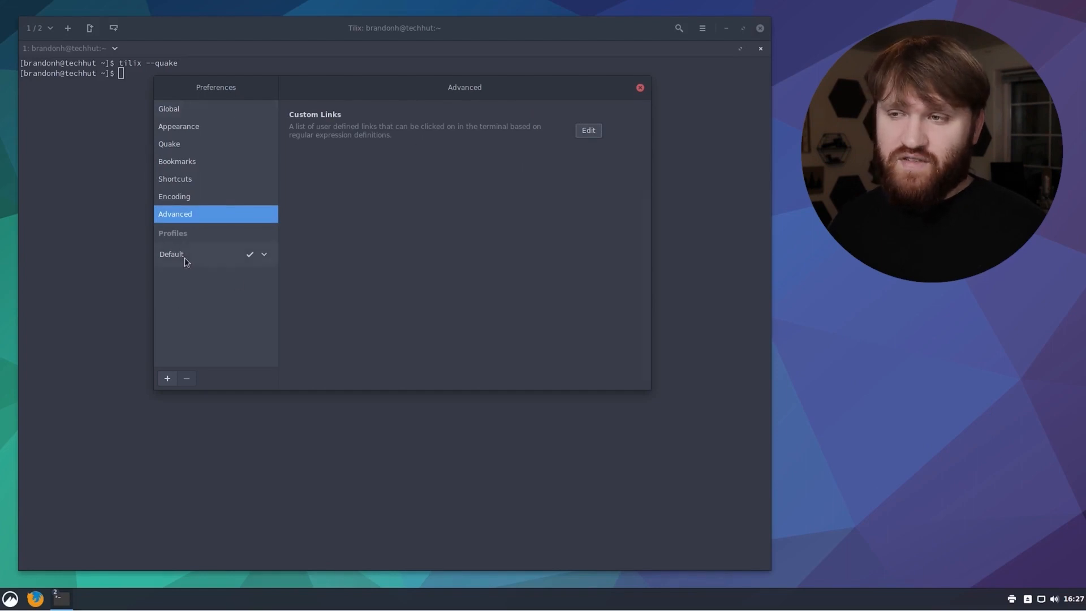
View the Default profile's Scrolling and Compatibility tabs, then close Preferences
{"action": "left_click", "coordinate": [171, 253]}
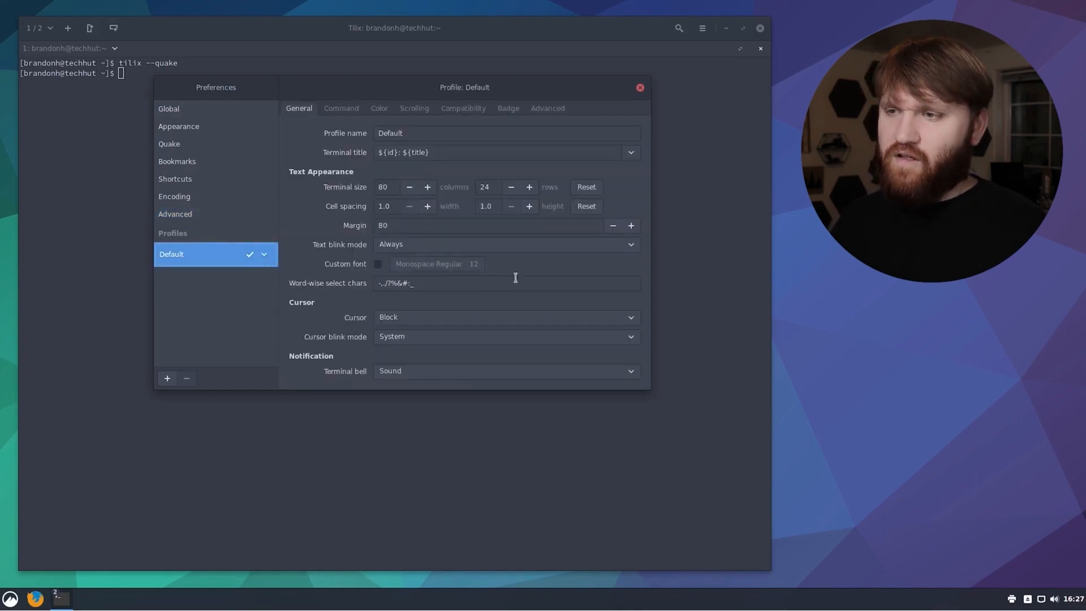
{"action": "left_click", "coordinate": [414, 108]}
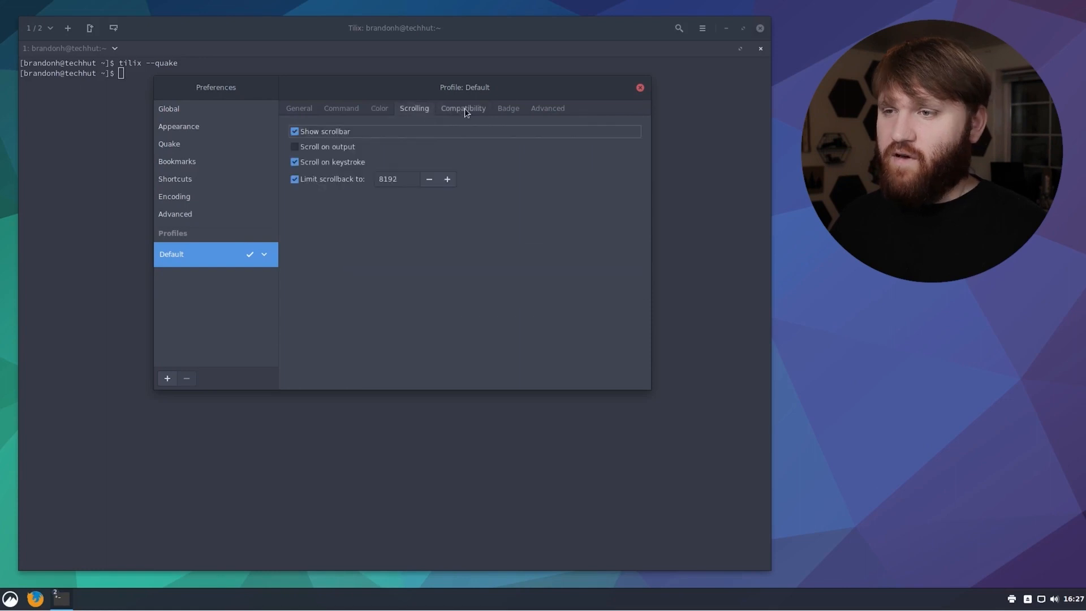
{"action": "left_click", "coordinate": [462, 108]}
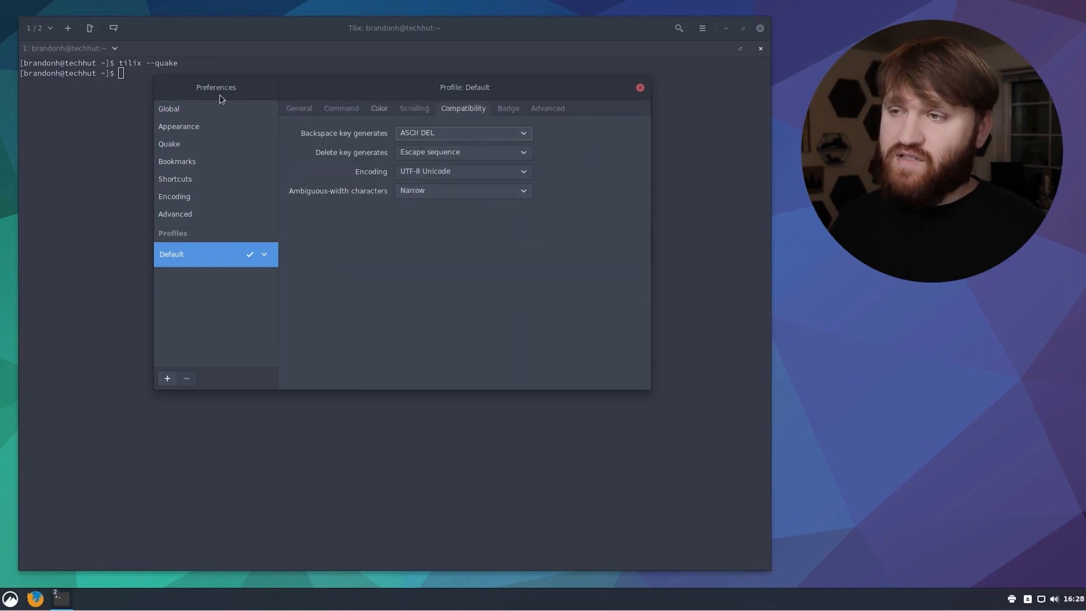
{"action": "left_click", "coordinate": [638, 87]}
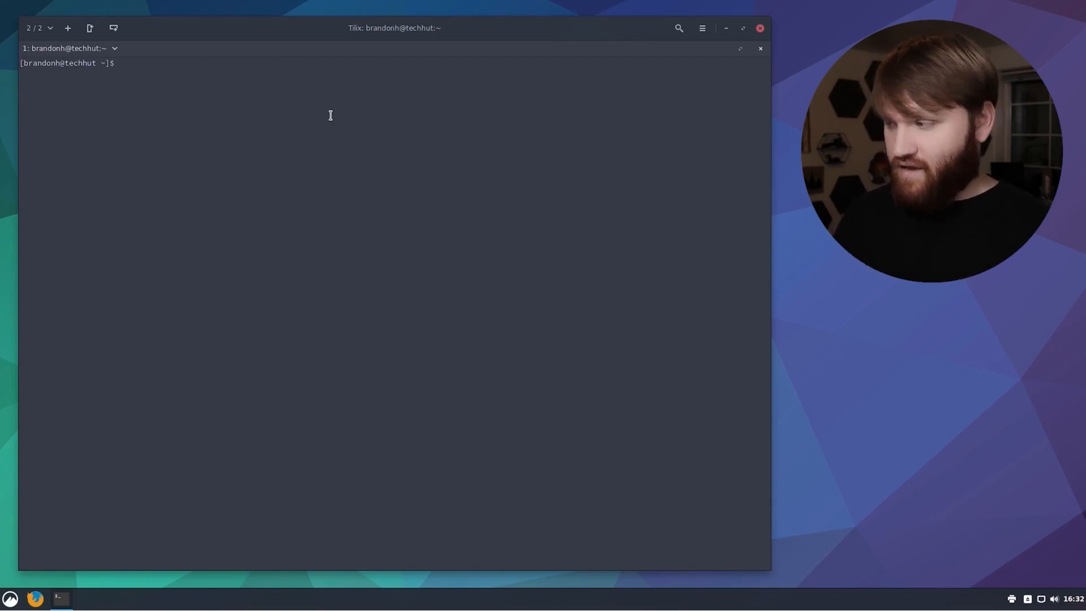
Run tilix -a session-add-right -x "htop" to add a right pane running htop
{"action": "type", "text": "tilix"}
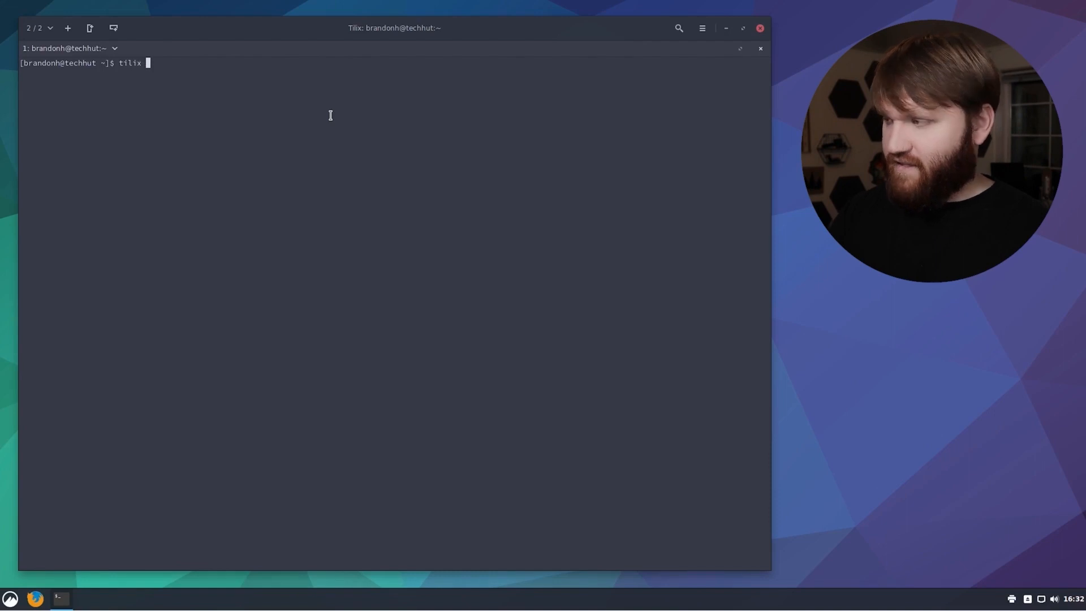
{"action": "type", "text": "-a seas"}
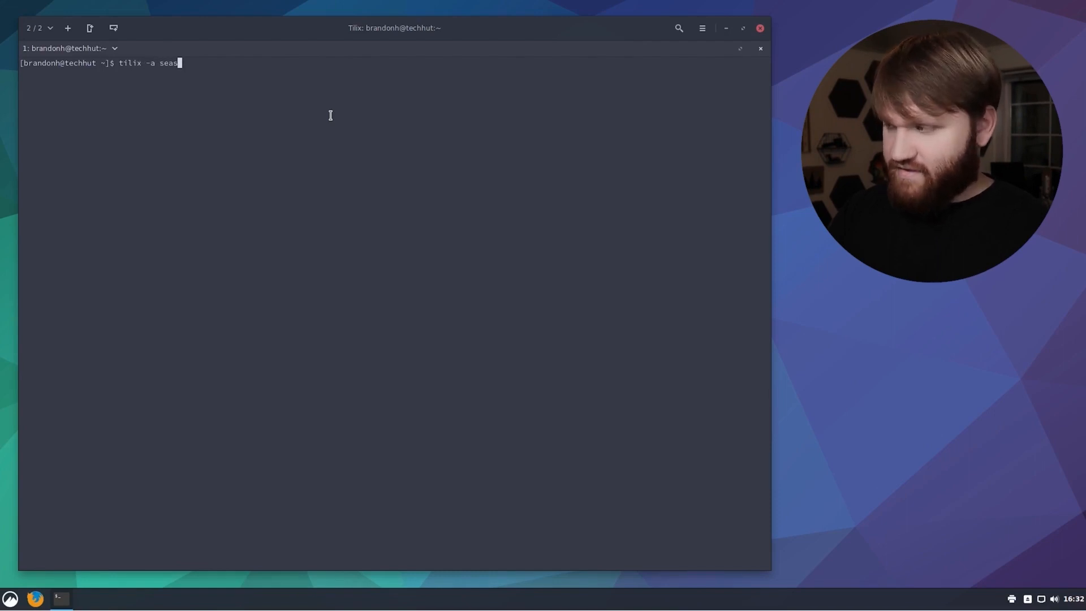
{"action": "type", "text": "sion-add-"}
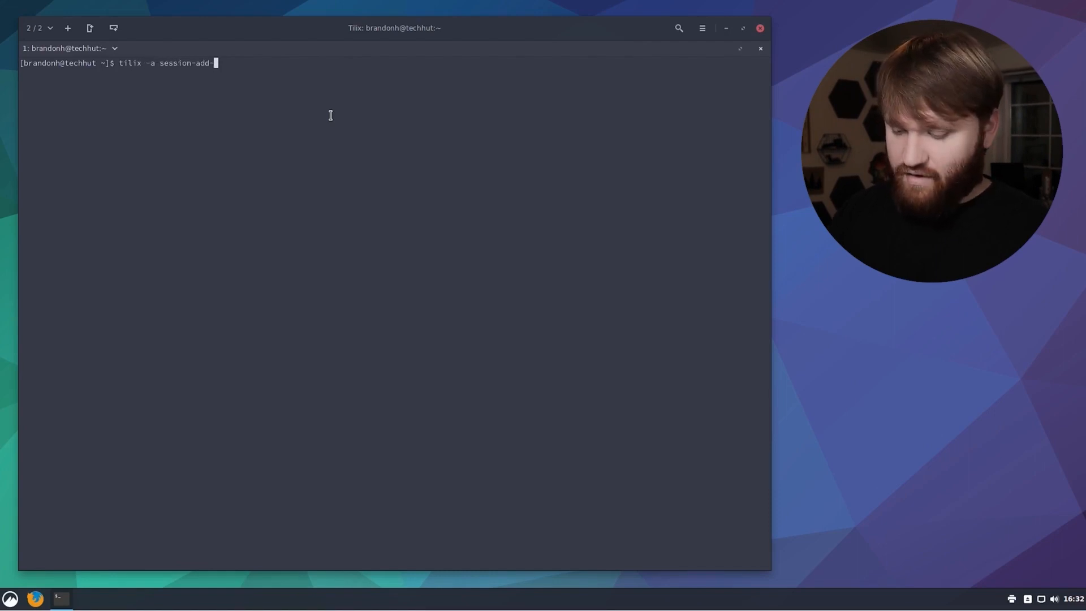
{"action": "type", "text": "right"}
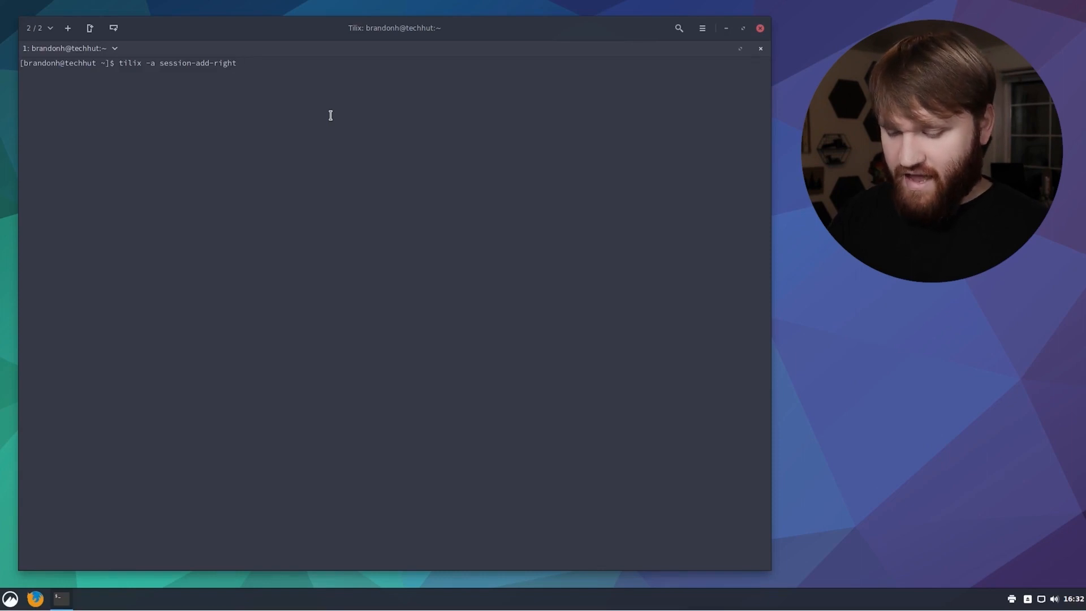
{"action": "type", "text": "-x \"ht"}
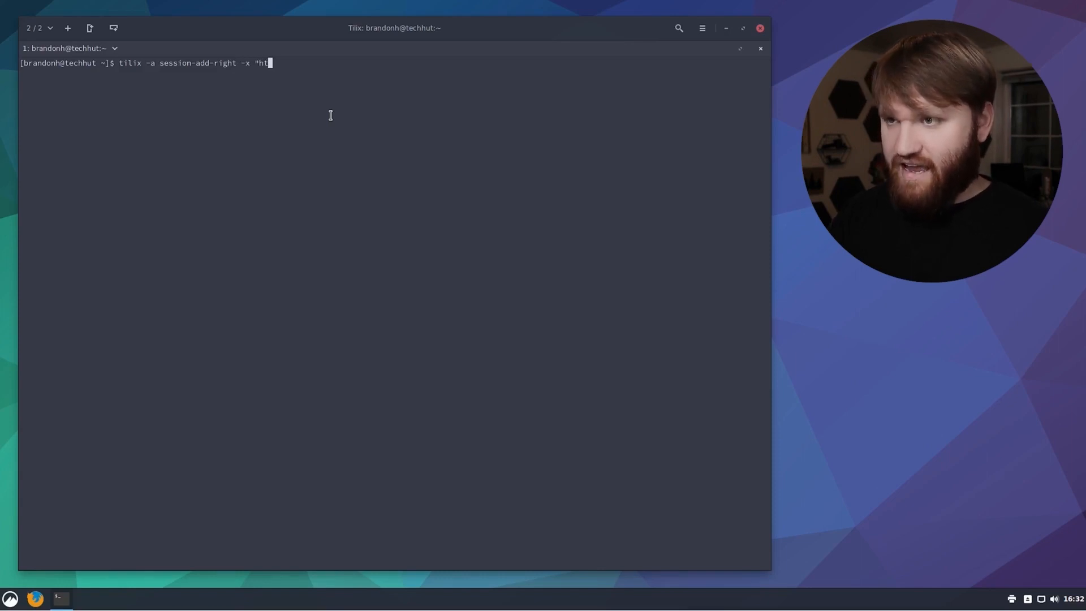
{"action": "key", "text": "Return"}
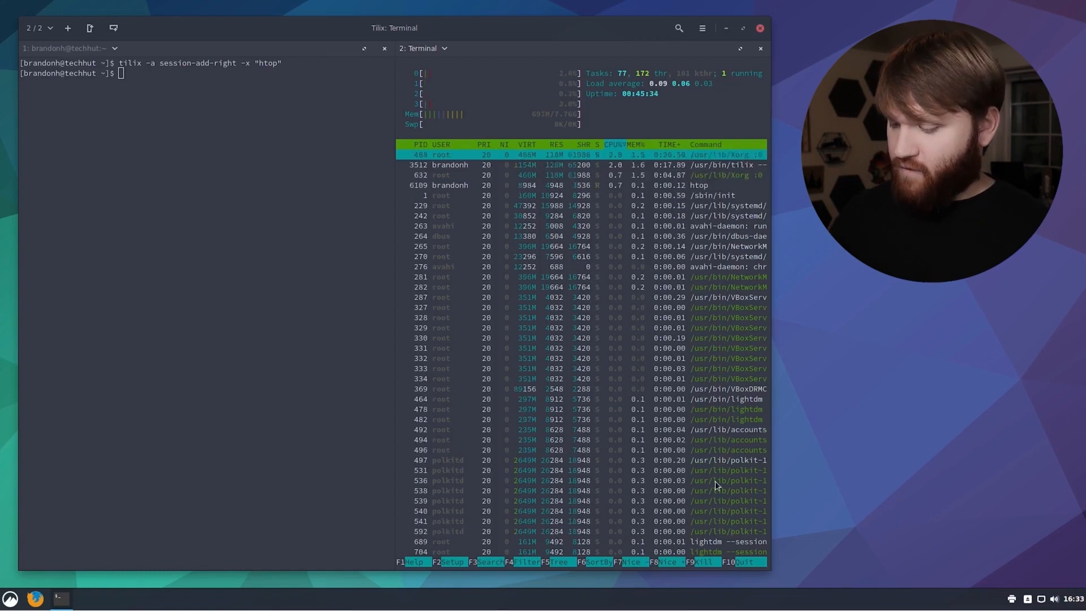
{"action": "left_click", "coordinate": [760, 48]}
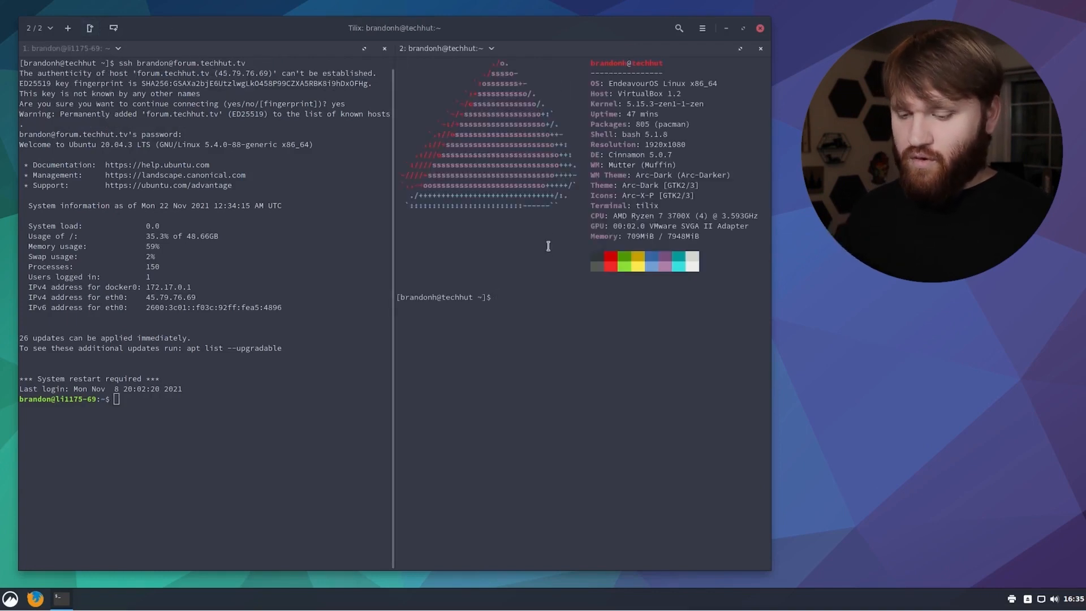
Focus the right pane and submit the password to log into techhut.tv
{"action": "left_click", "coordinate": [89, 27]}
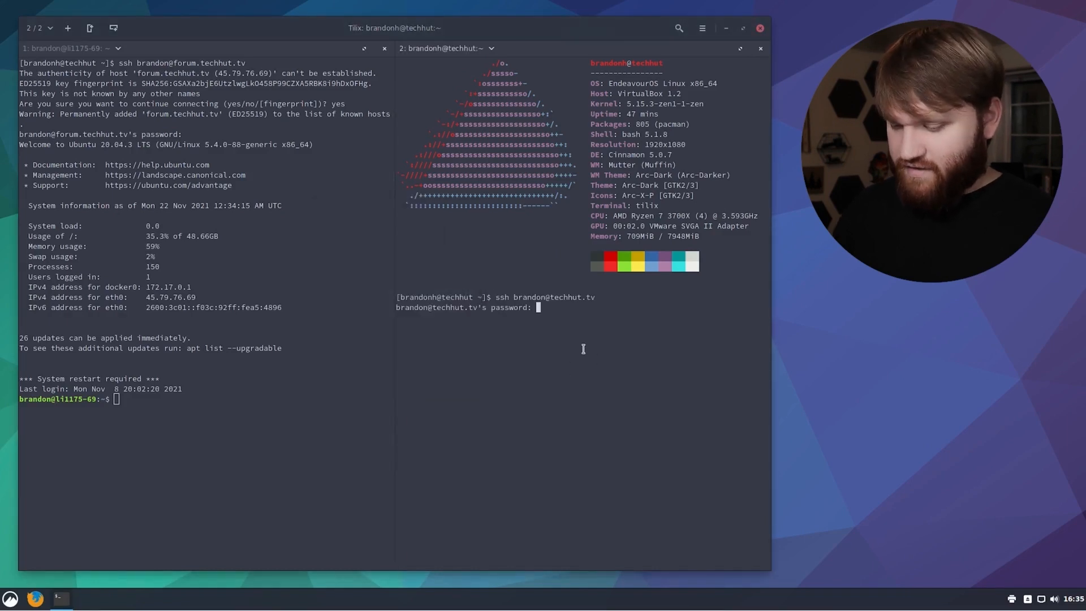
{"action": "key", "text": "Return"}
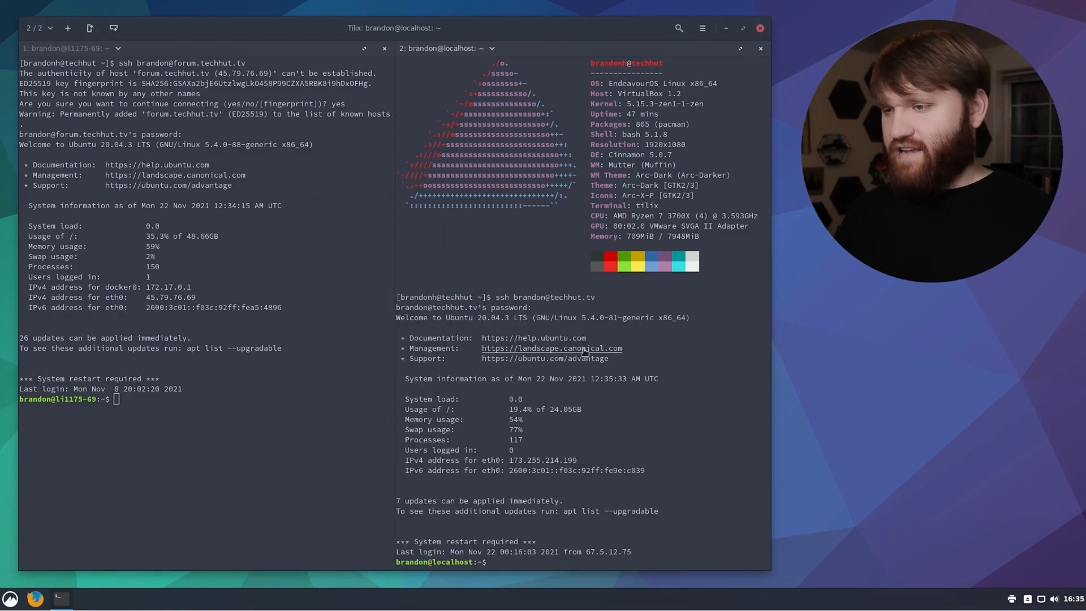
{"action": "mouse_move", "coordinate": [584, 416]}
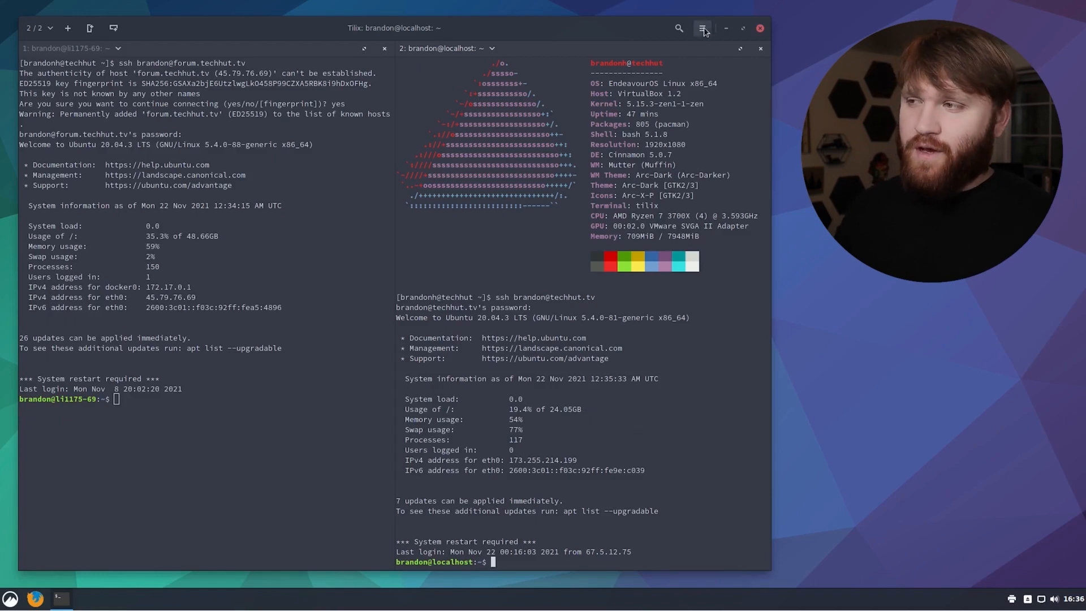
Enable Synchronize Input, run sudo apt update on both servers, then start sudo apt upgrade
{"action": "left_click", "coordinate": [702, 27]}
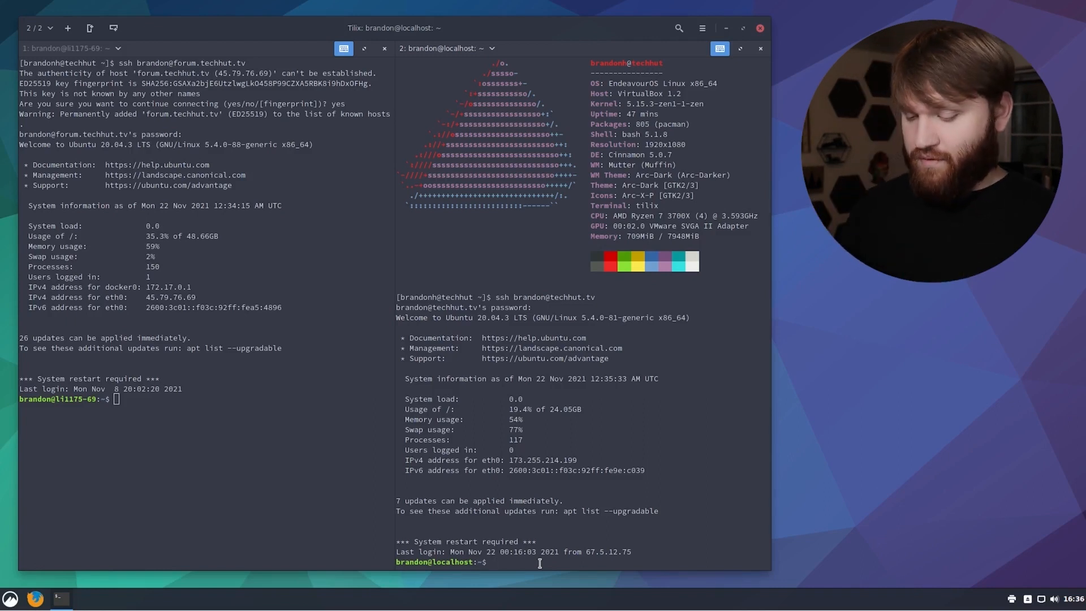
{"action": "type", "text": "sudo a"}
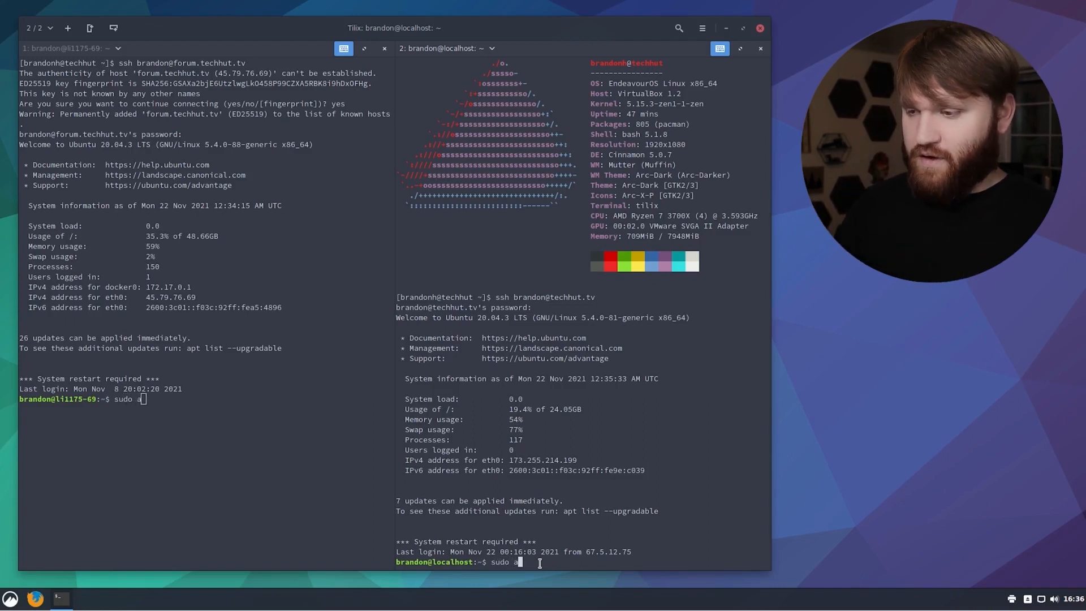
{"action": "key", "text": "Return"}
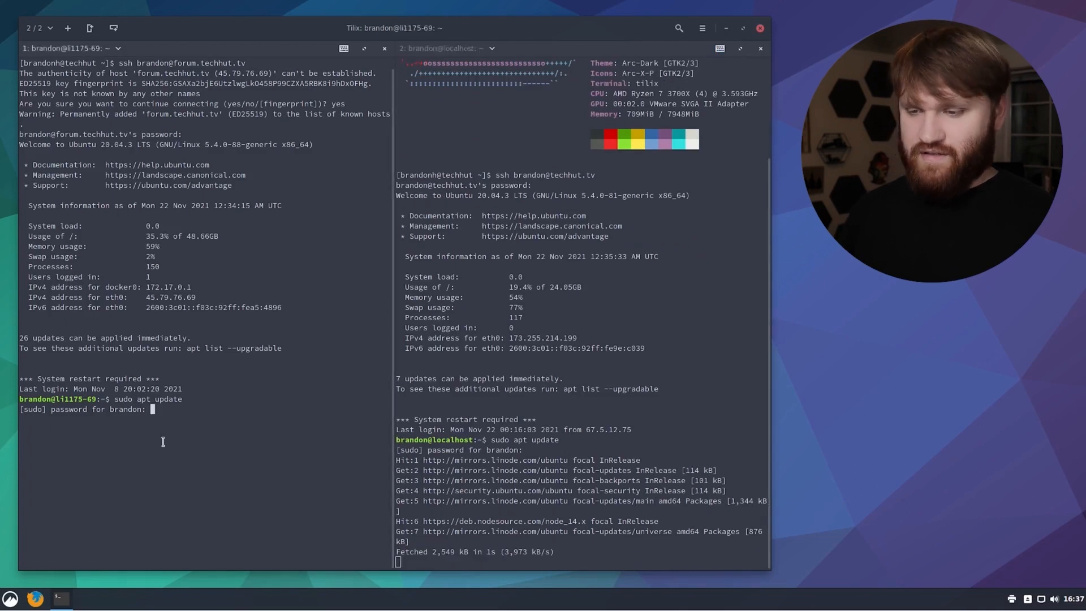
{"action": "key", "text": "Return"}
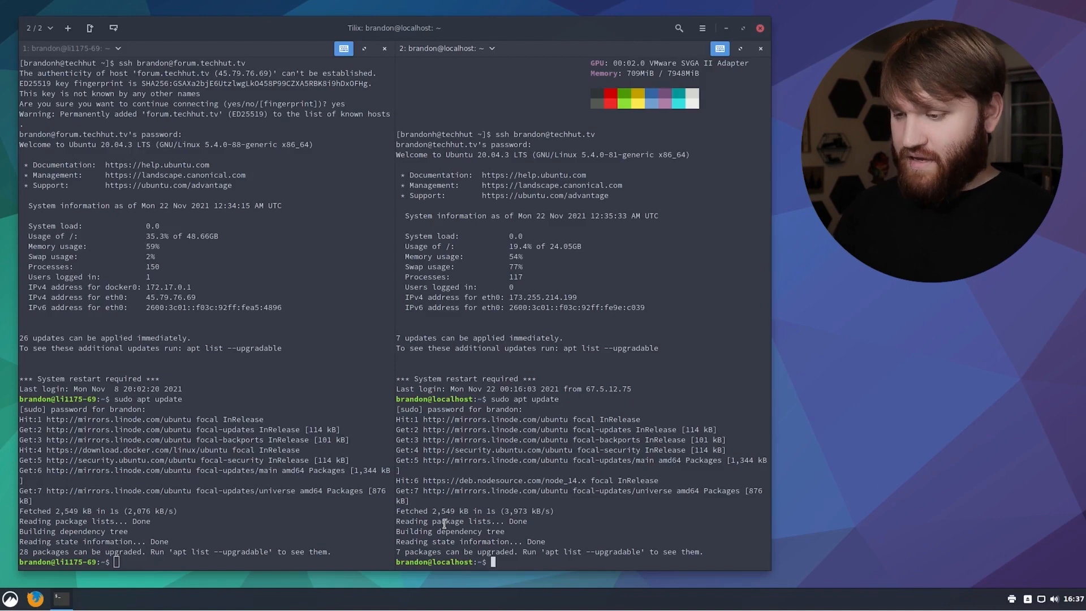
{"action": "type", "text": "sudo apt upgrade"}
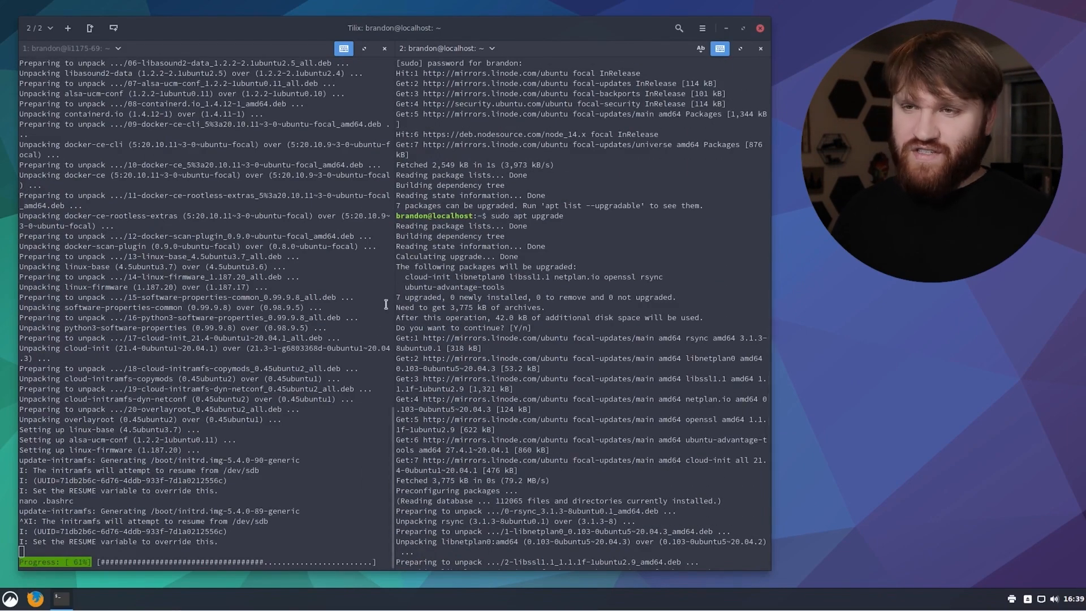
{"action": "mouse_move", "coordinate": [638, 289]}
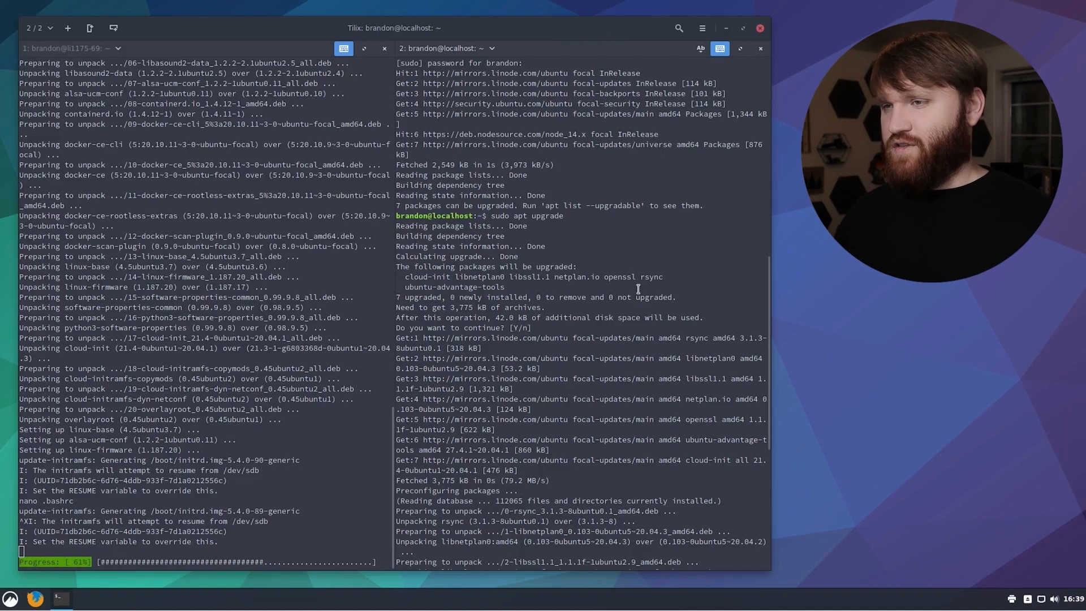
{"action": "mouse_move", "coordinate": [638, 296]}
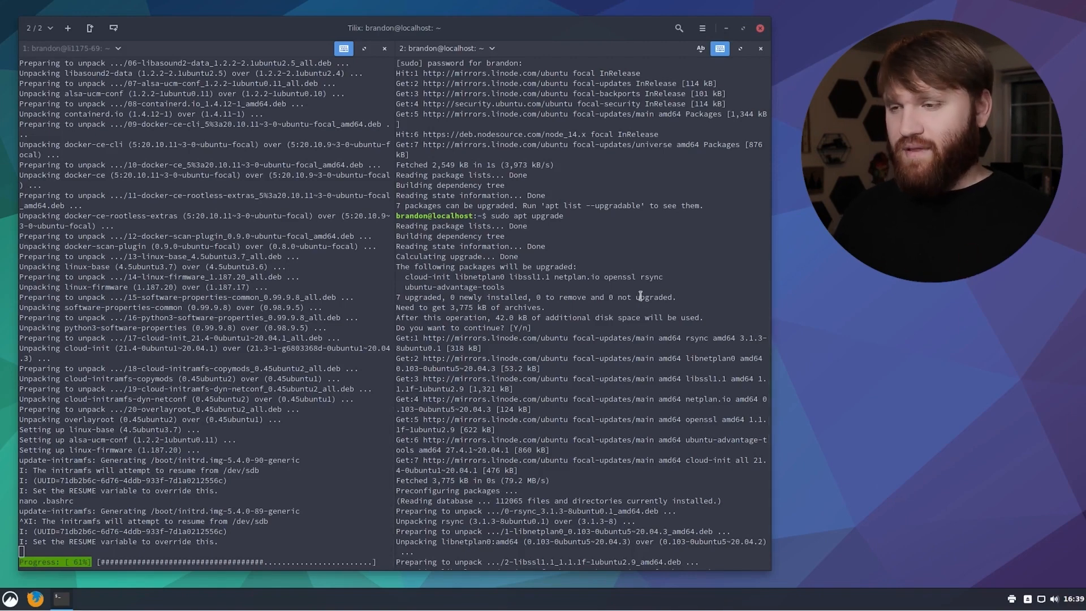
{"action": "mouse_move", "coordinate": [137, 80]}
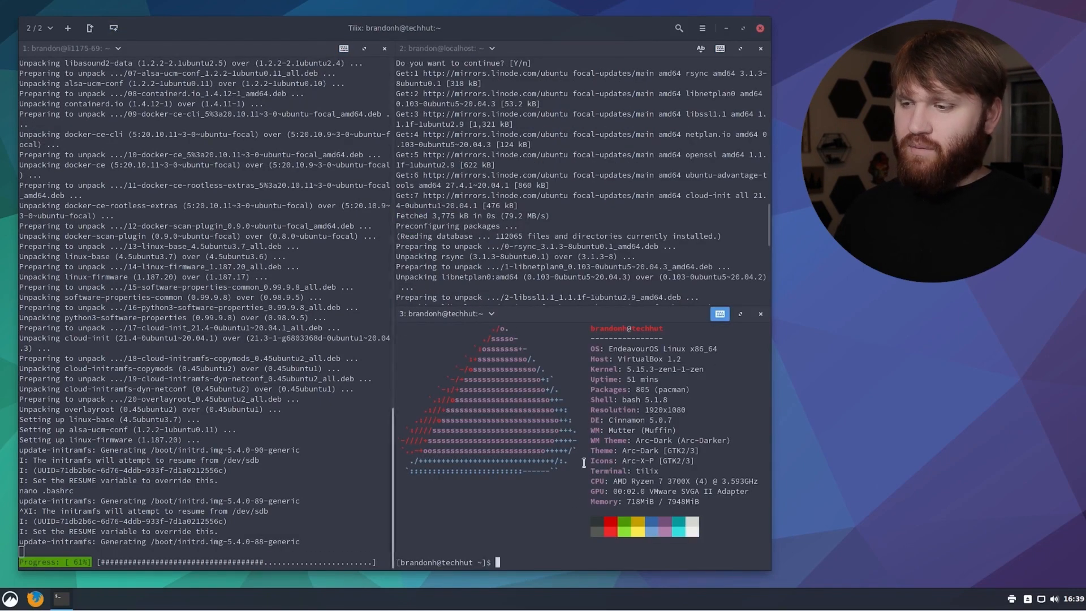
Open .bashrc in nano in the bottom pane and scroll through it
{"action": "type", "text": "nano .bas"}
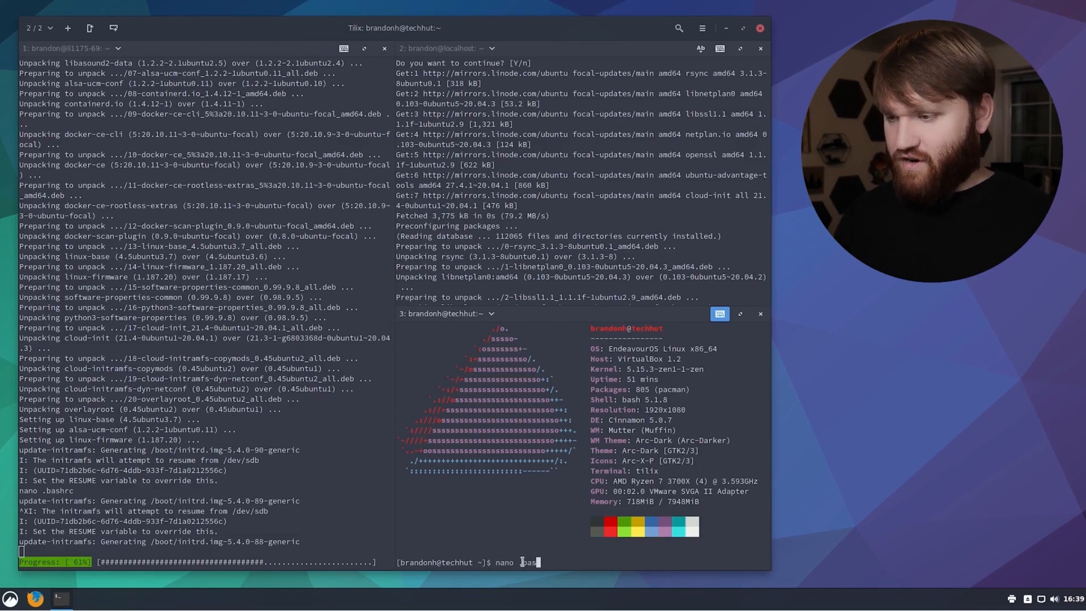
{"action": "key", "text": "Return"}
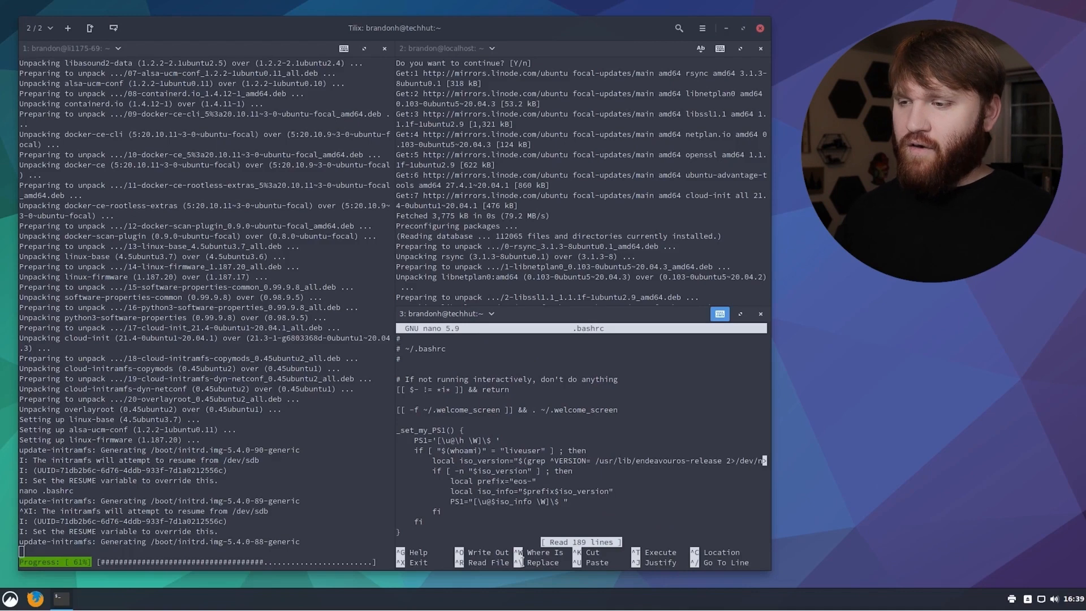
{"action": "scroll", "scroll_direction": "down", "scroll_amount": 3}
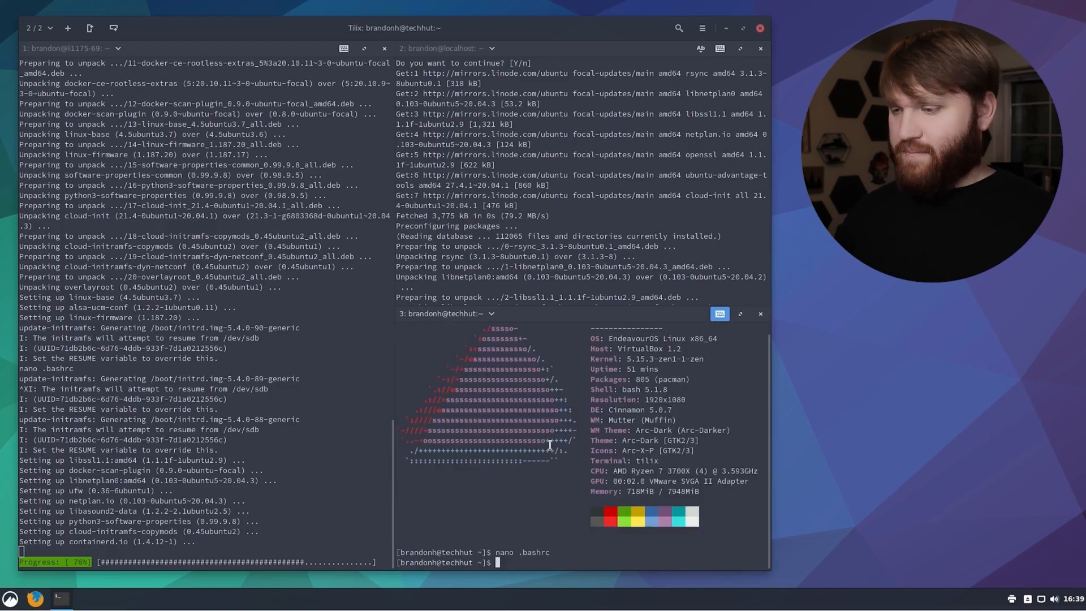
SSH into the forum server and launch htop there
{"action": "type", "text": "ssh brandon@techhut.tv"}
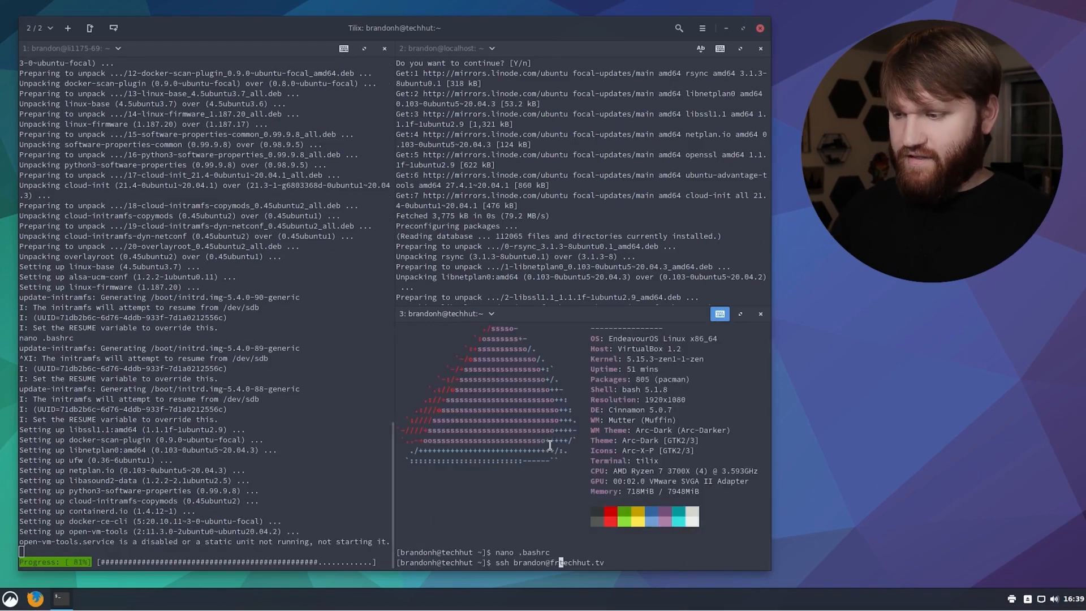
{"action": "key", "text": "Return"}
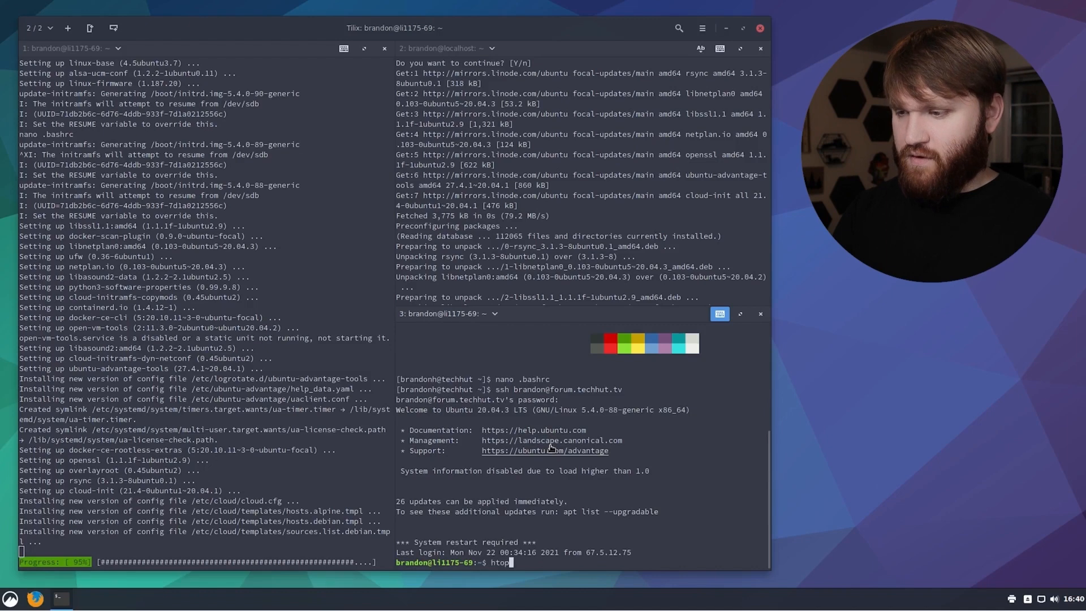
{"action": "key", "text": "Return"}
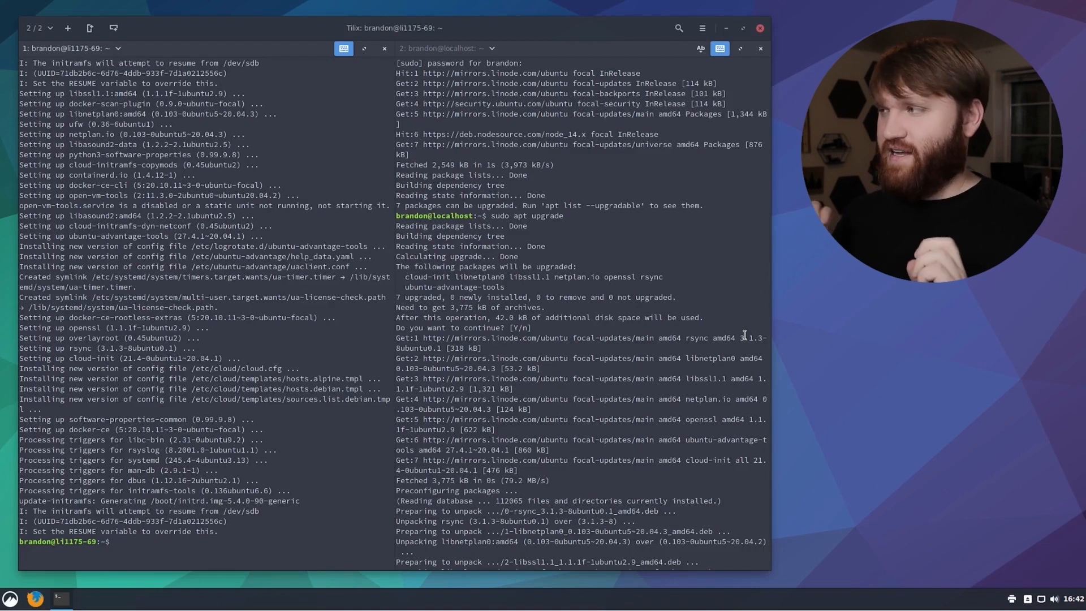
{"action": "mouse_move", "coordinate": [366, 531]}
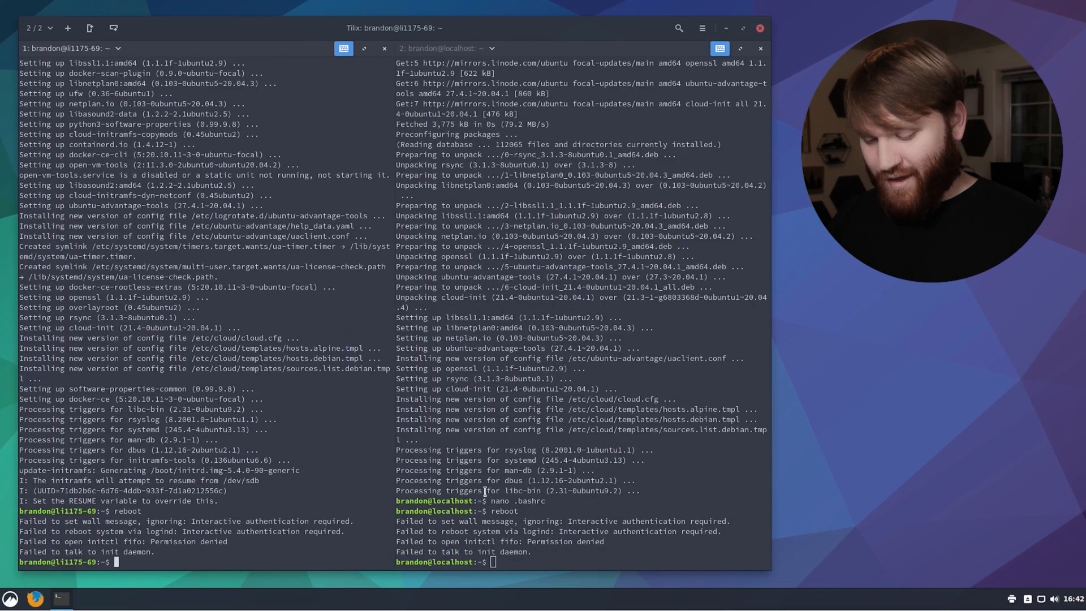
Retype the reboot as 'sudo reboot' in both synchronized server panes
{"action": "type", "text": "sudo re"}
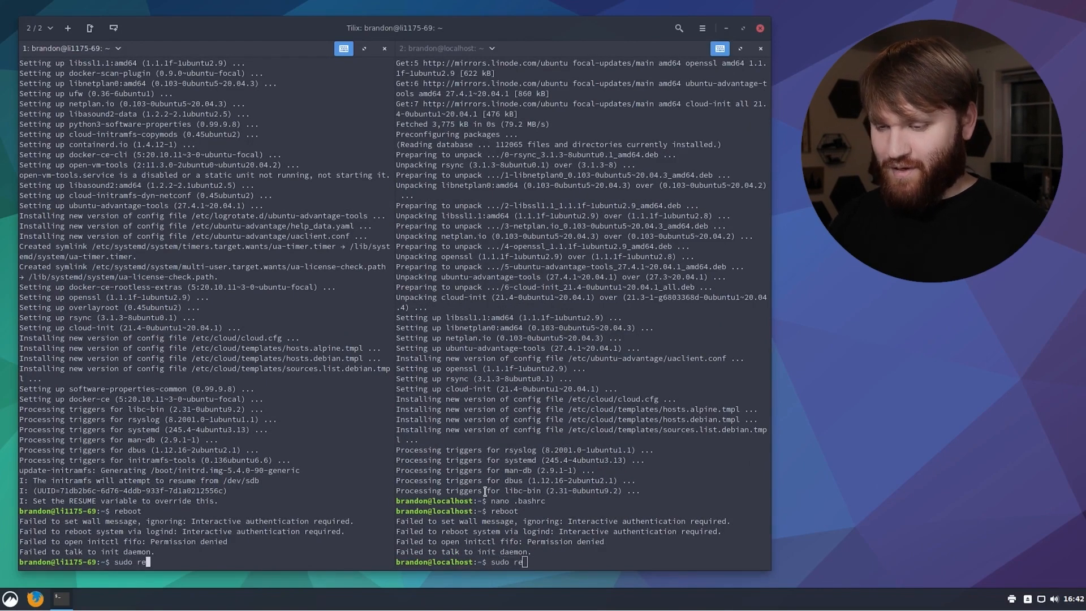